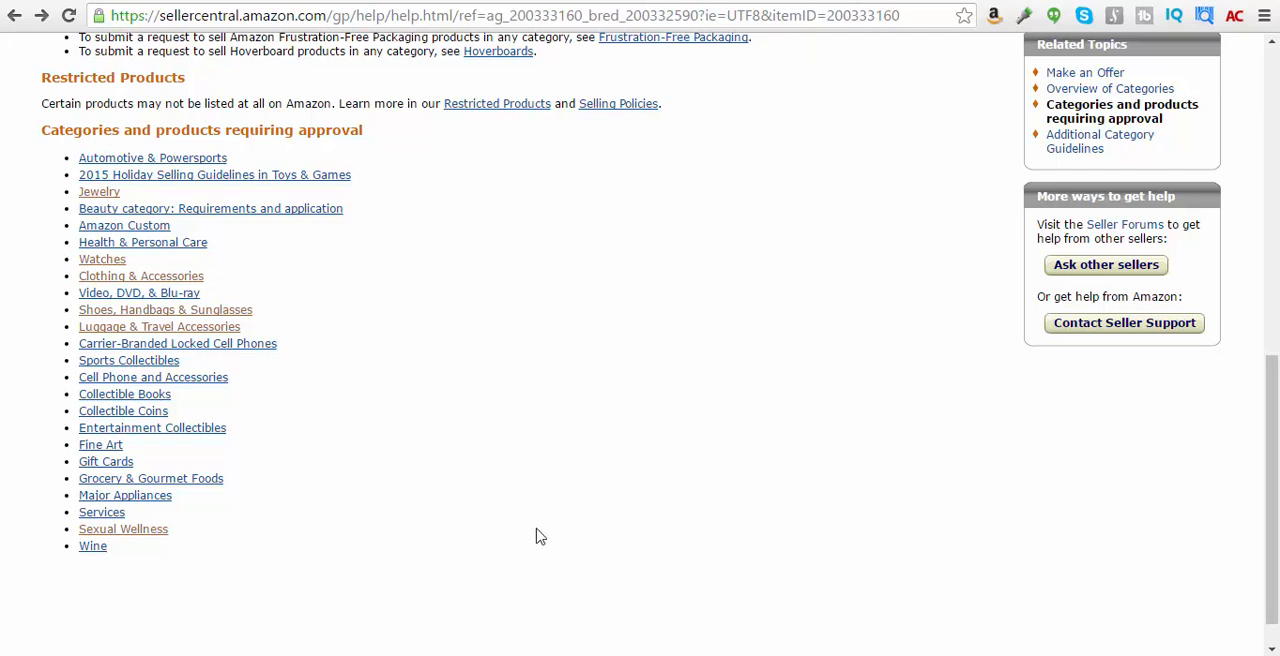
mouse_move(585, 380)
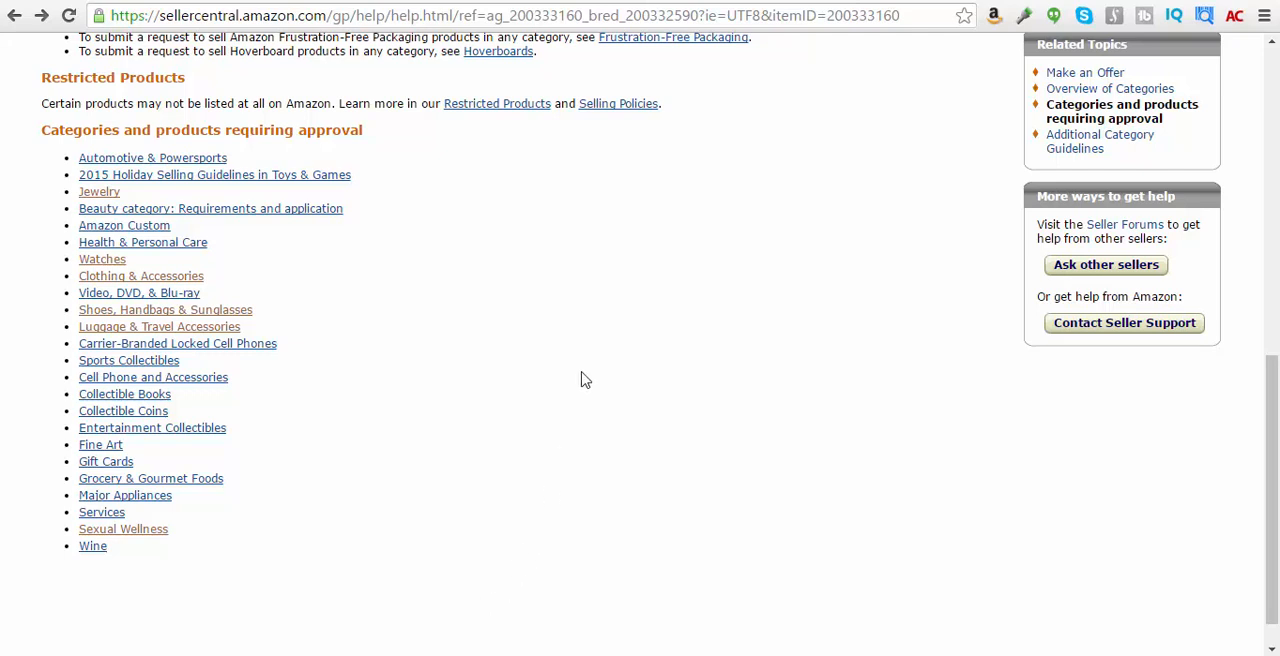
mouse_move(477, 207)
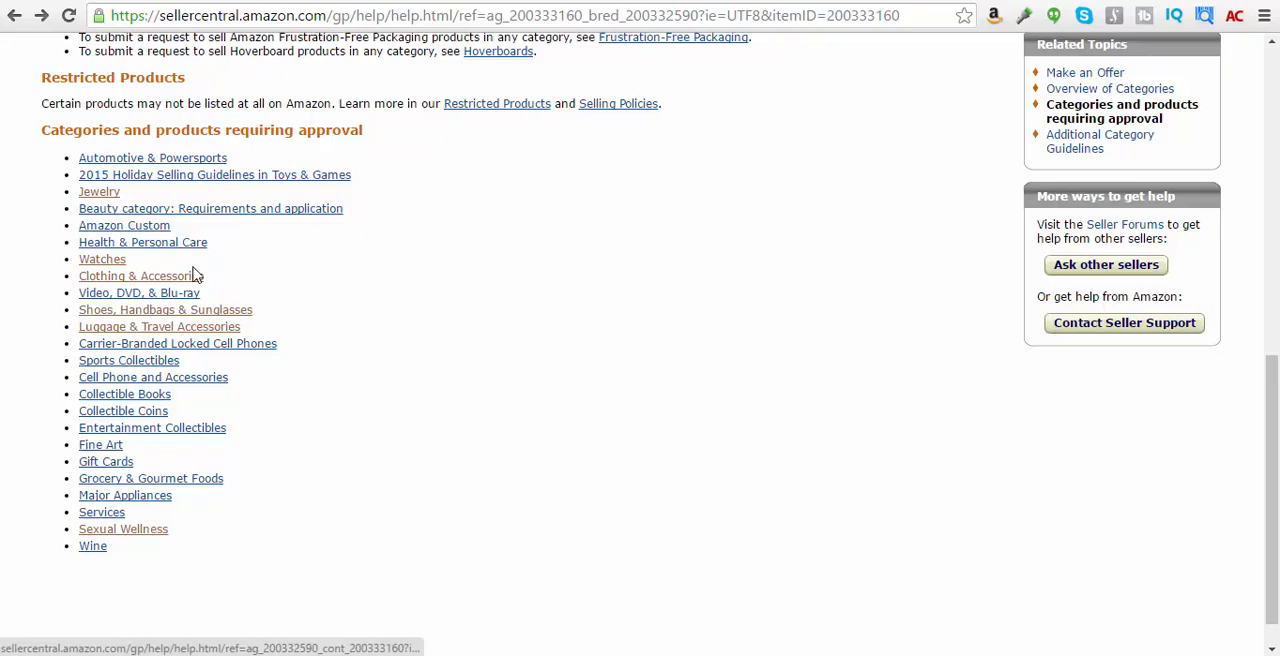
mouse_move(330, 266)
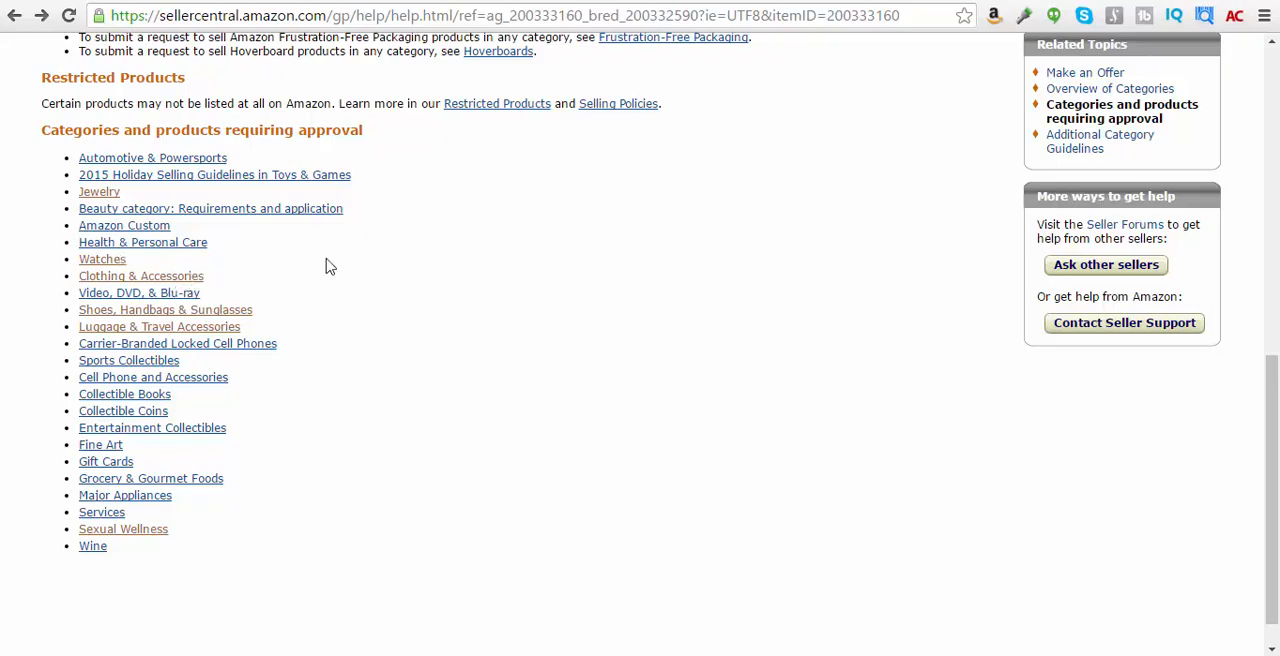
mouse_move(333, 305)
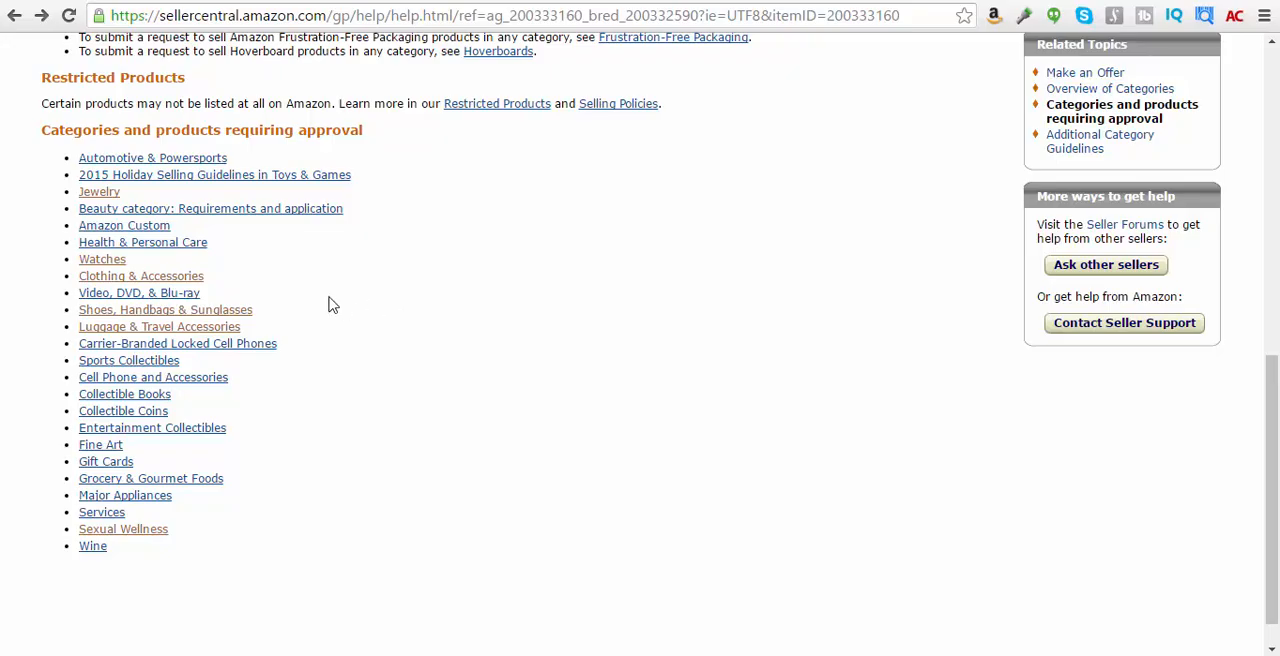
mouse_move(280, 318)
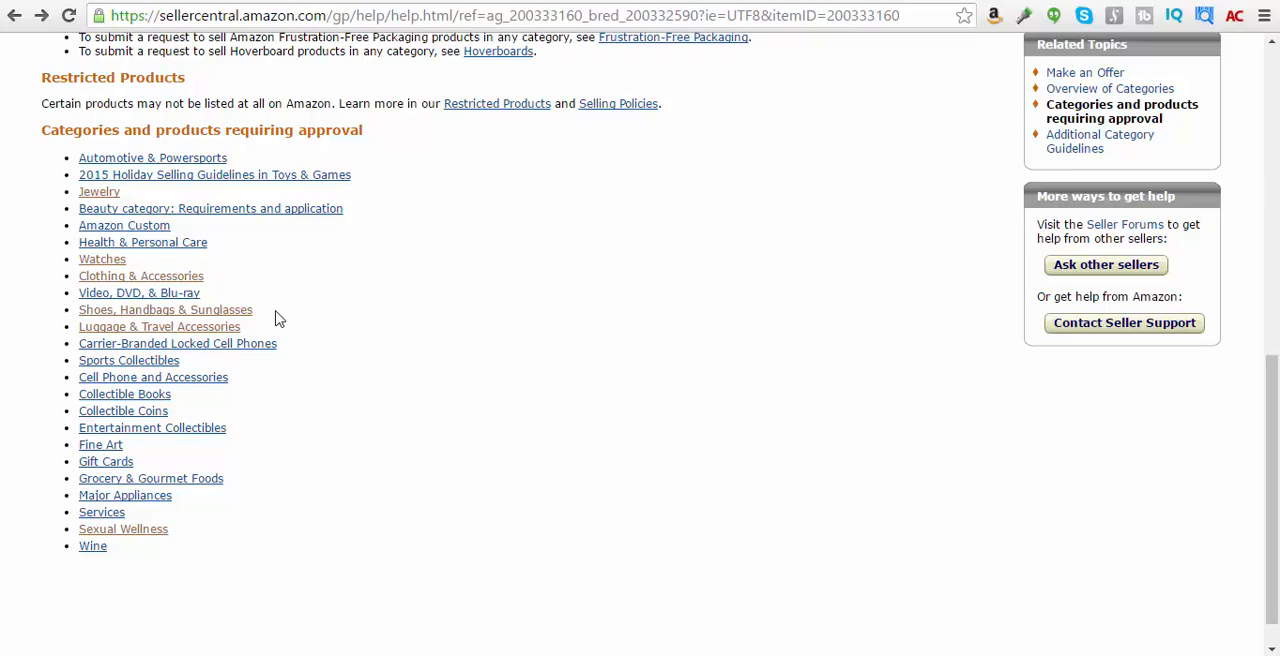
mouse_move(248, 318)
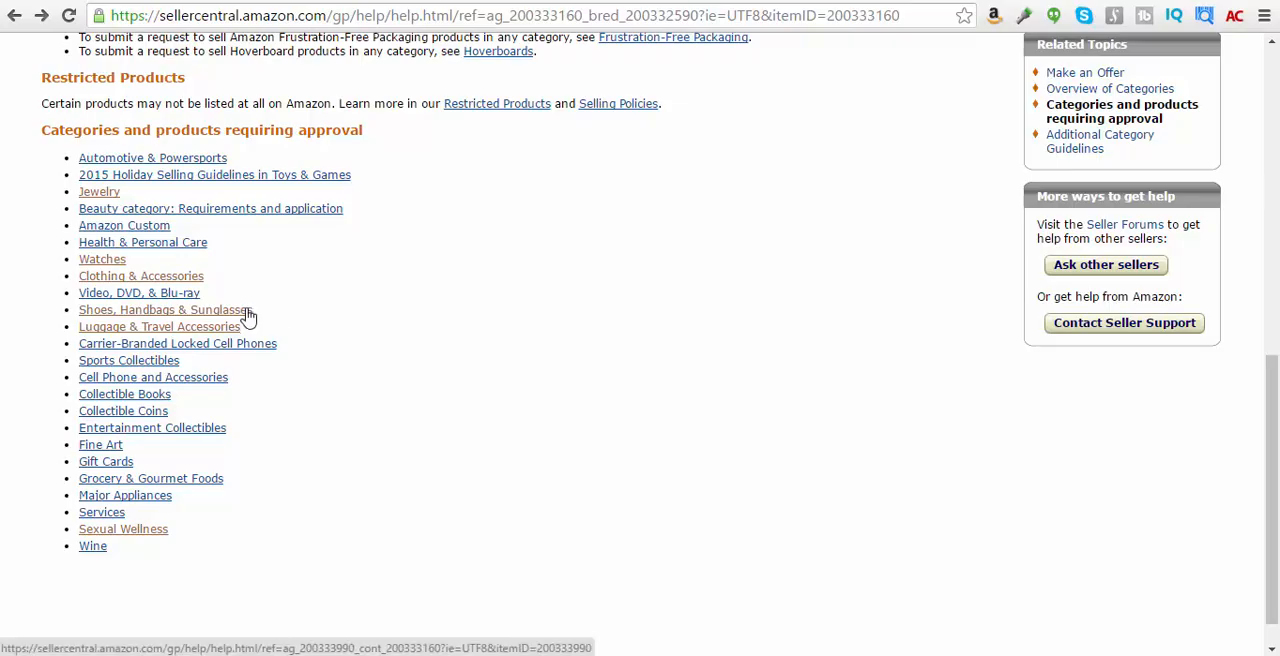
Open the Shoes, Handbags & Sunglasses requirements page and read down to Next Step
click(162, 310)
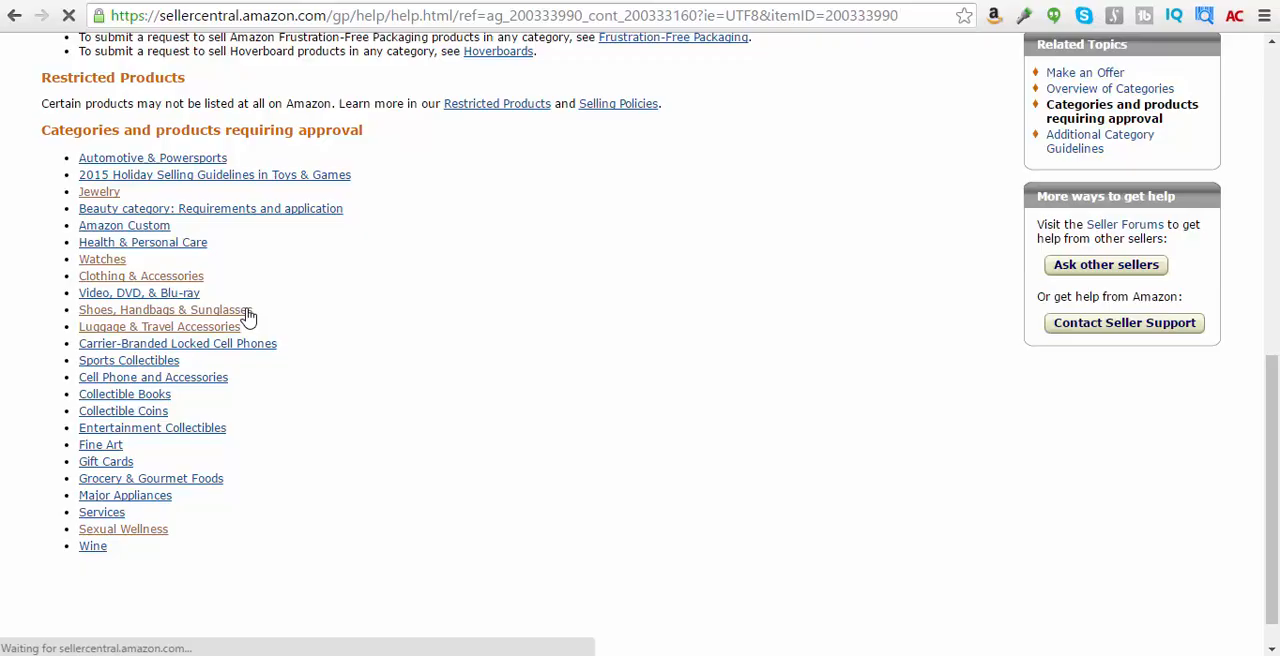
click(160, 310)
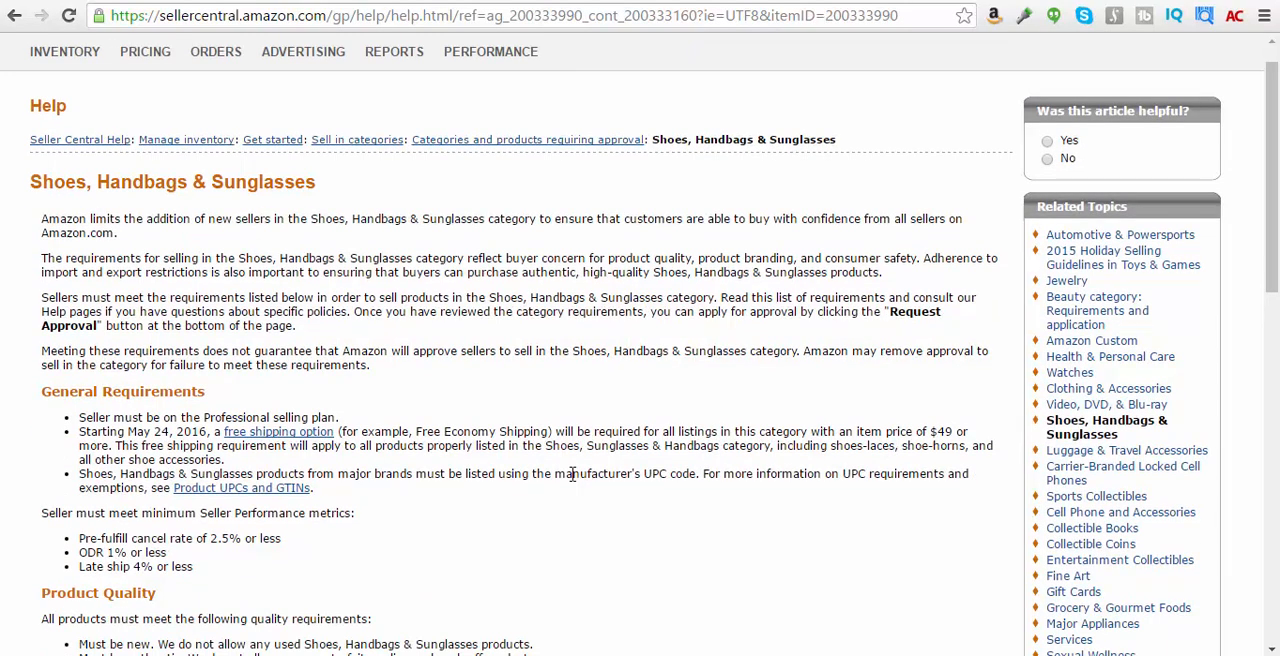
scroll(down, 3)
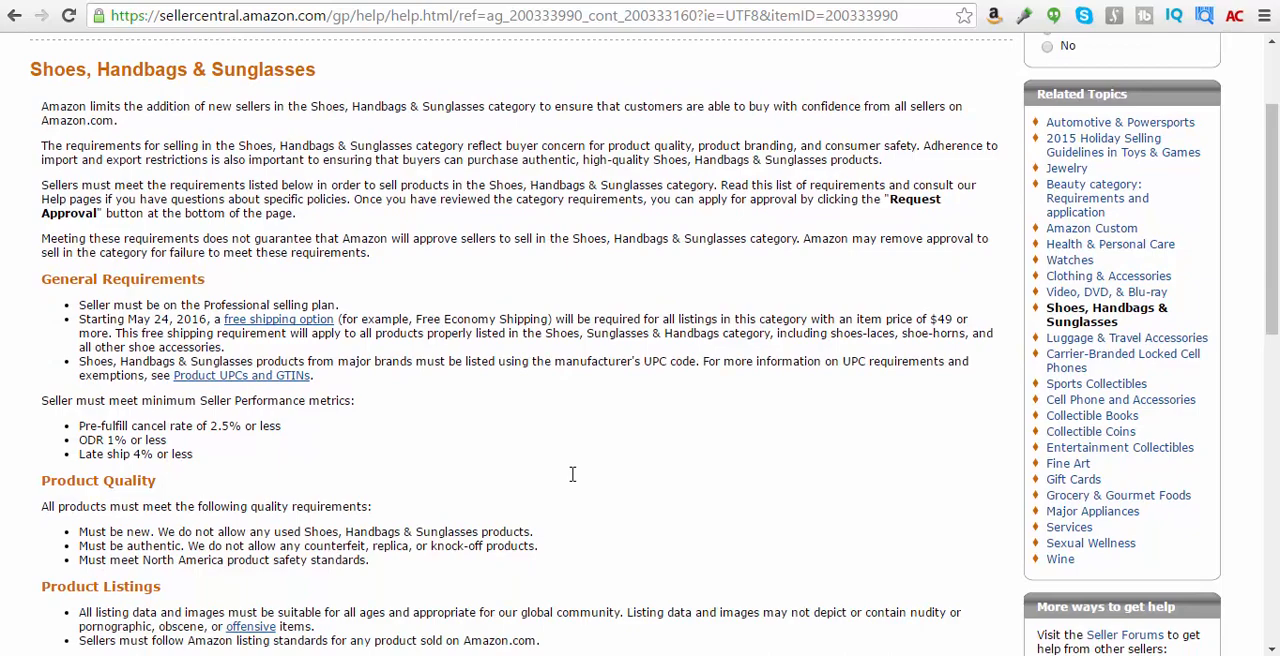
scroll(down, 3)
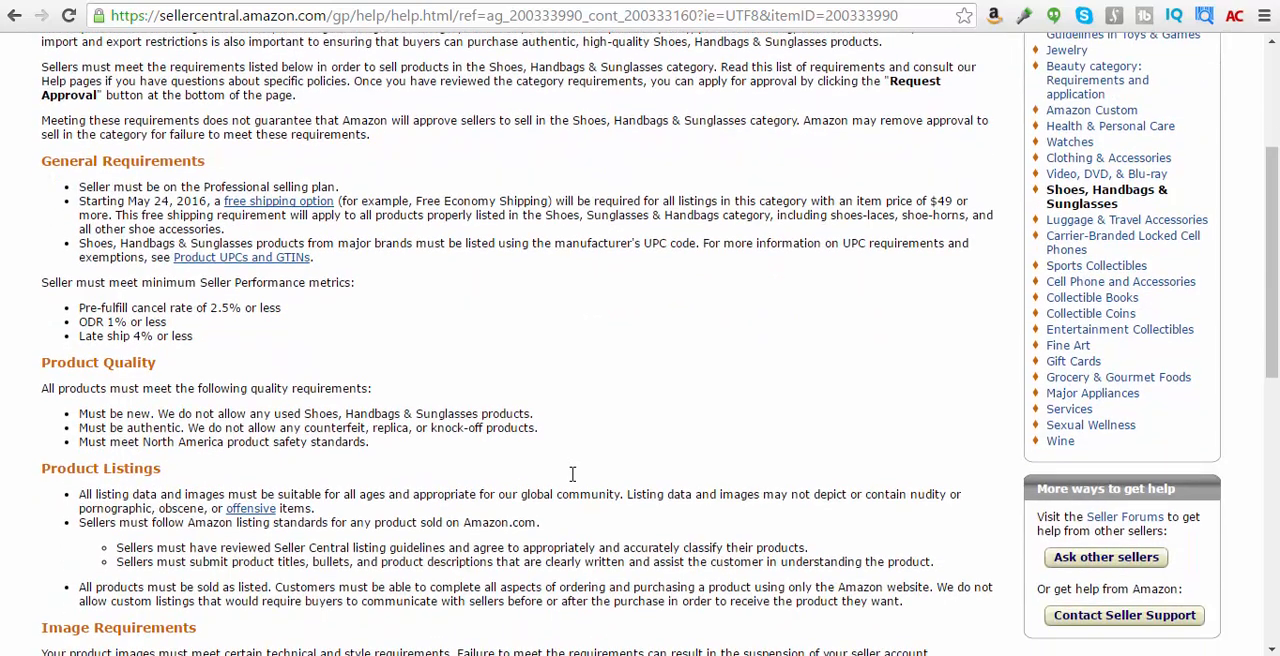
scroll(down, 3)
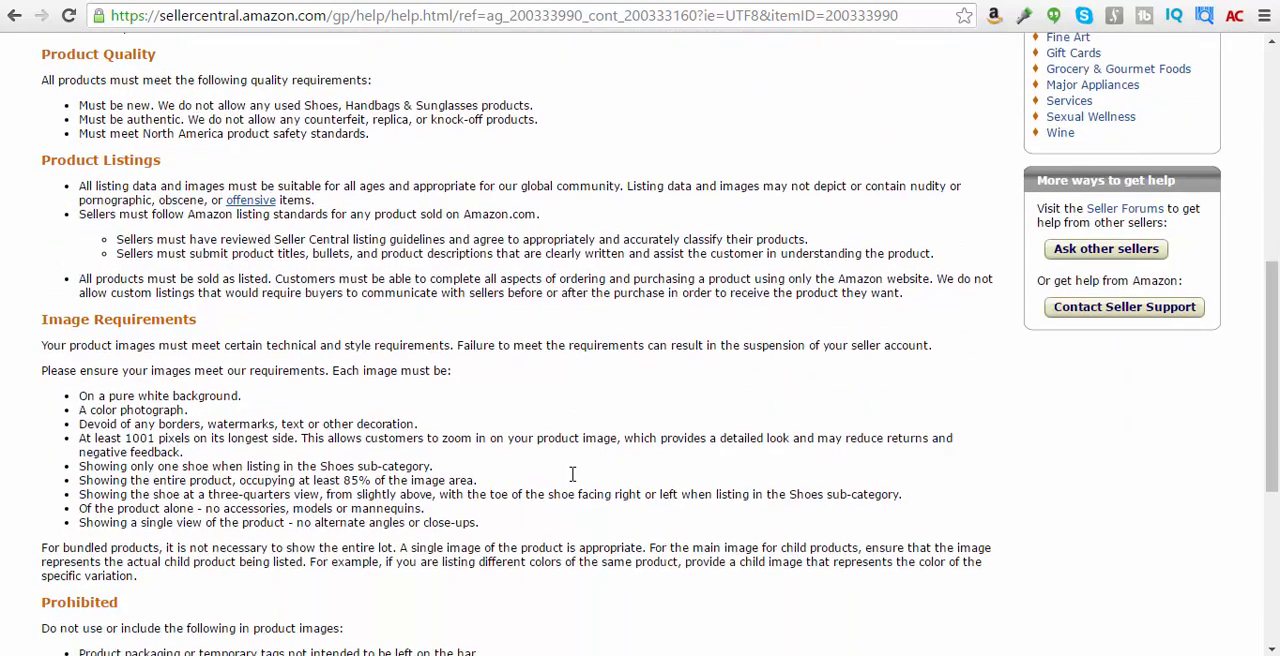
scroll(down, 3)
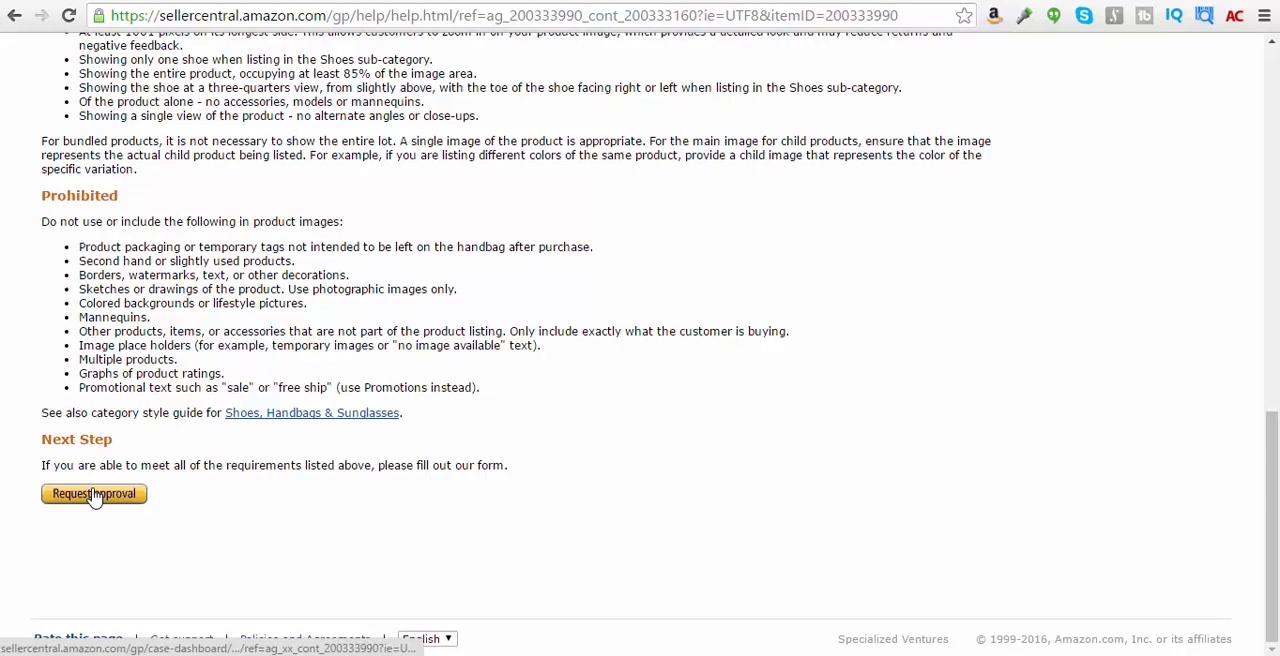
Request approval, add Sunglasses to the products, and choose 101-1000 products
click(93, 493)
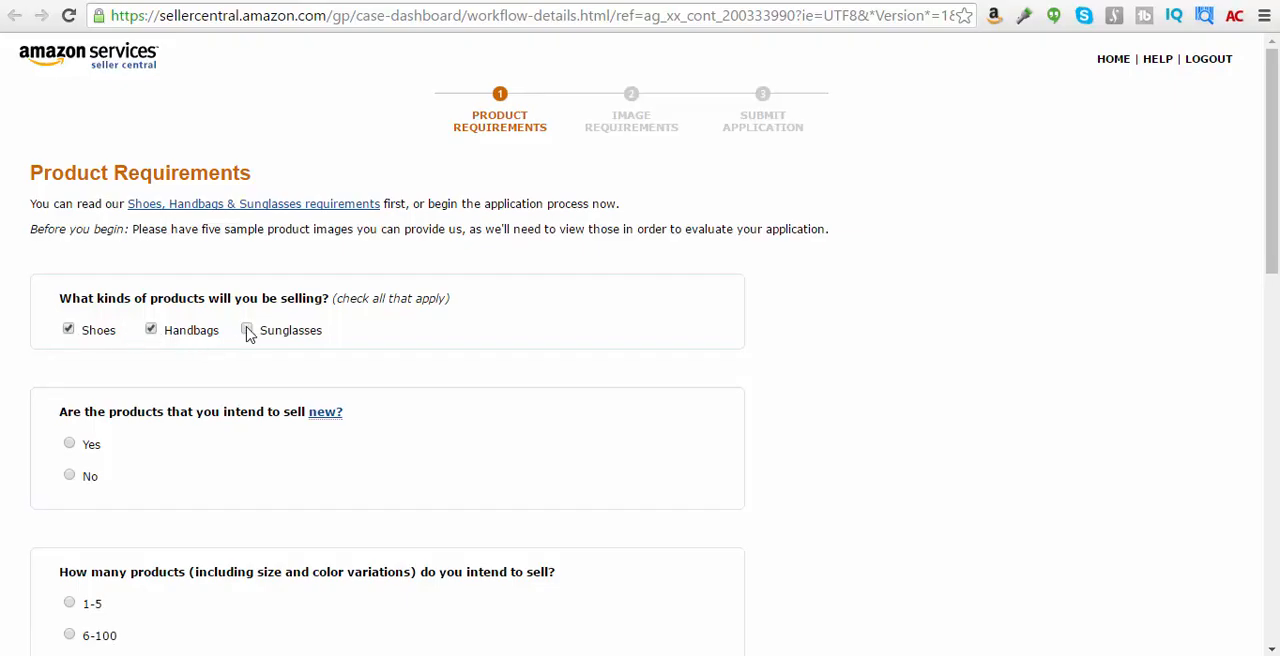
click(246, 330)
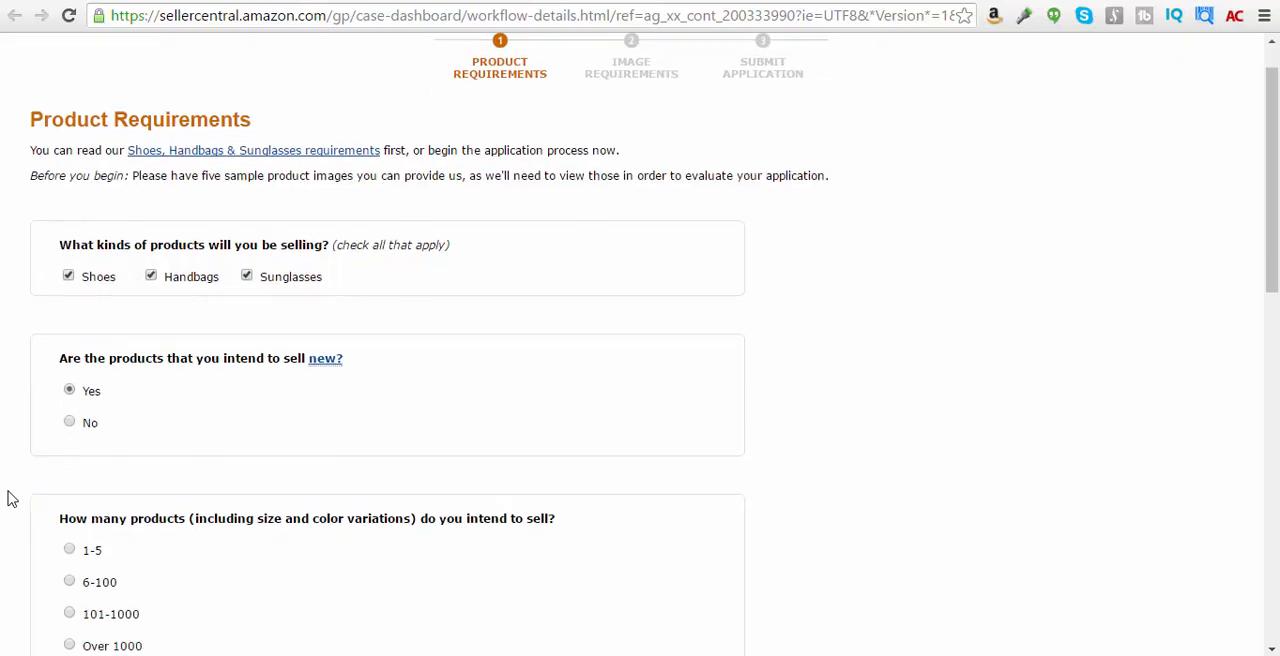
scroll(down, 3)
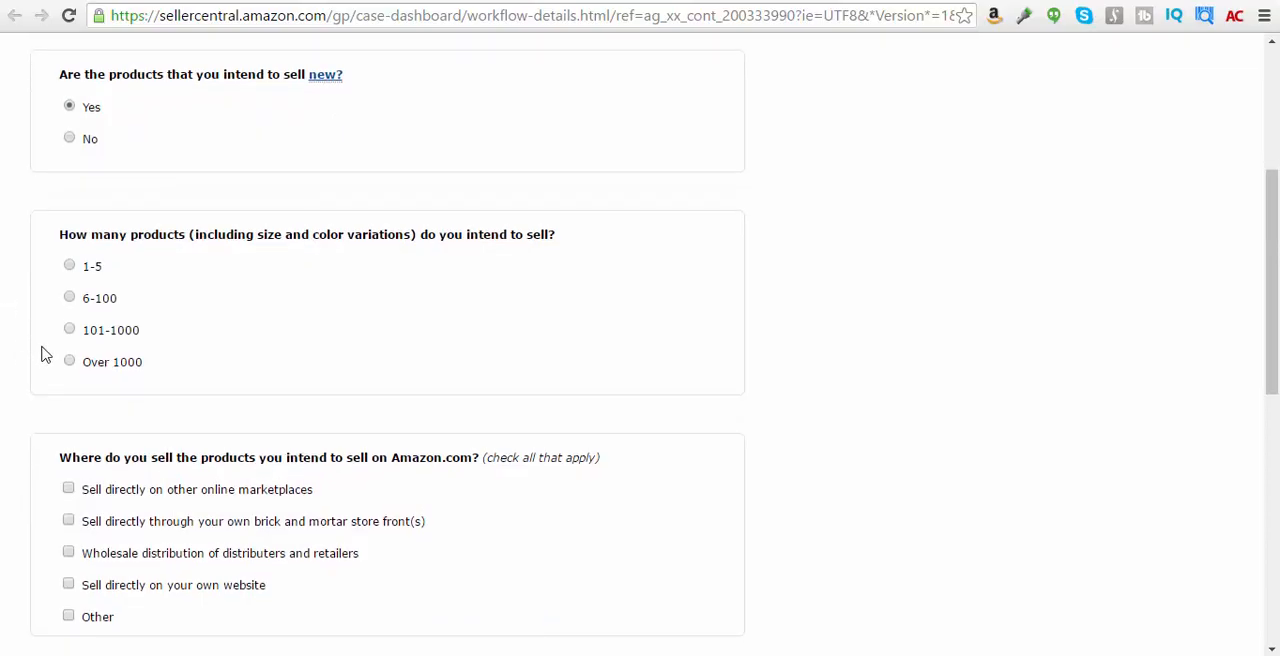
click(69, 329)
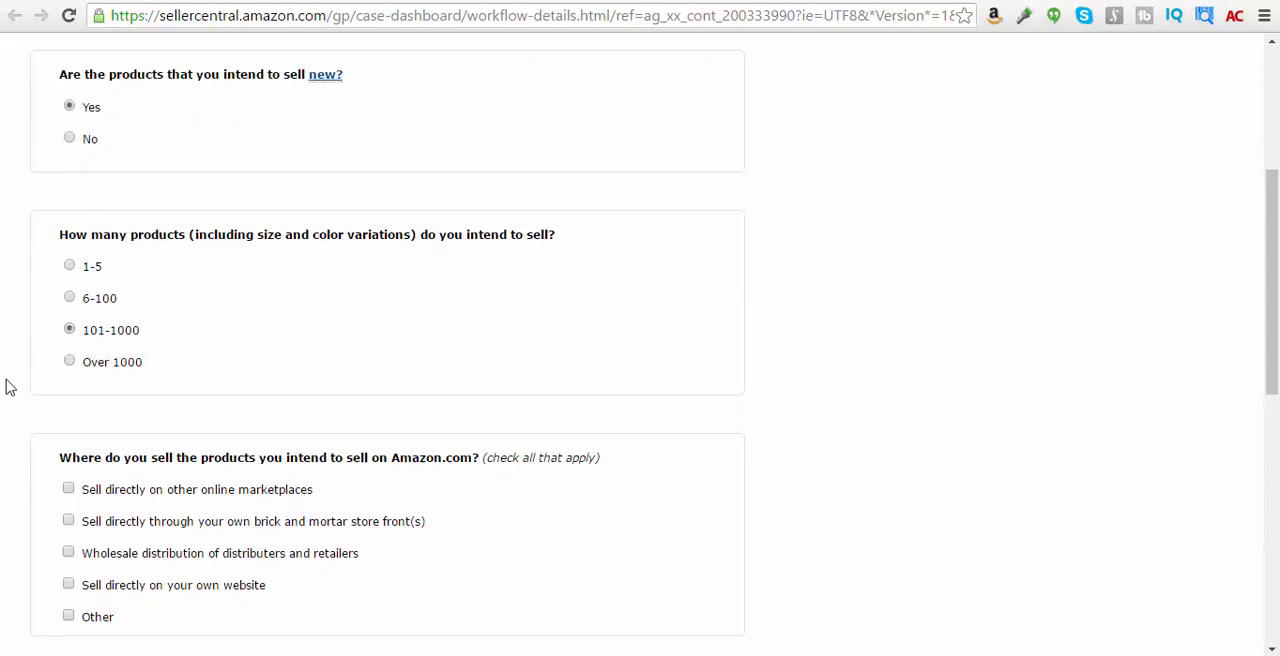
scroll(down, 3)
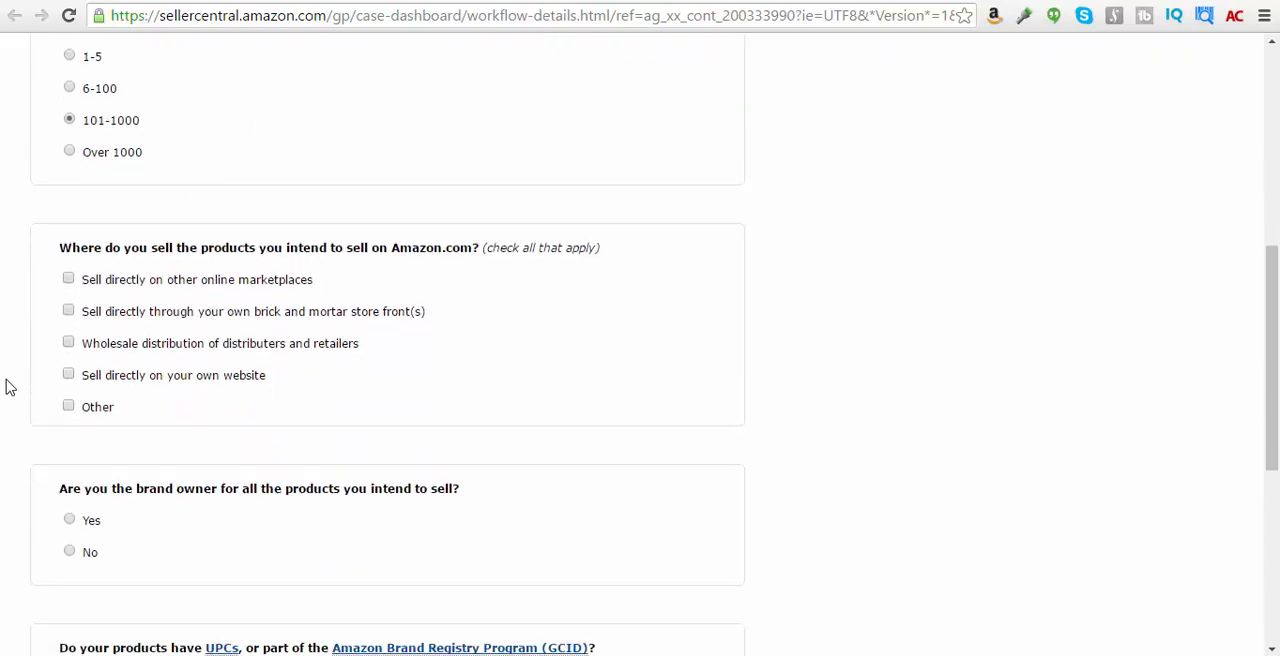
Mark selling on other online marketplaces, leaving 'own website' unchecked
scroll(down, 3)
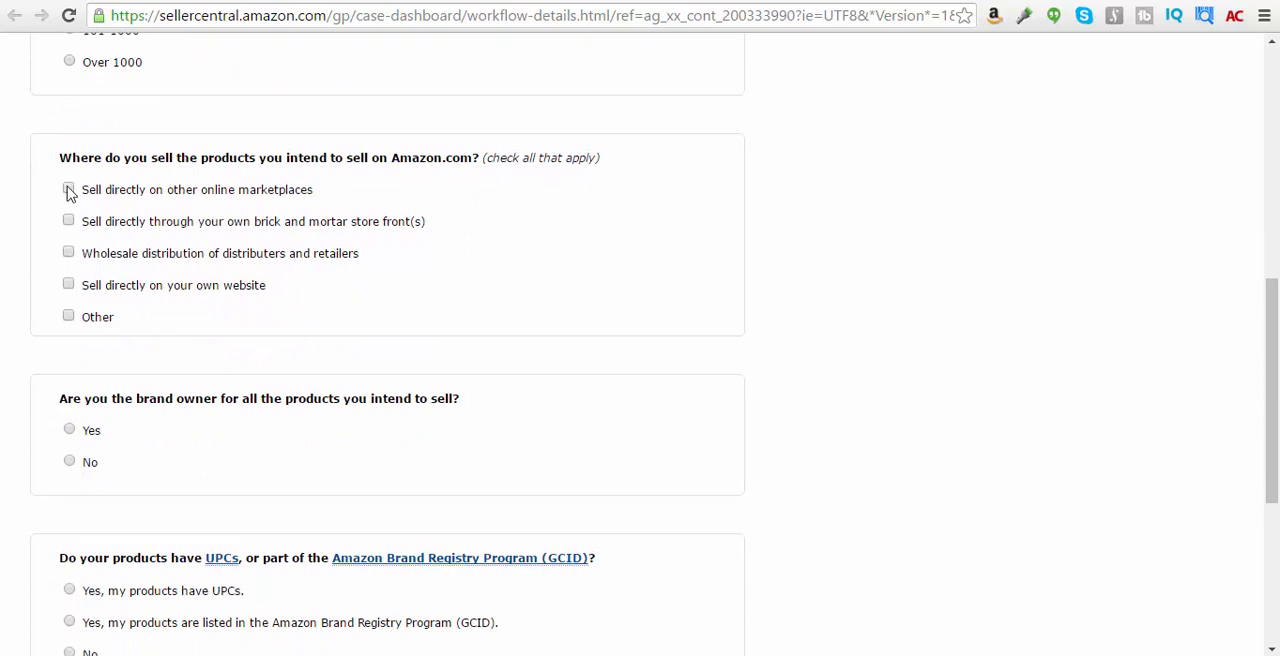
click(68, 189)
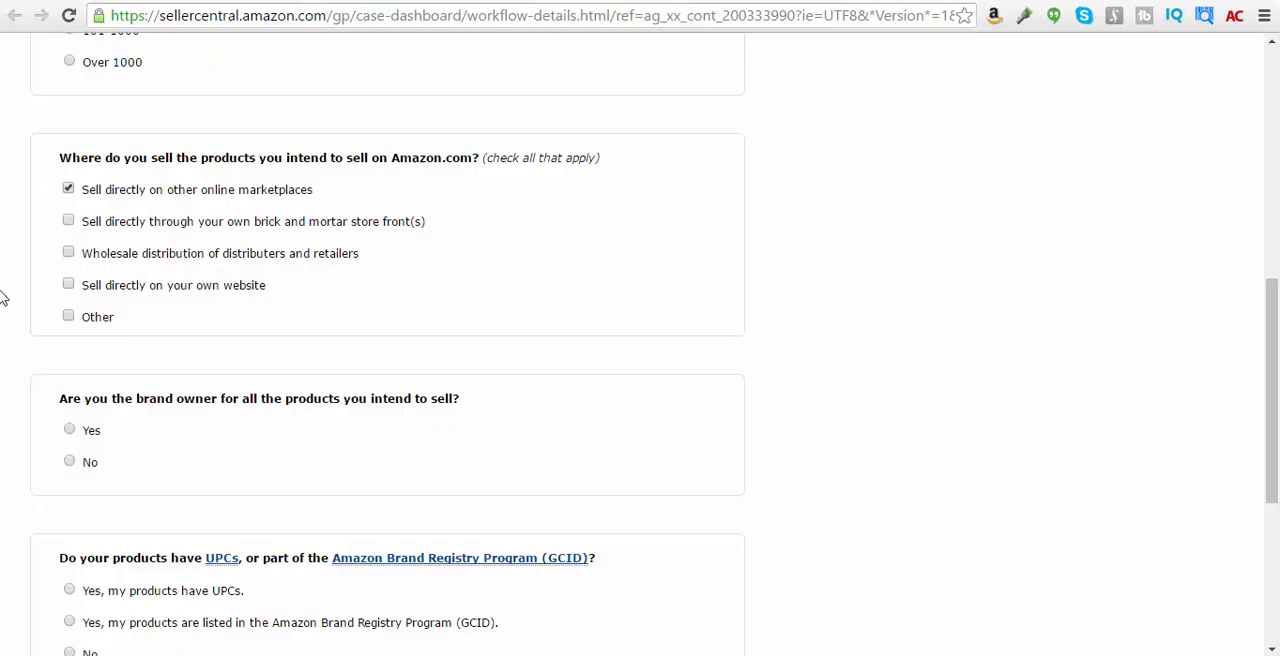
mouse_move(16, 286)
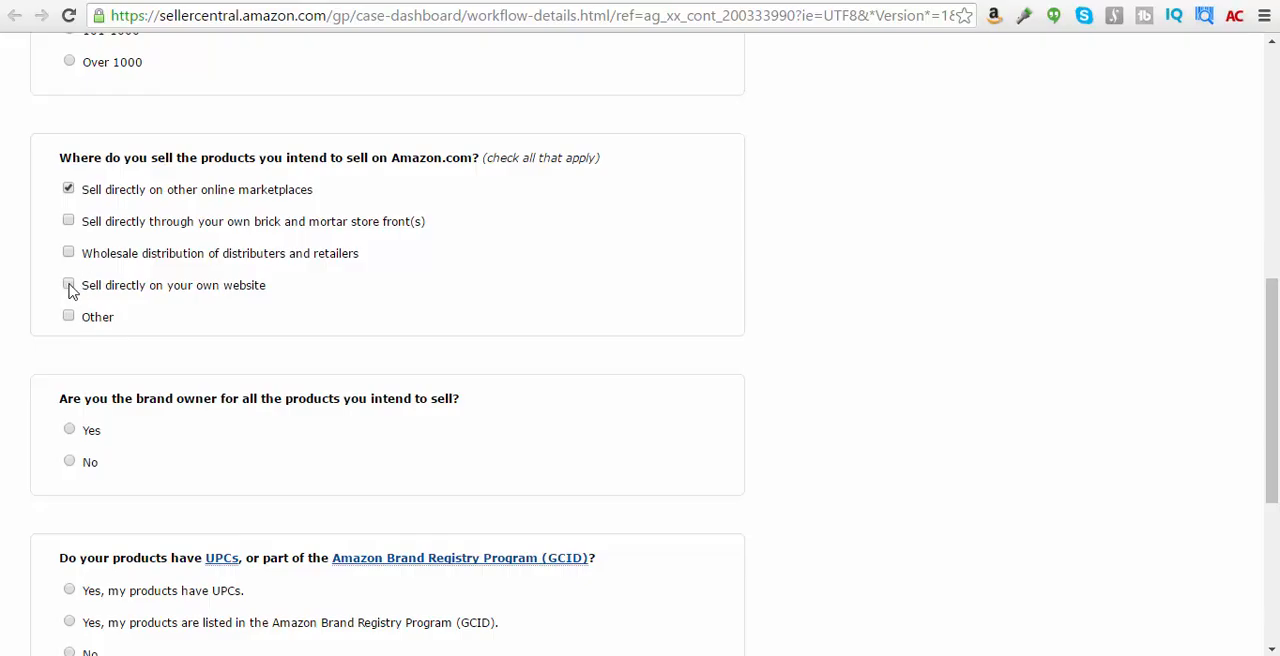
click(68, 285)
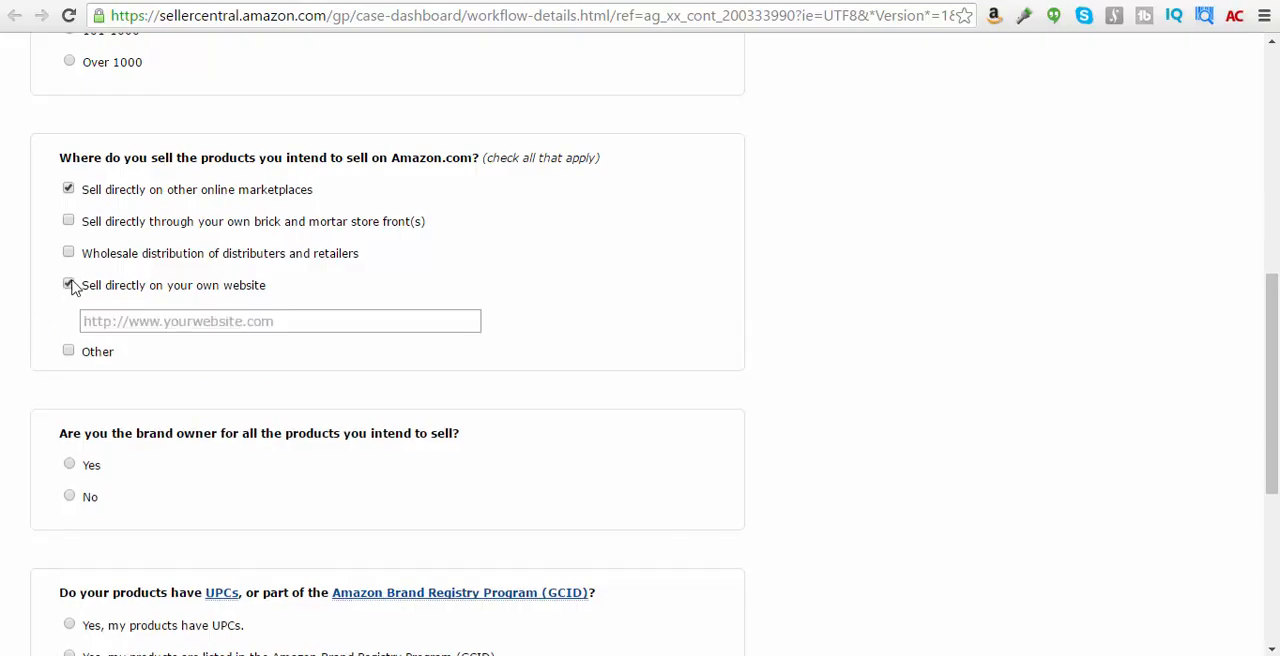
click(68, 285)
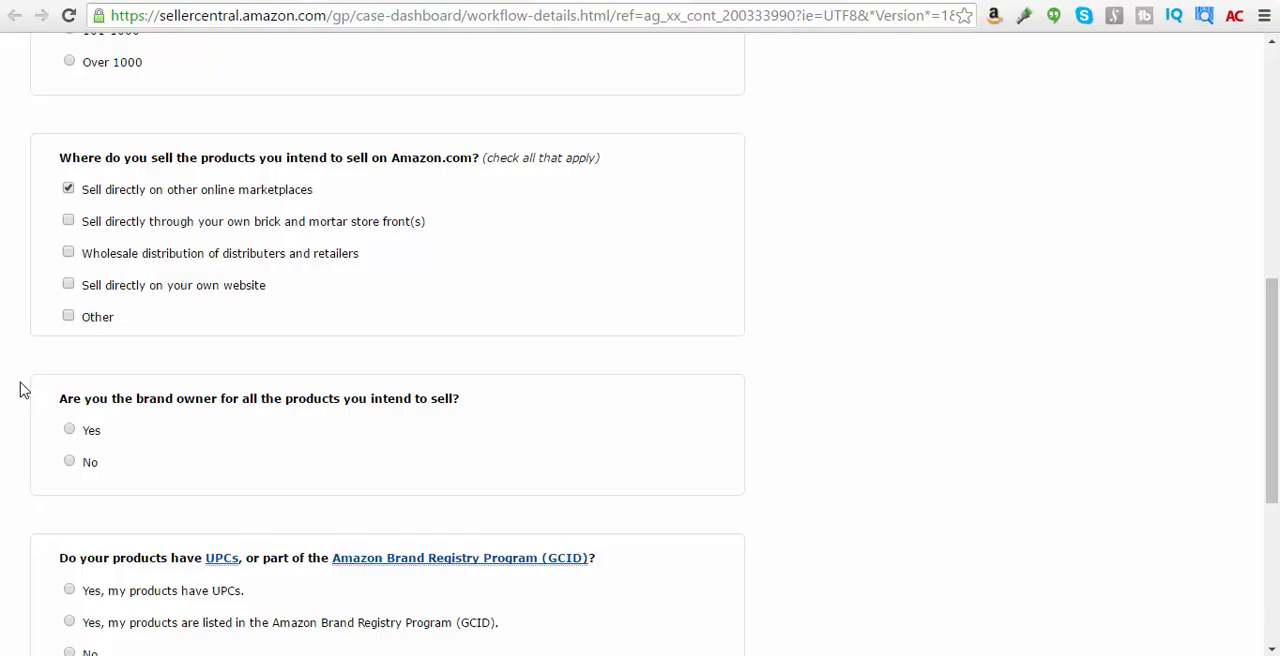
scroll(down, 3)
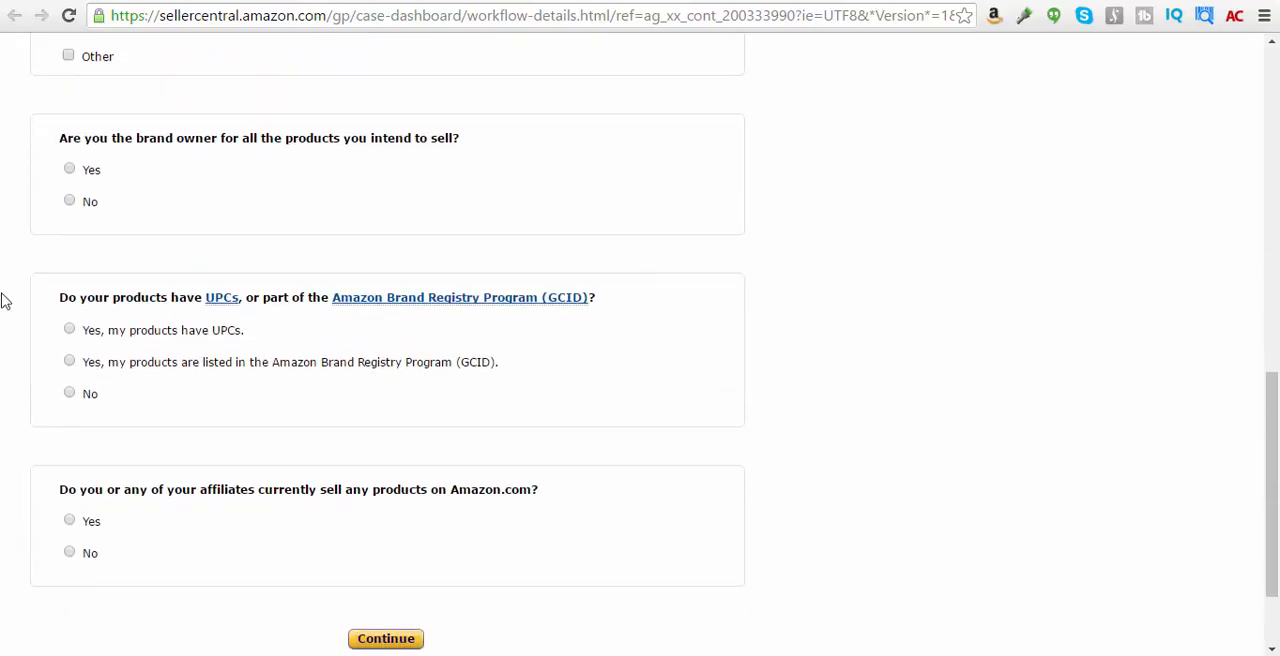
mouse_move(67, 230)
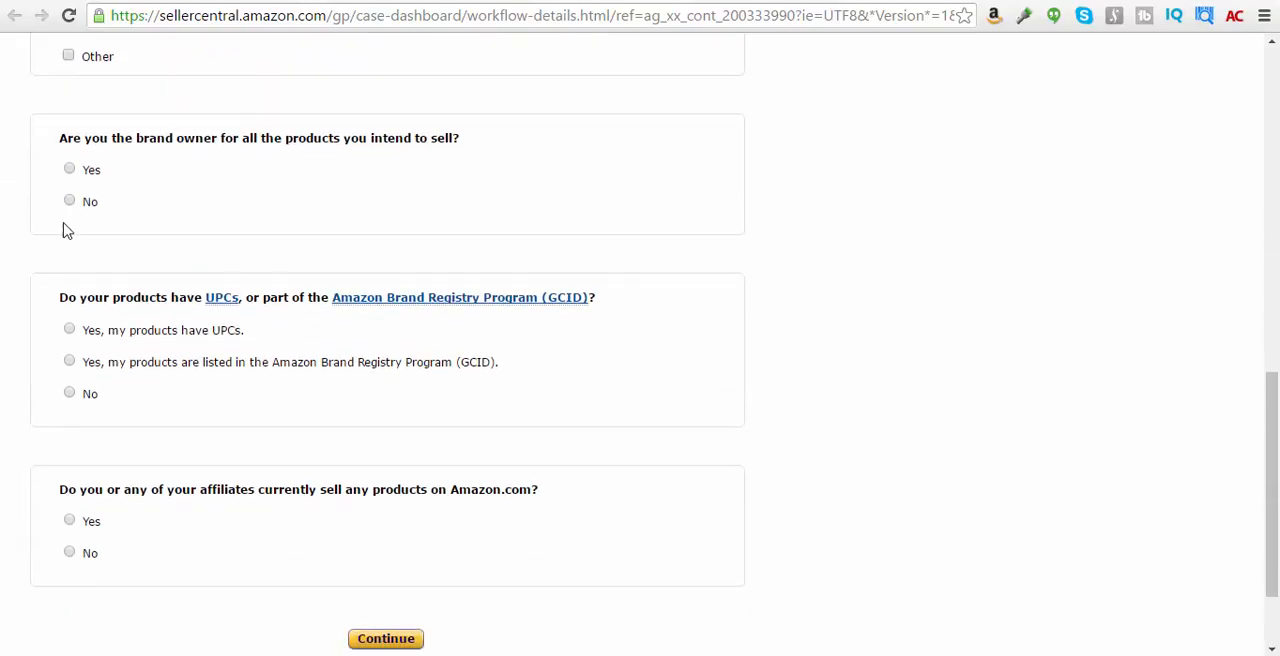
Answer that you are not the brand owner and buy directly from the manufacturer
click(69, 200)
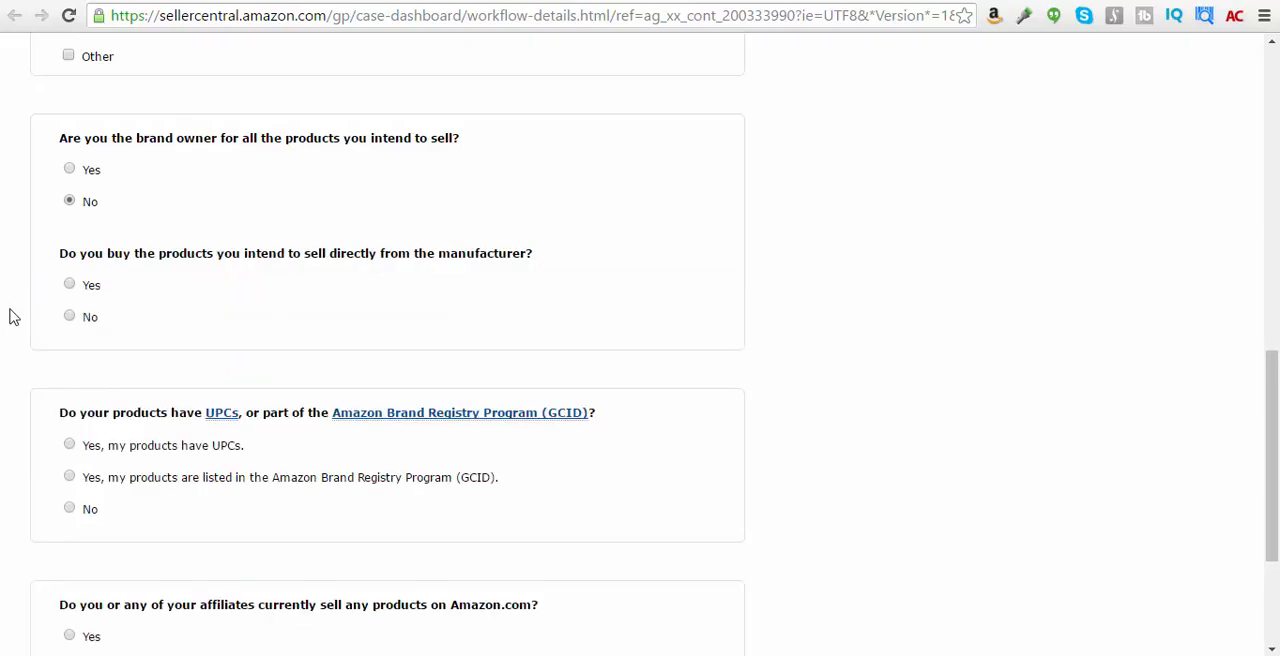
mouse_move(227, 281)
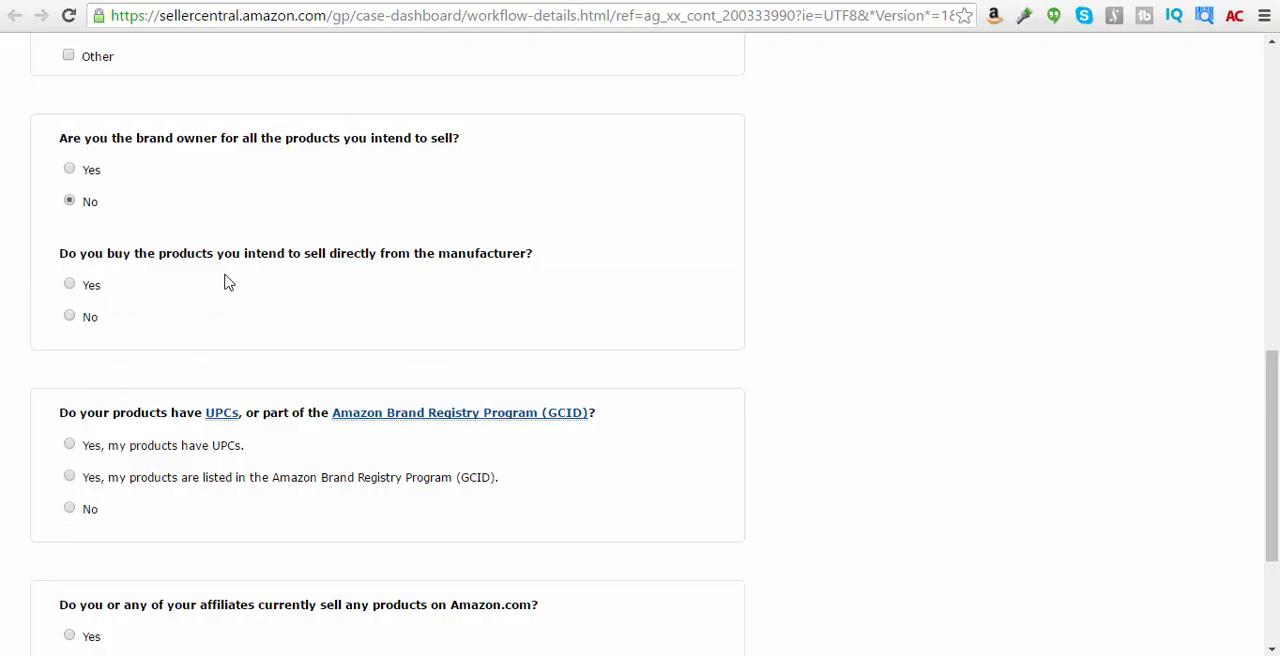
click(69, 284)
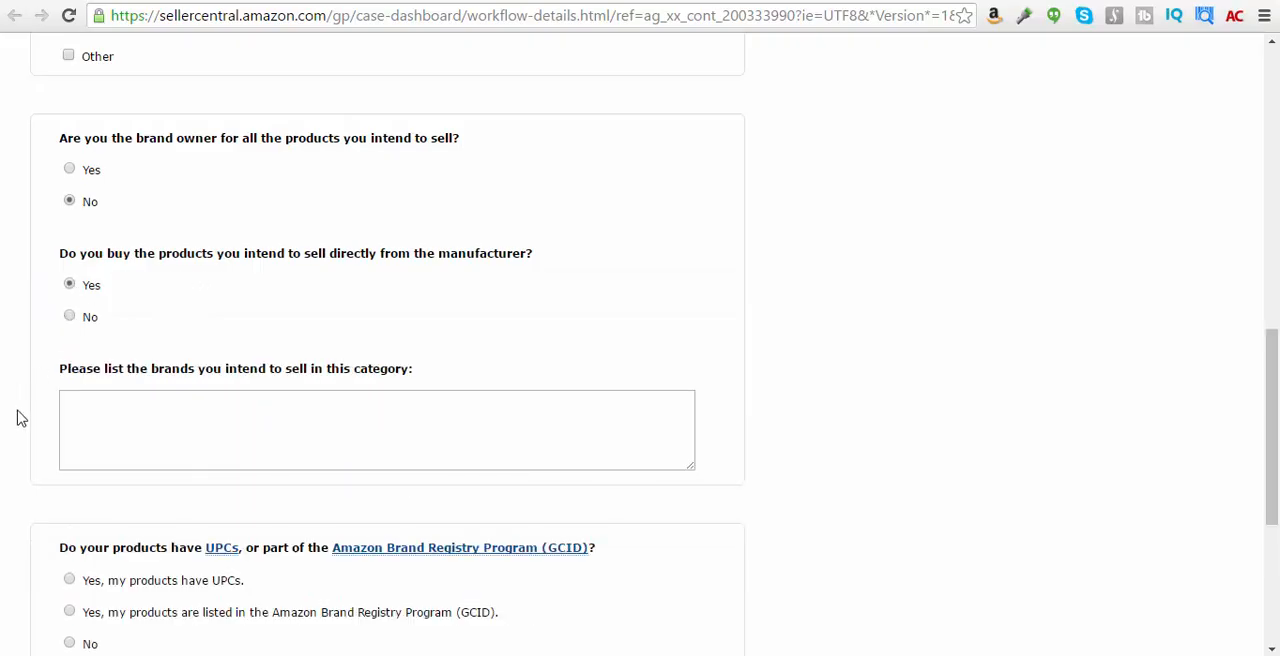
scroll(down, 3)
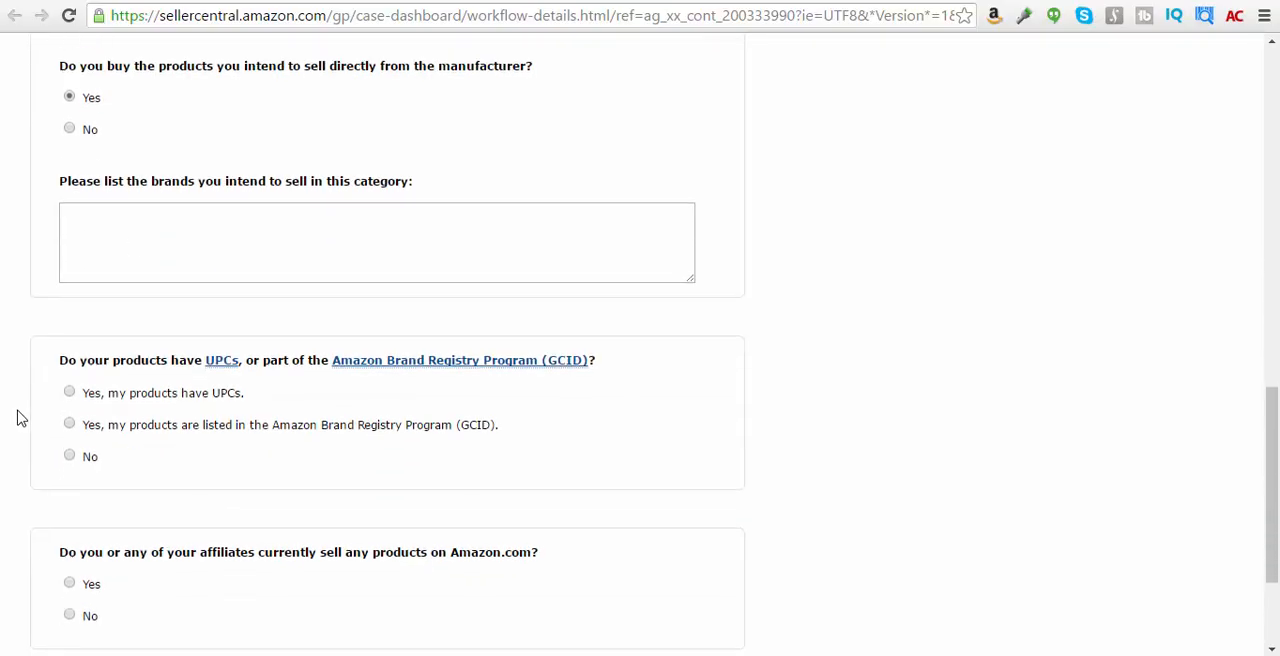
Enter the brands Reebok, Nike and Crocs
click(376, 242)
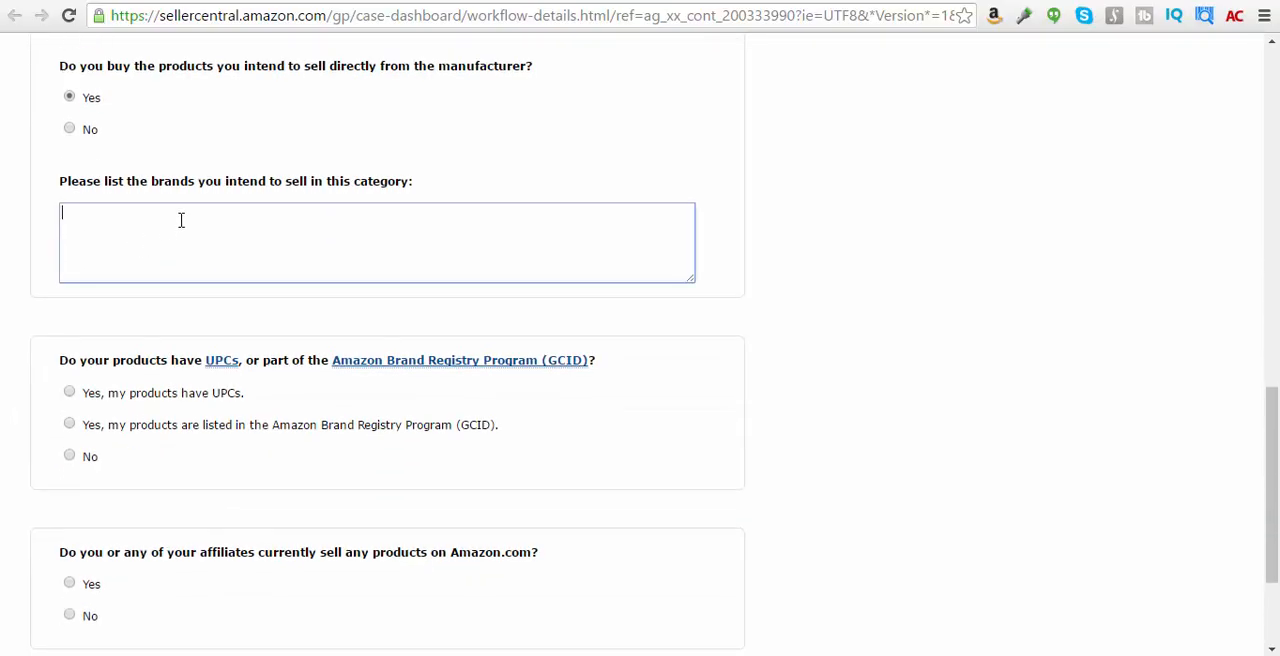
text(Reebok,)
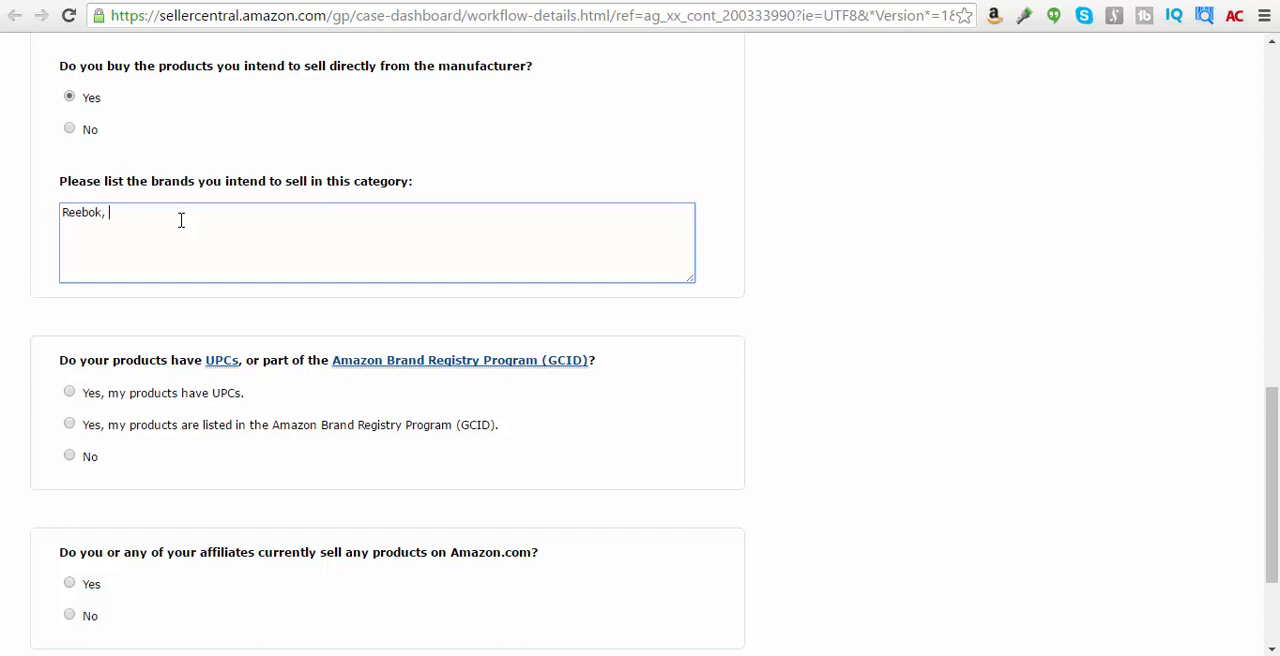
text(N)
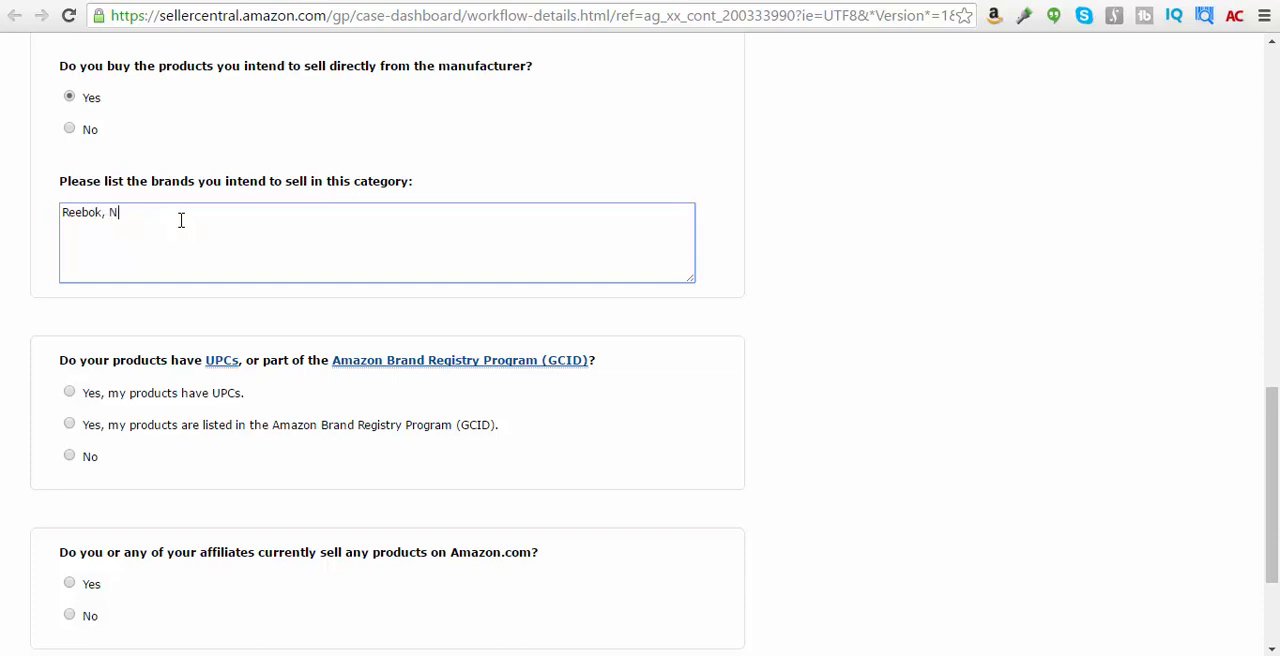
text(ike,)
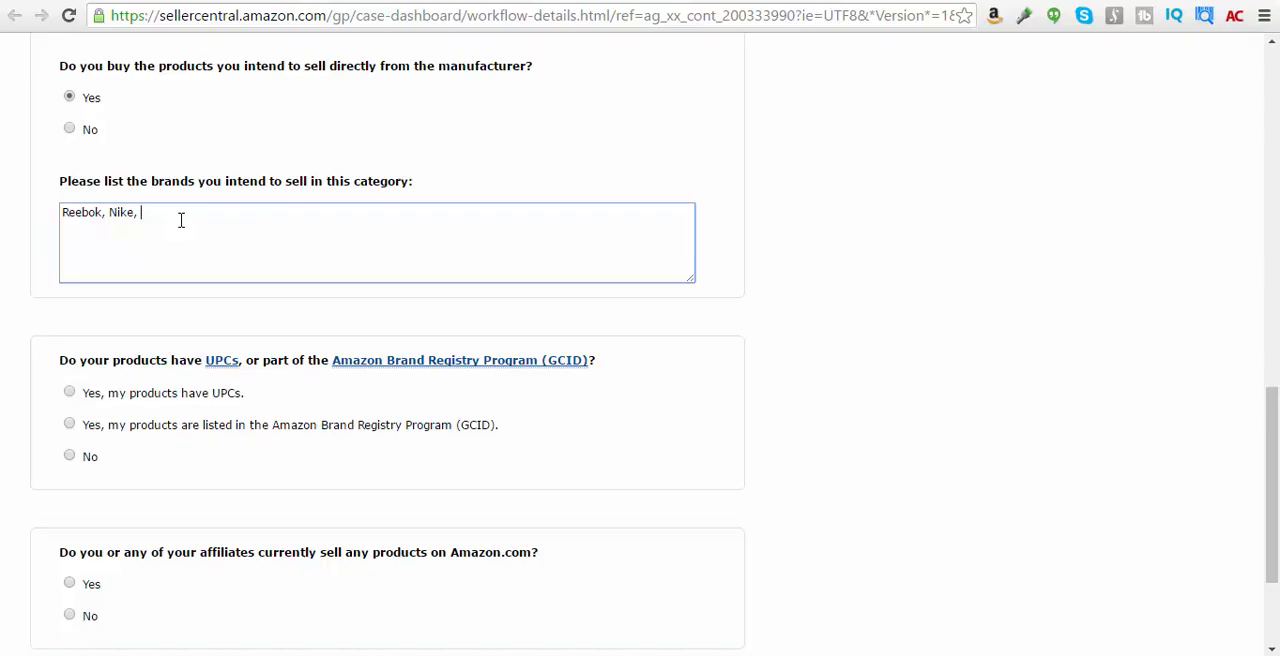
text(Croc)
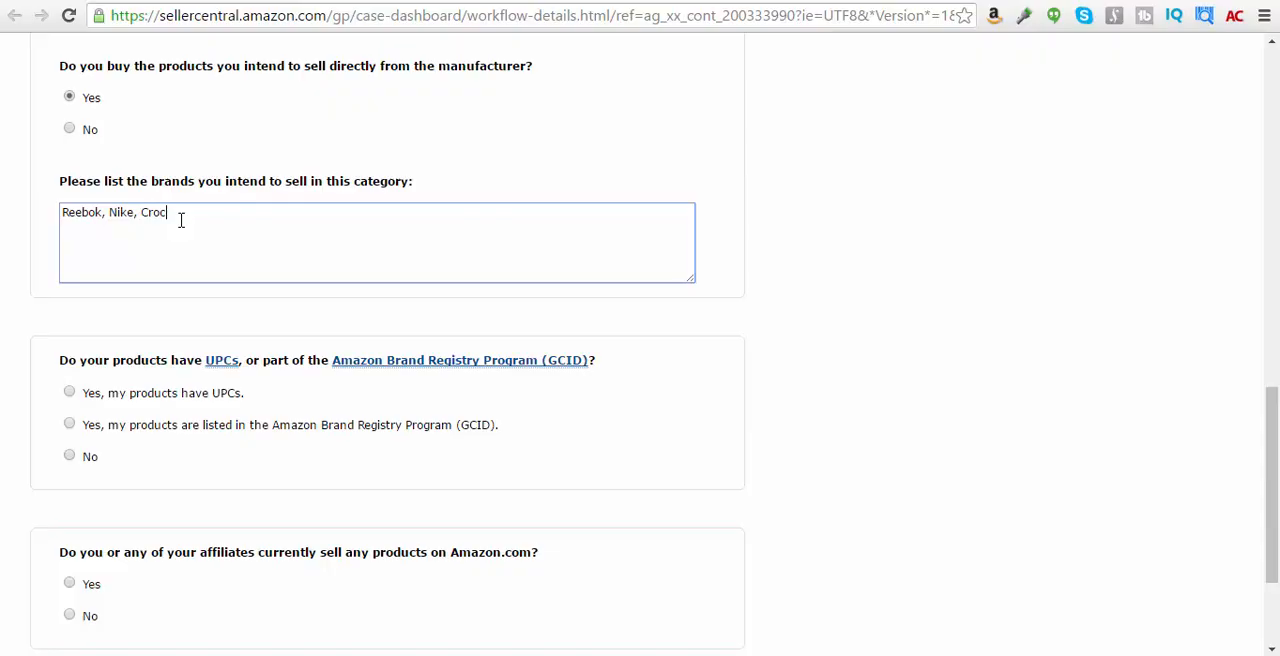
text(s)
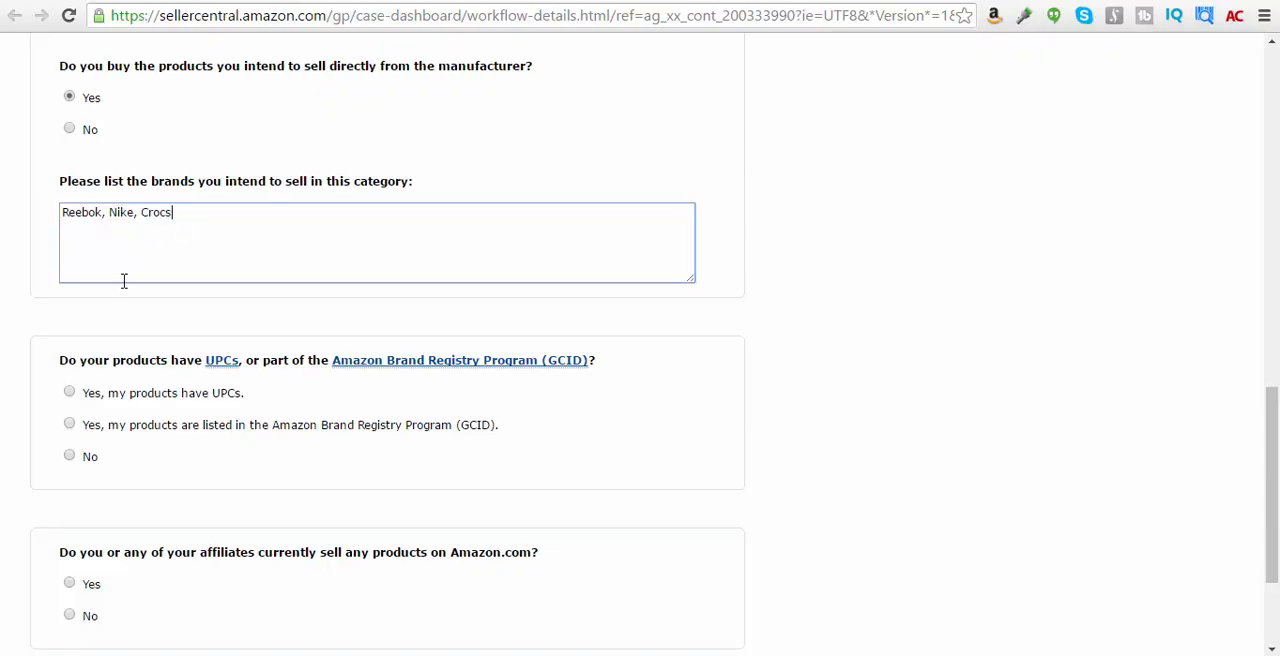
scroll(down, 3)
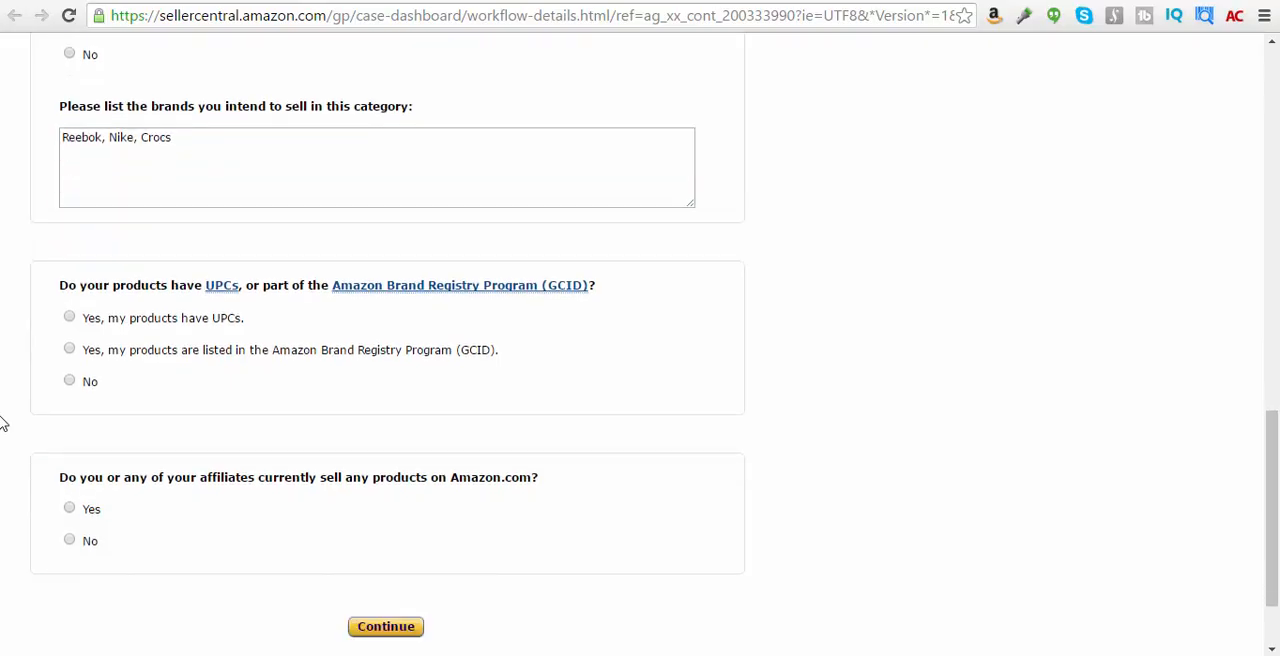
scroll(down, 3)
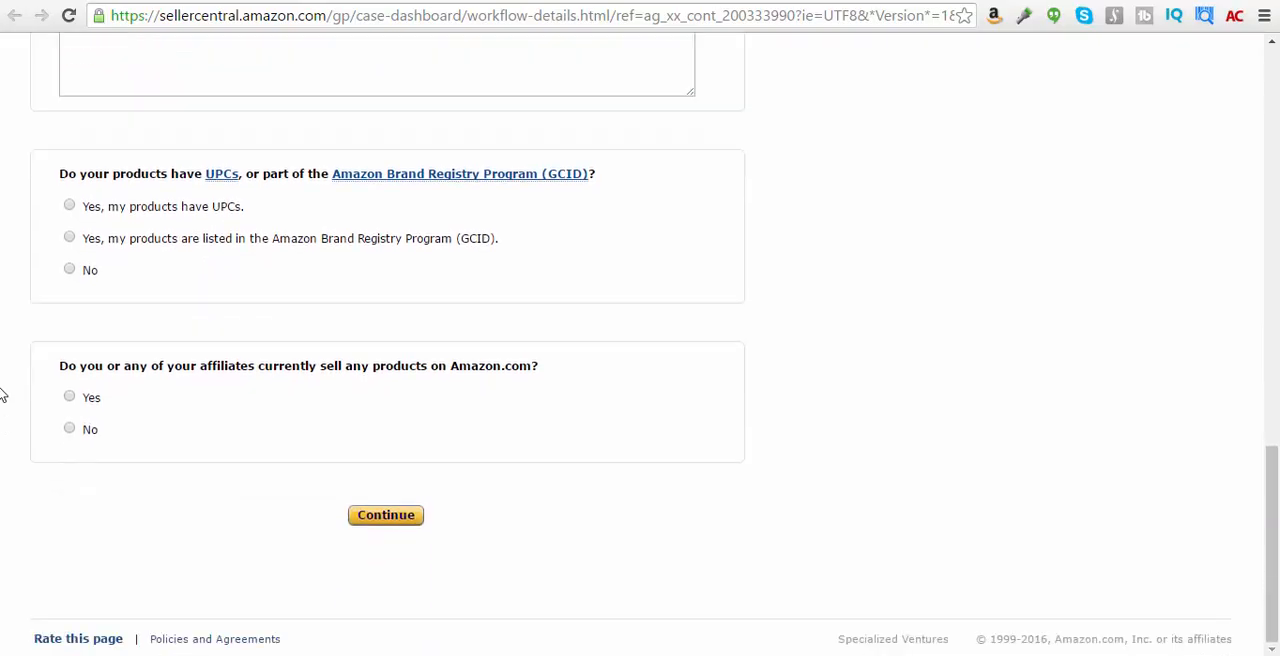
mouse_move(34, 246)
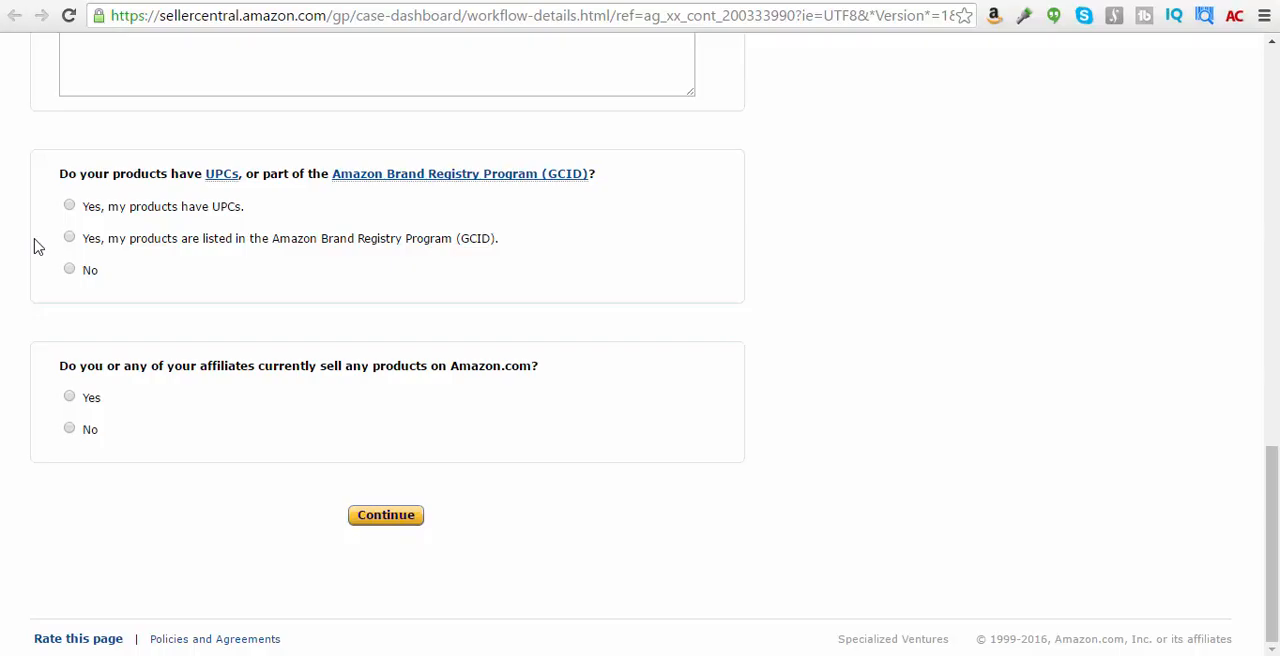
Confirm the products have UPCs, answer No to selling on Amazon, and submit
click(69, 206)
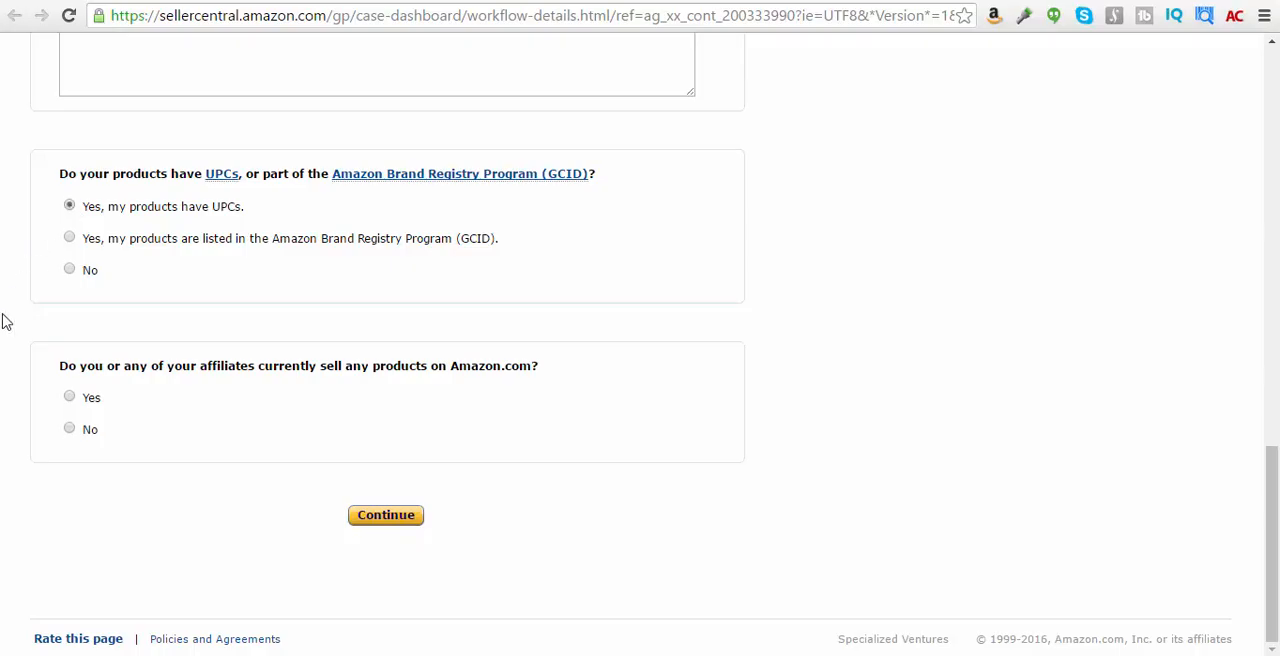
mouse_move(45, 450)
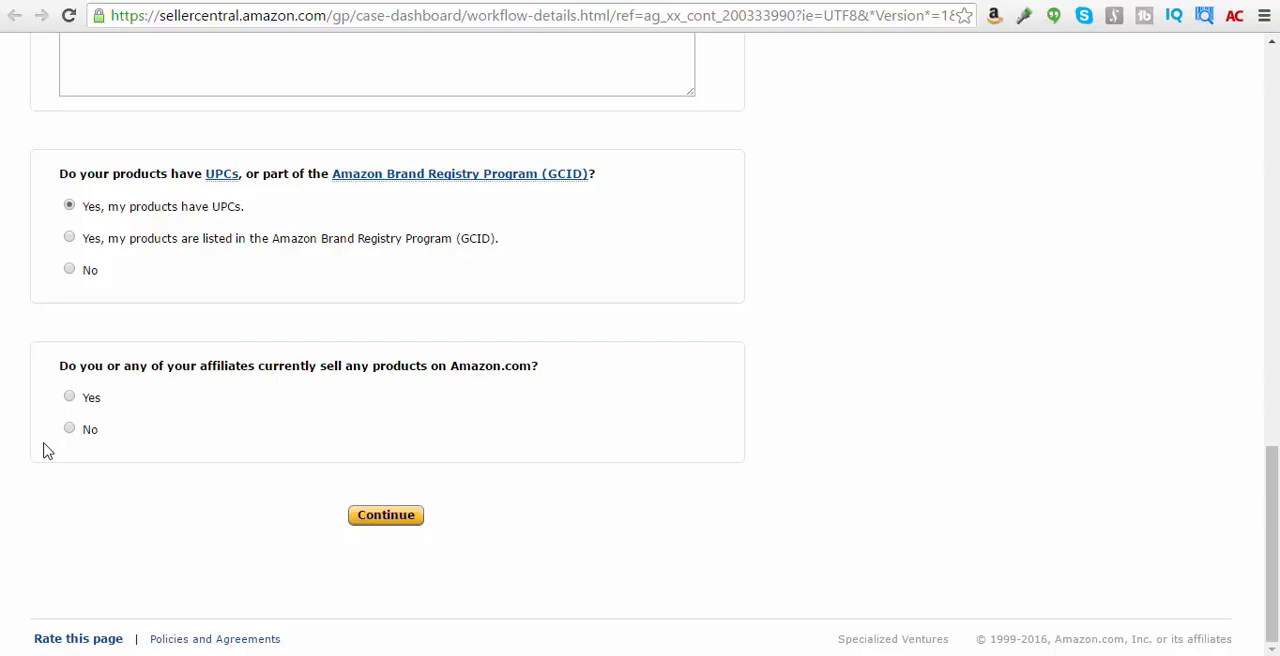
click(69, 428)
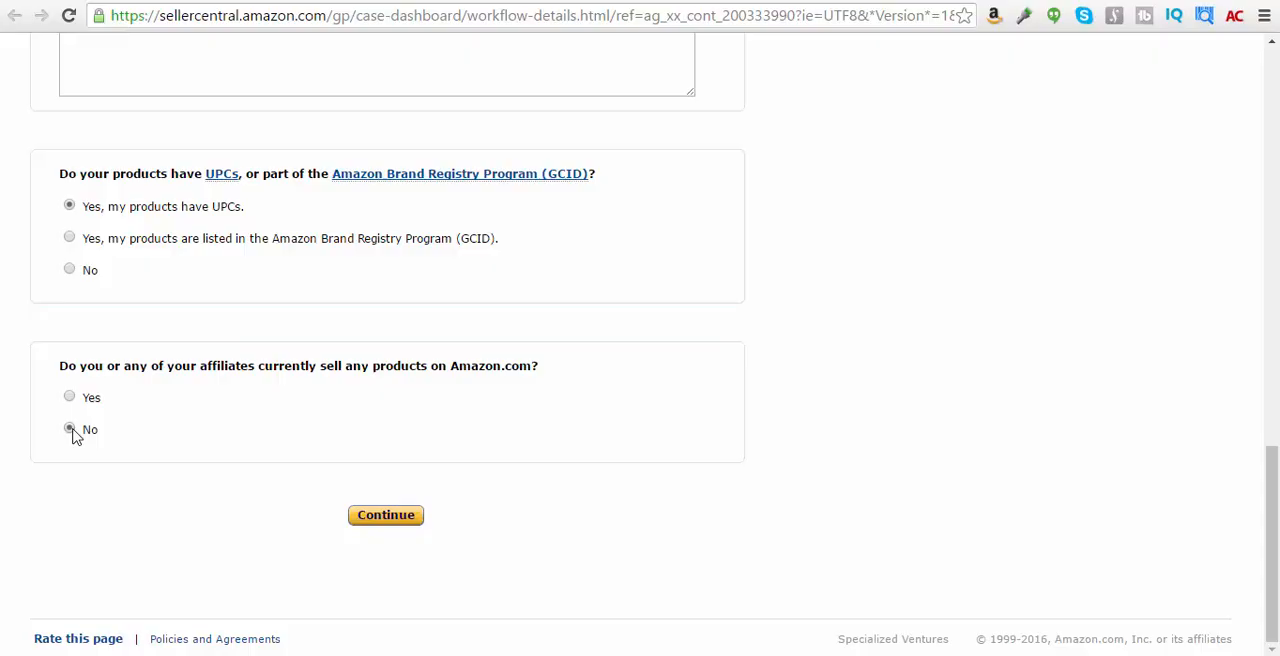
click(385, 515)
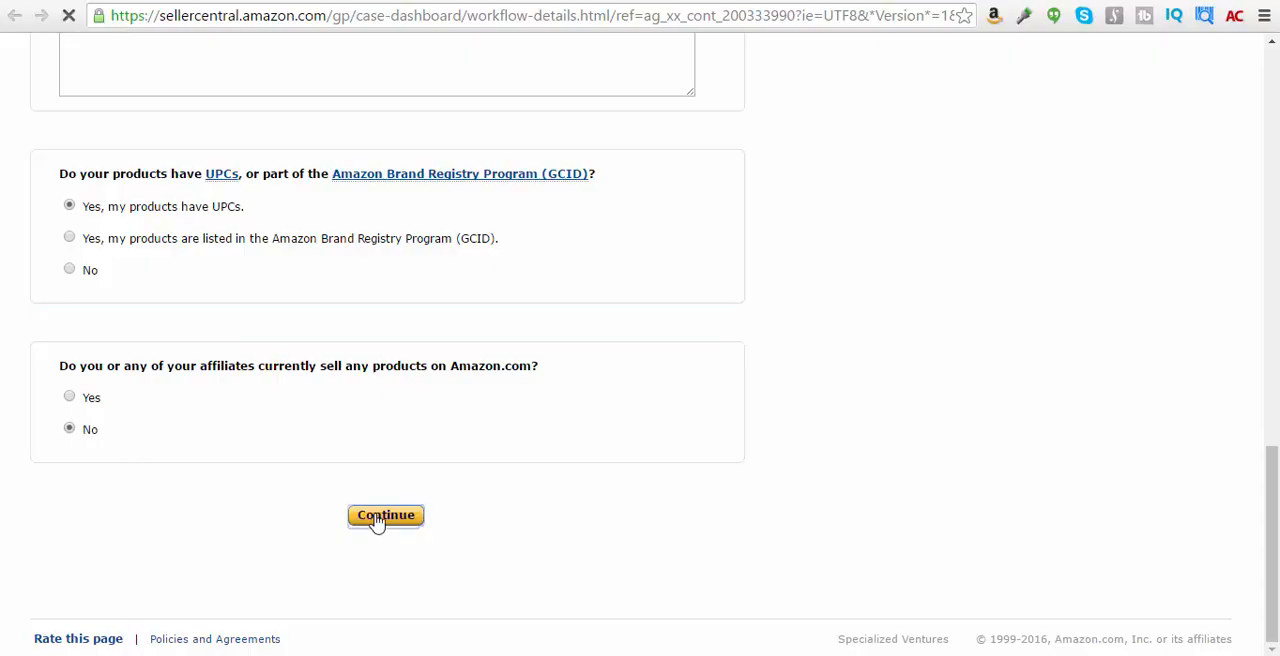
click(385, 514)
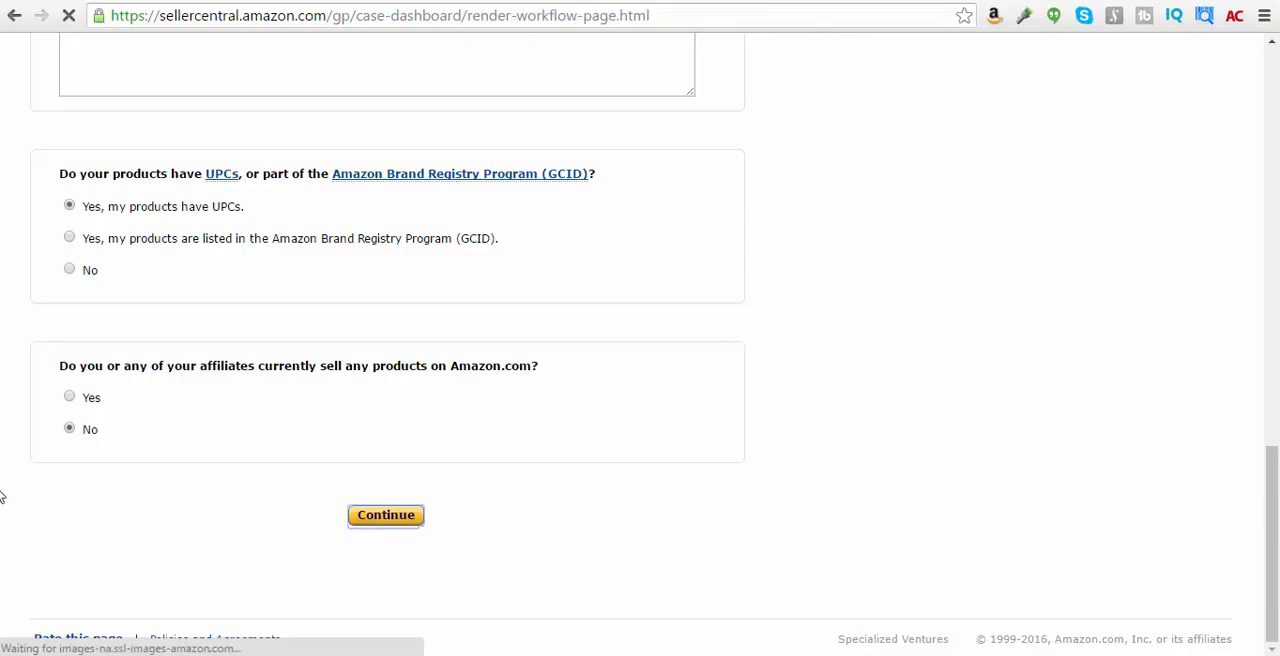
Answer Yes to all eight image requirement questions, from white background to single shoe
click(385, 514)
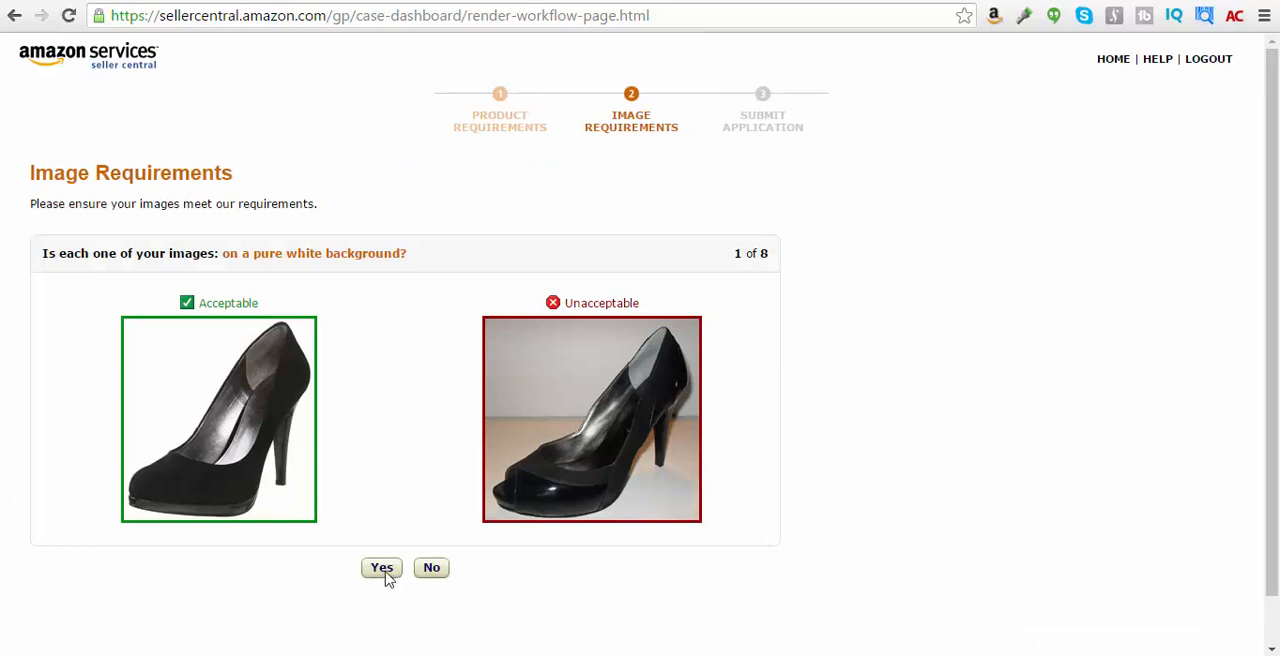
click(381, 567)
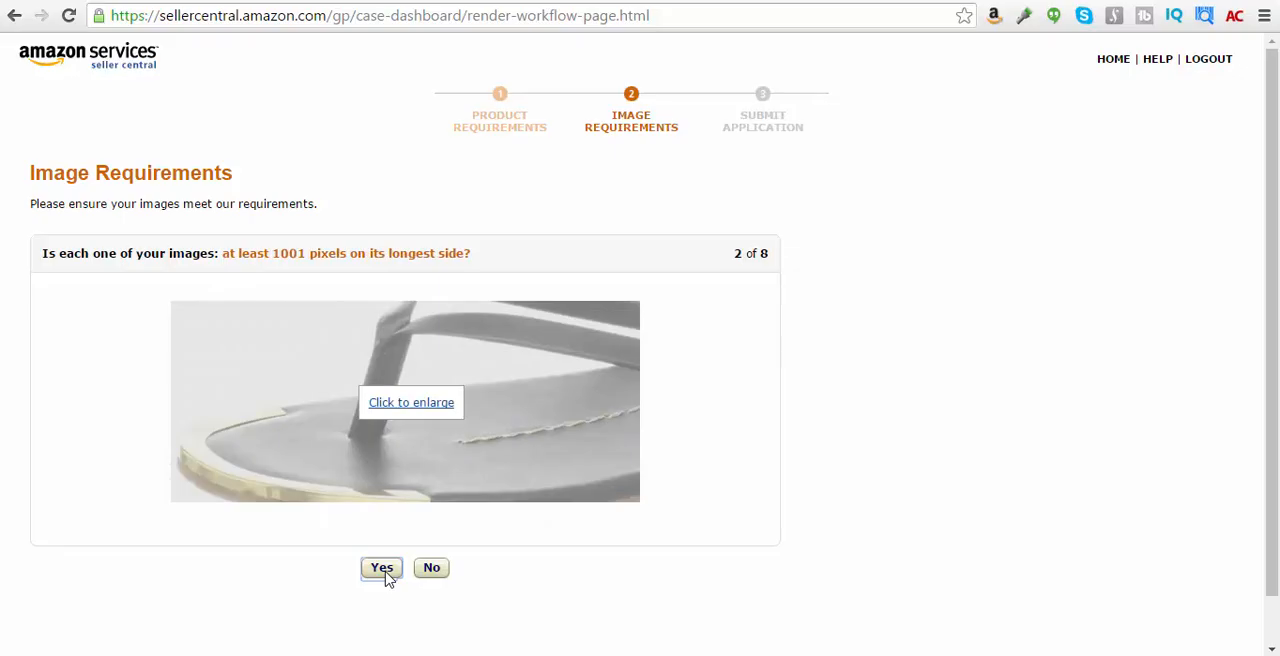
click(381, 567)
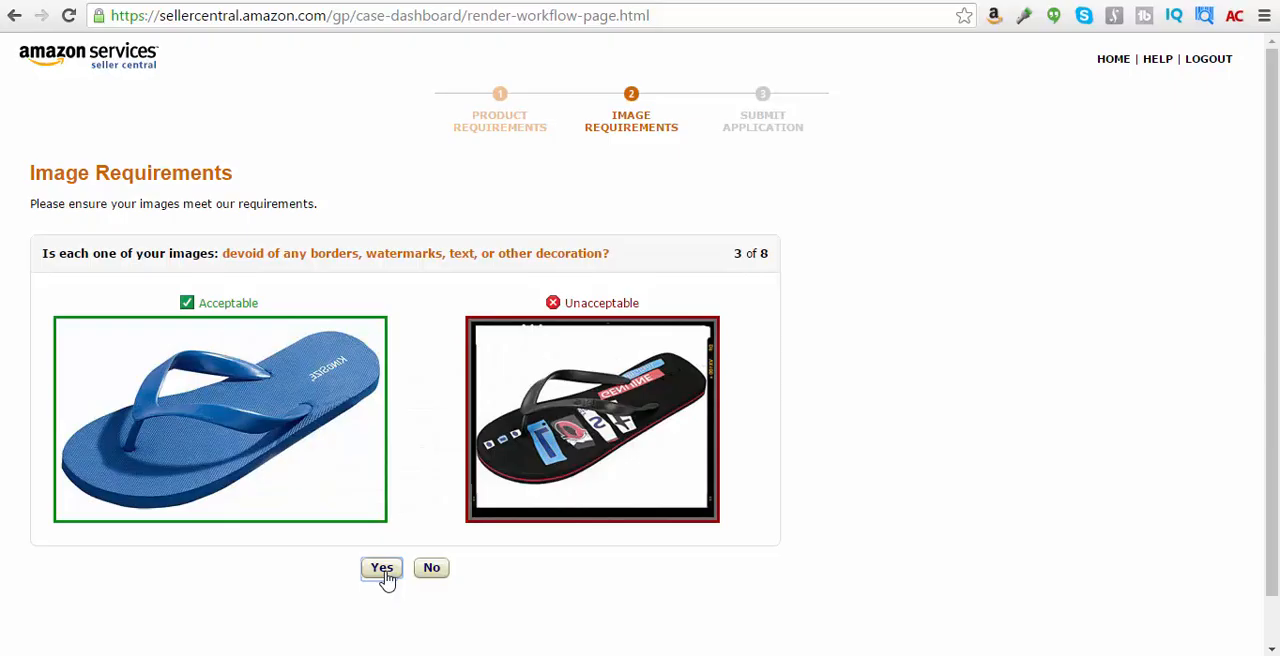
click(381, 567)
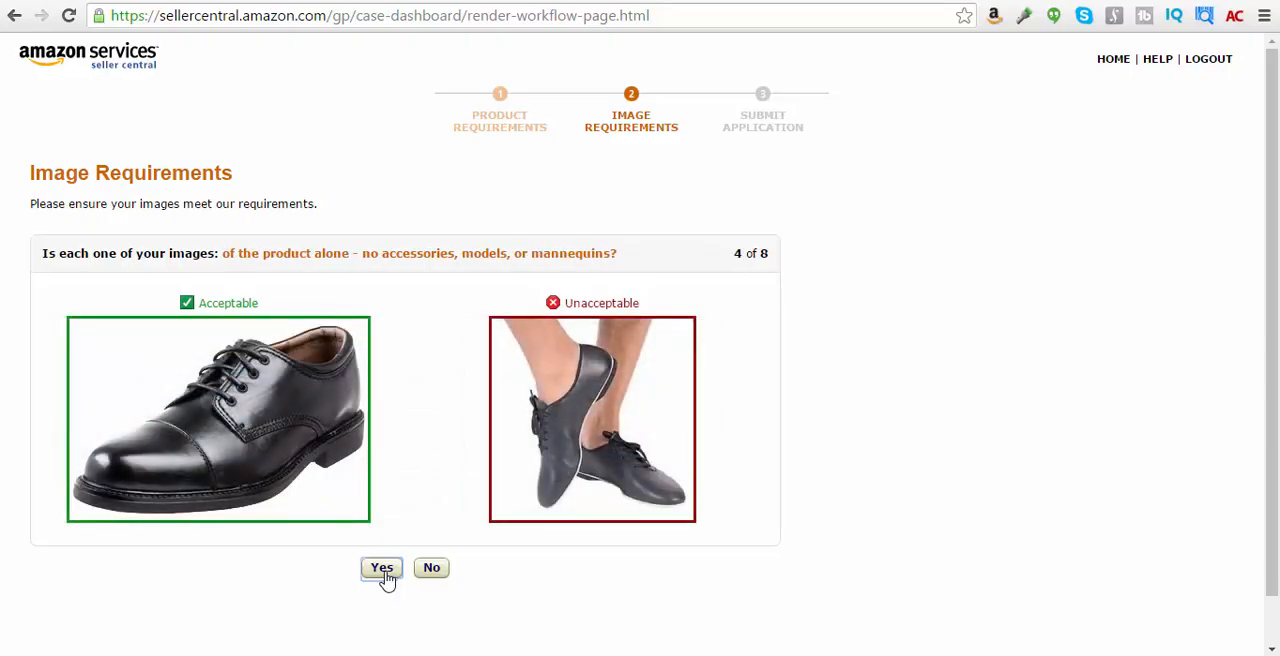
click(381, 567)
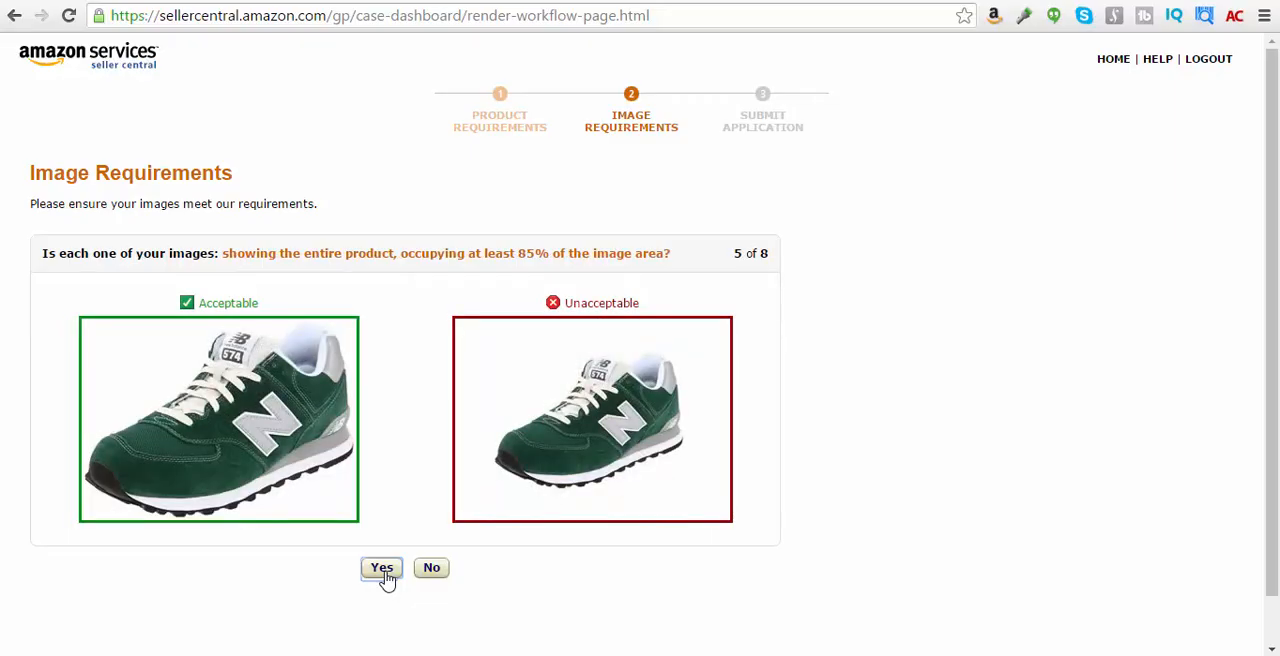
click(381, 567)
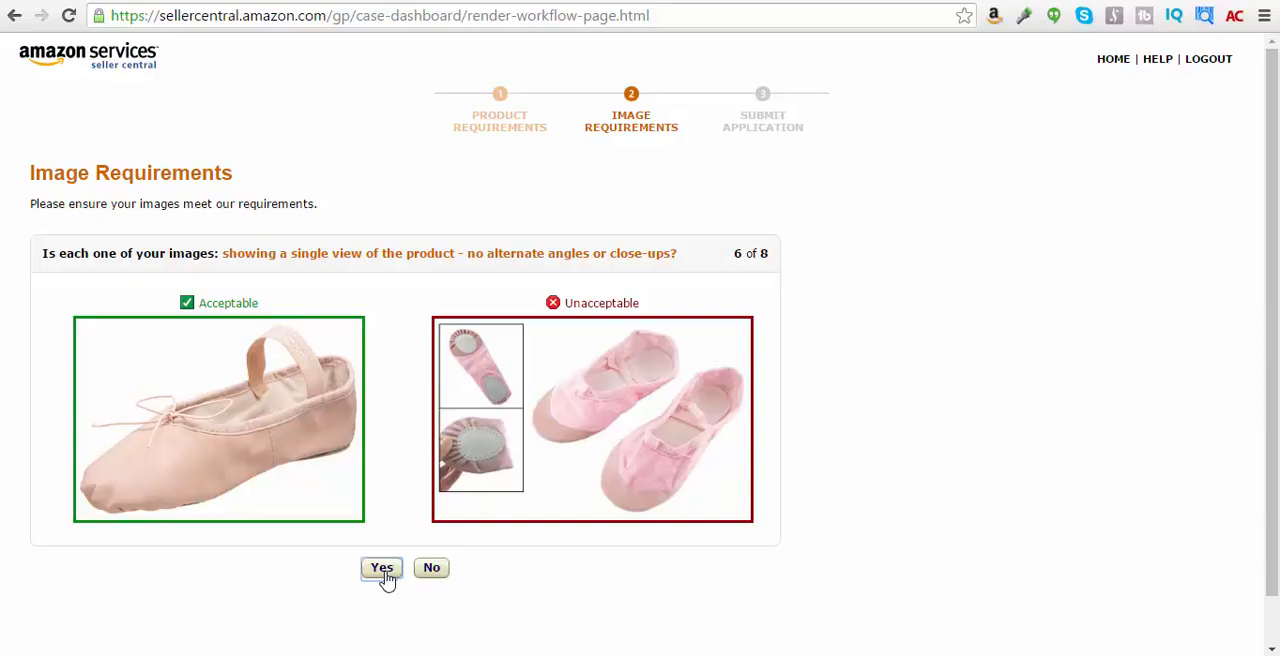
click(381, 567)
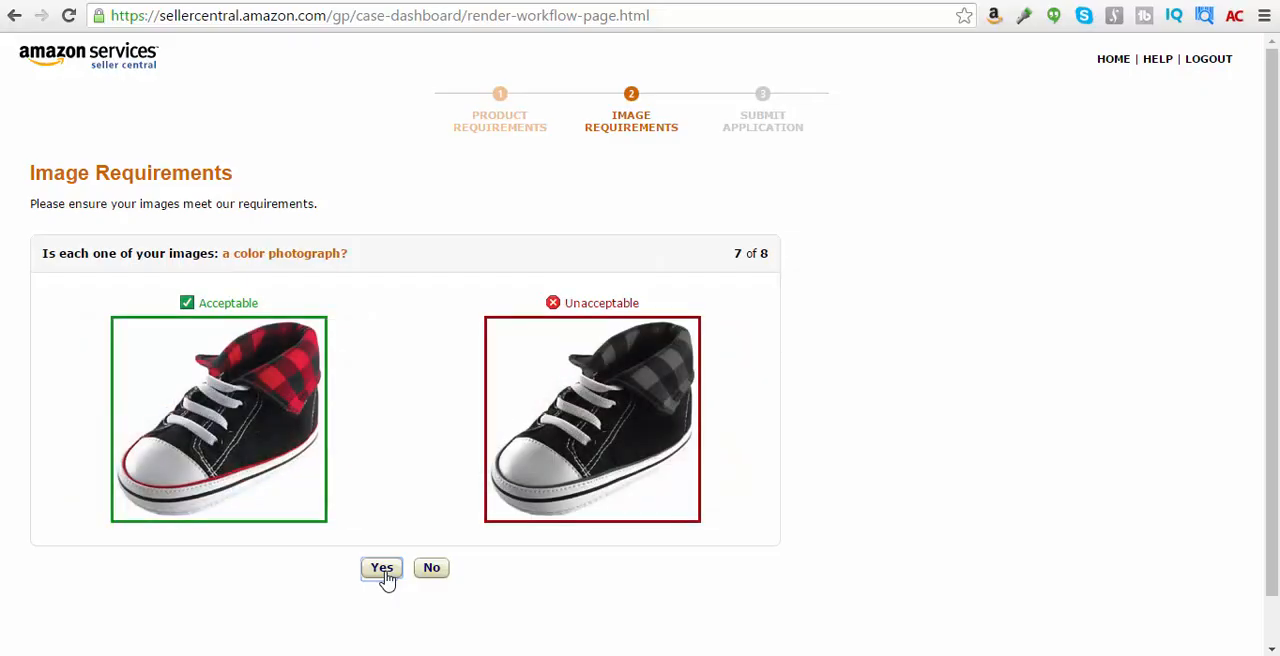
click(381, 568)
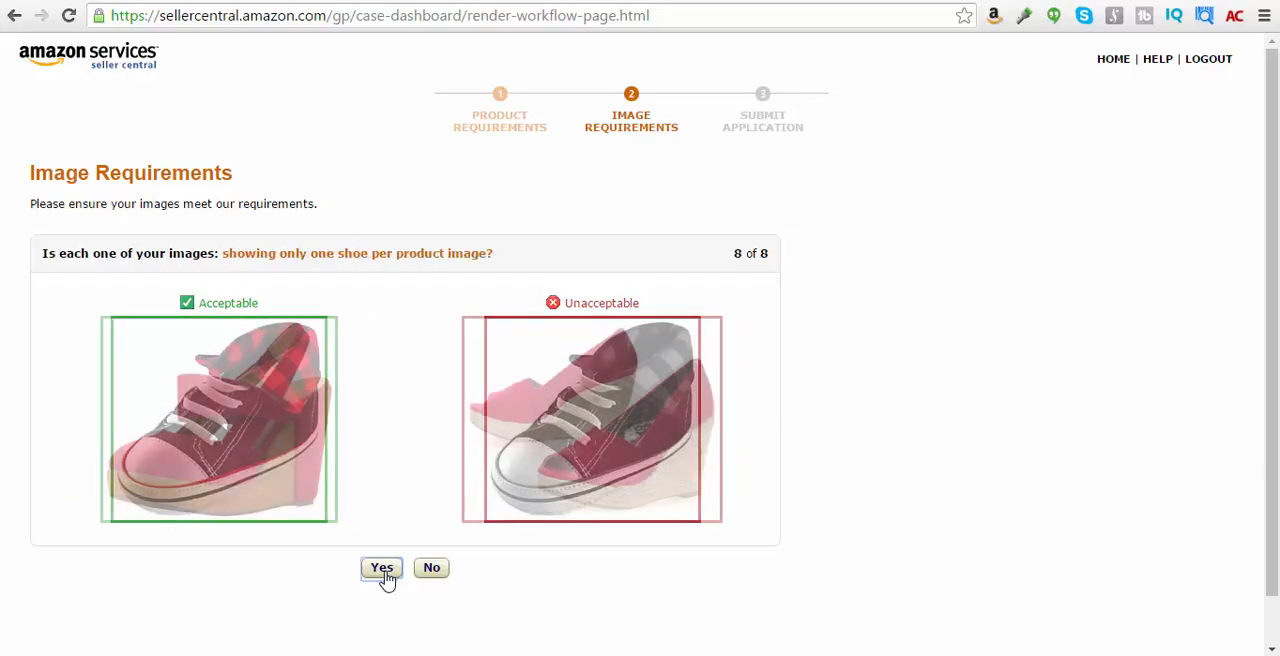
click(381, 567)
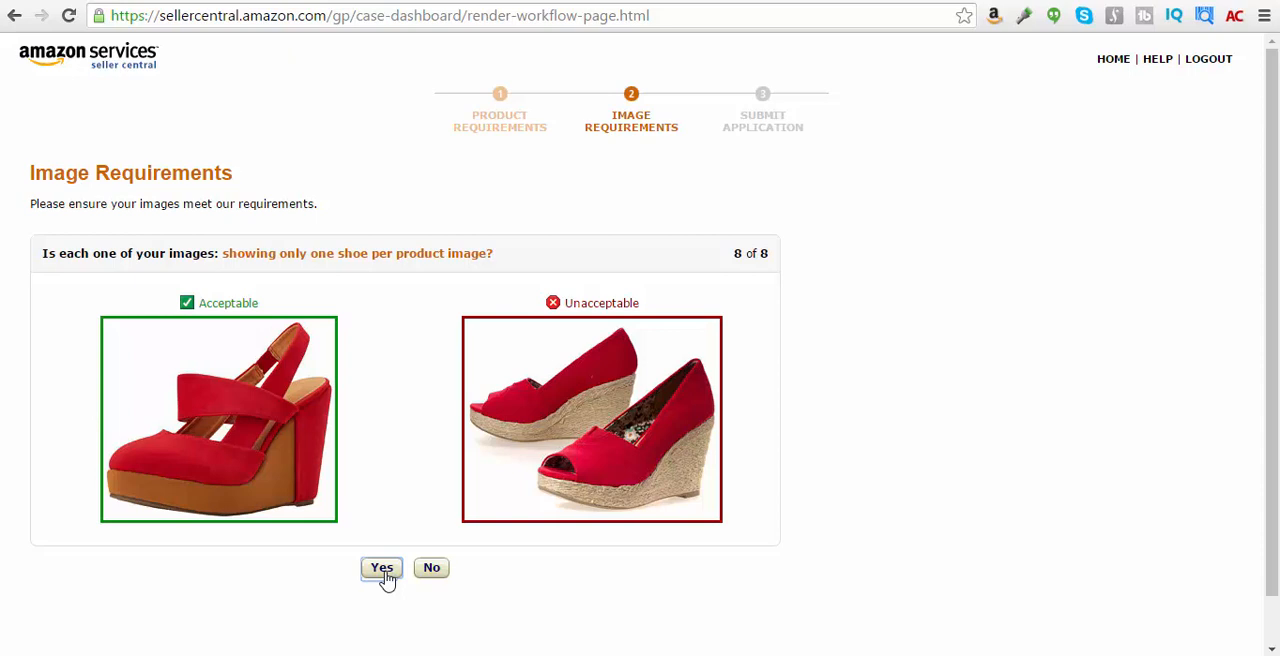
click(381, 567)
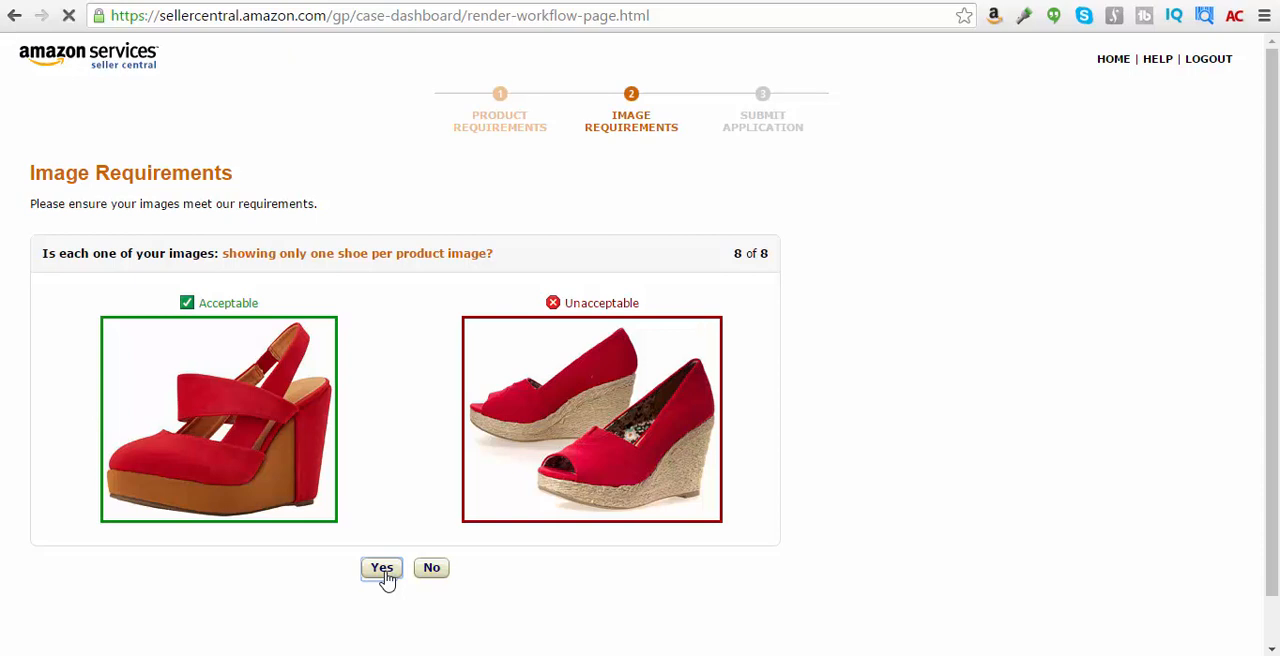
click(381, 567)
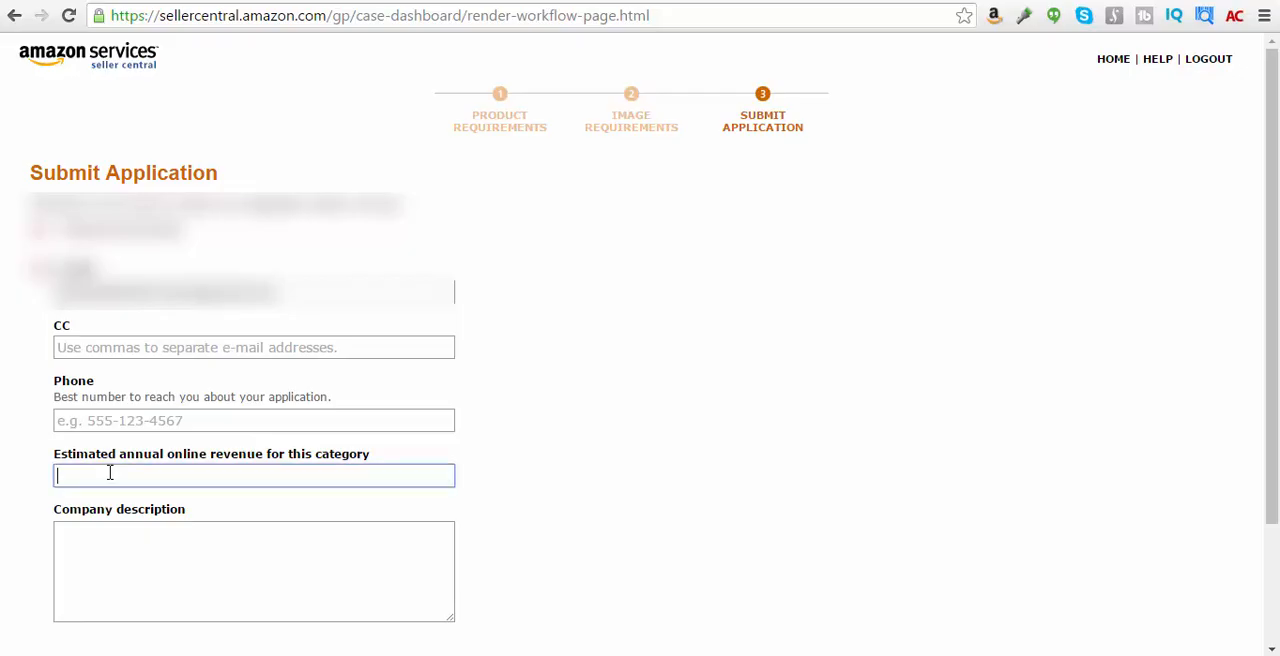
Enter 30,000 as the estimated annual revenue
text(3)
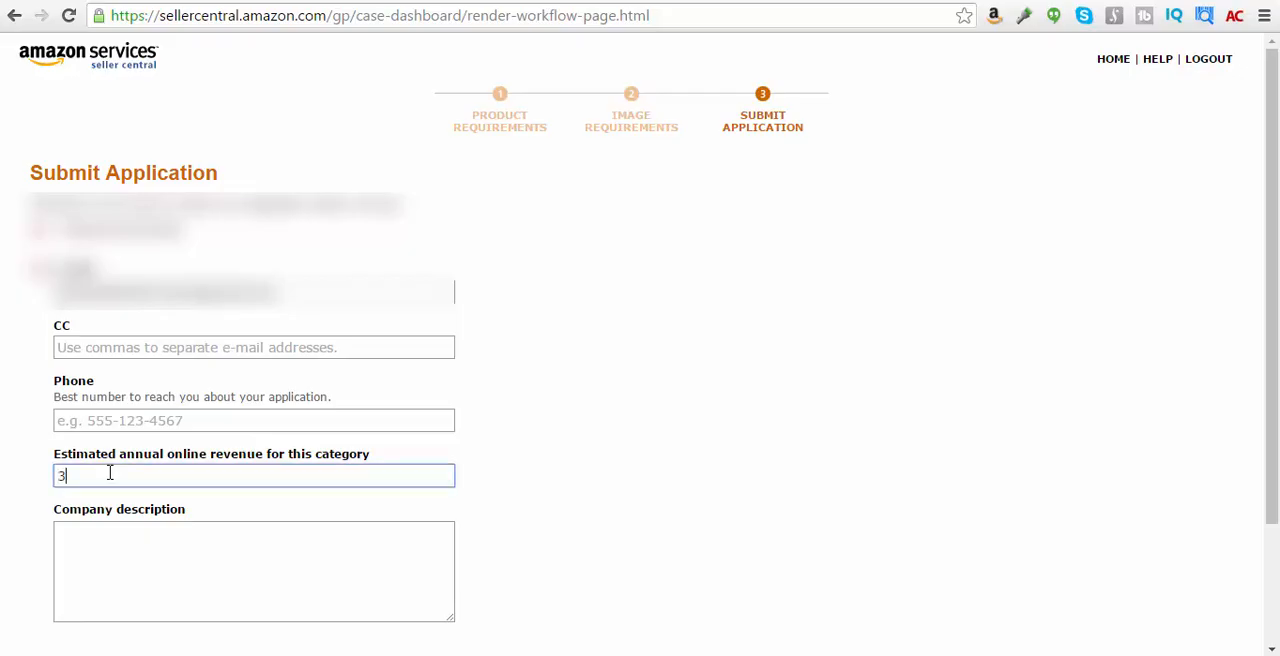
text(0,)
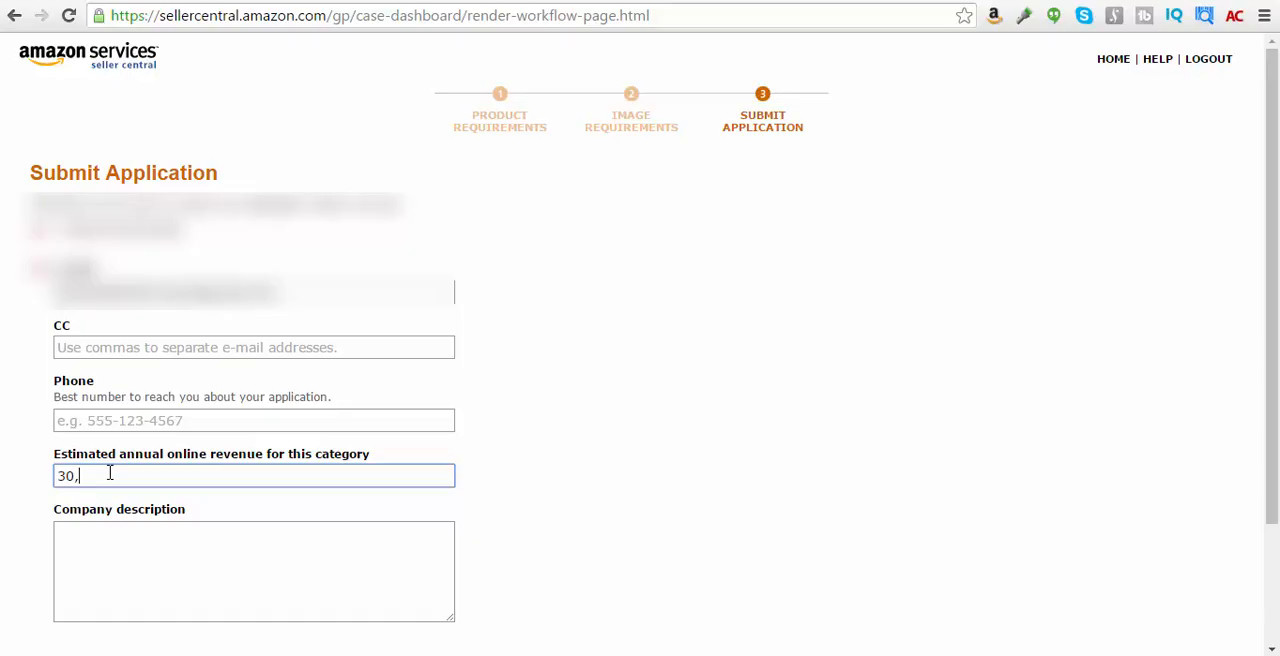
text(000)
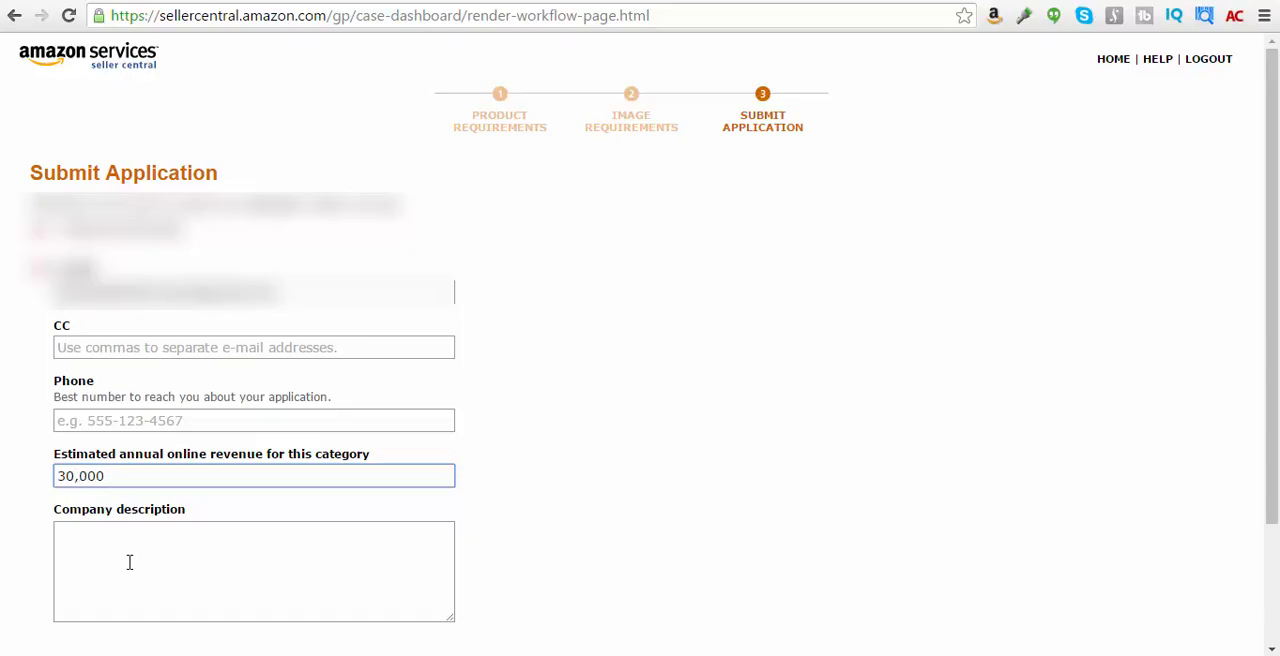
Describe the company as new to this account but selling on Amazon for 5 years
text(New)
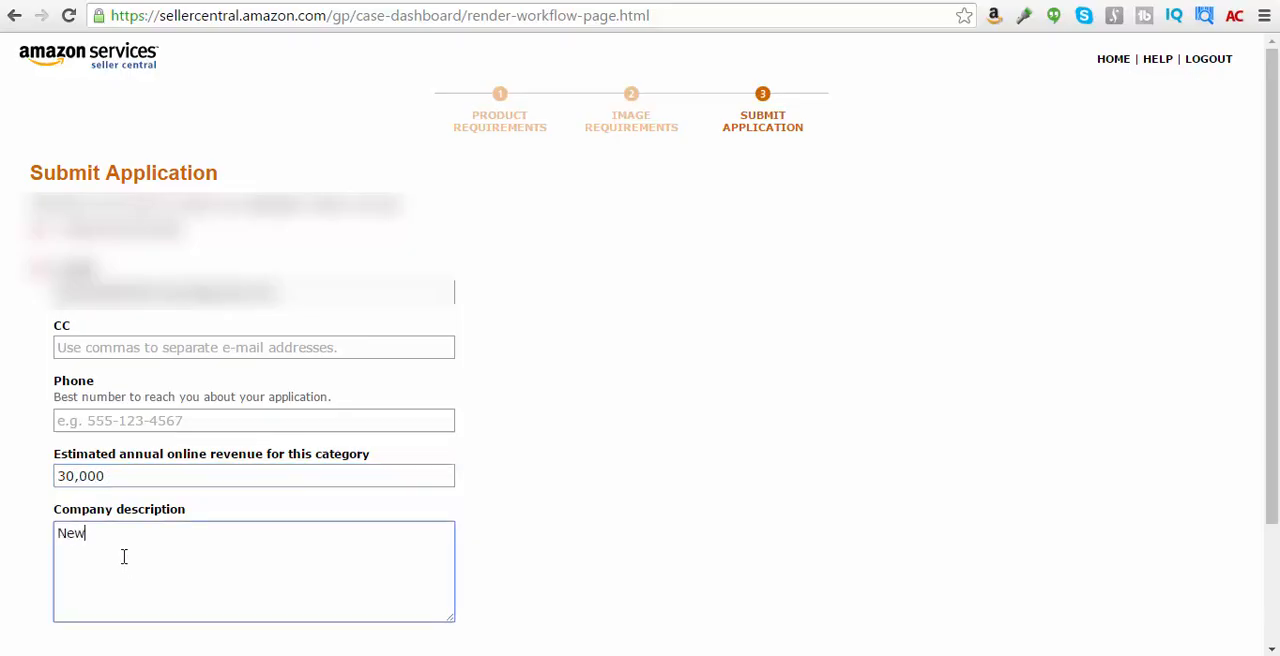
text(We aer)
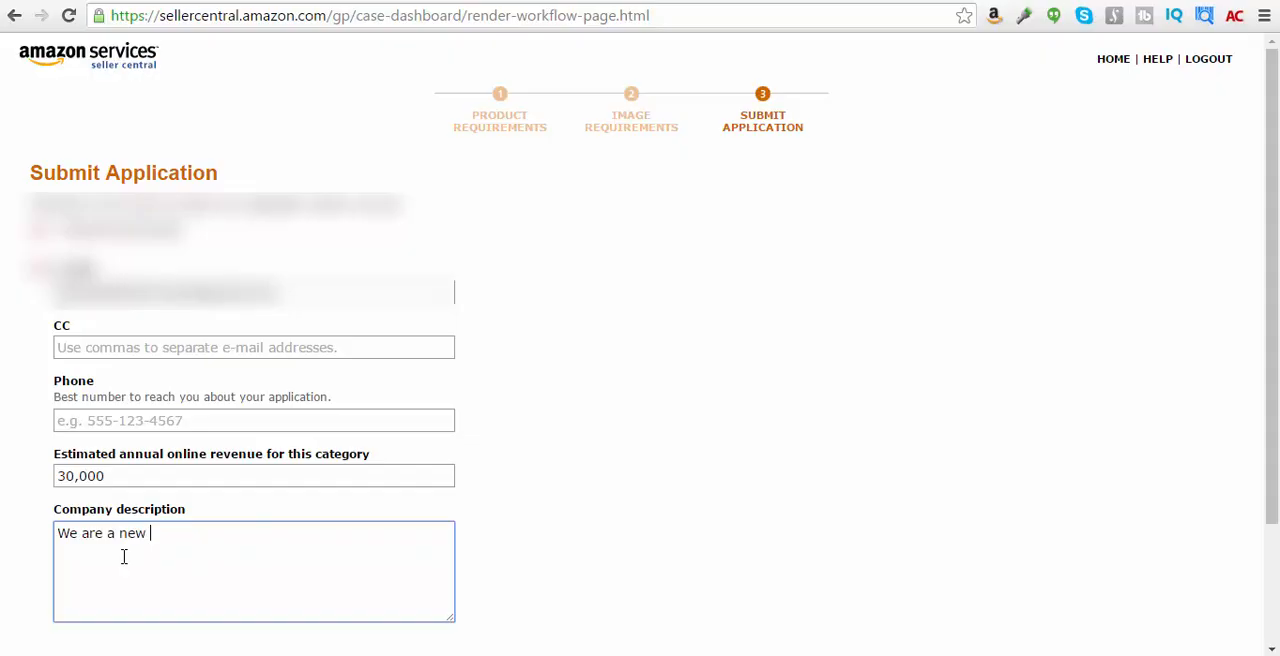
text(company)
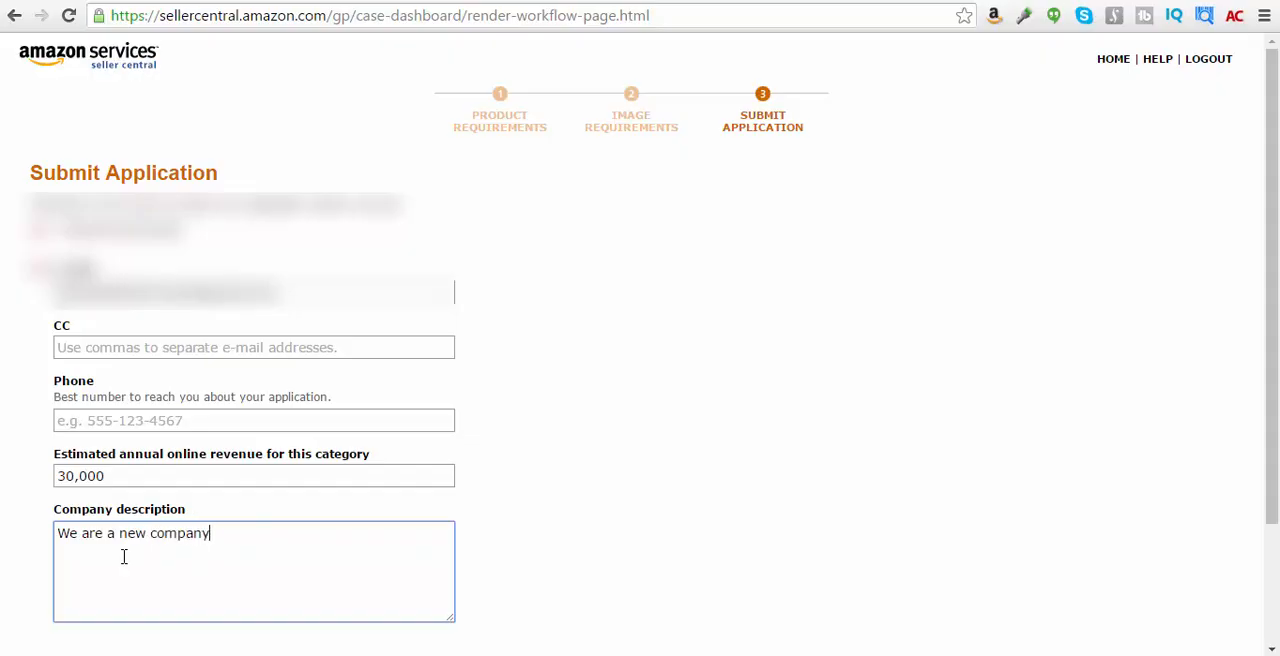
text(that is inte)
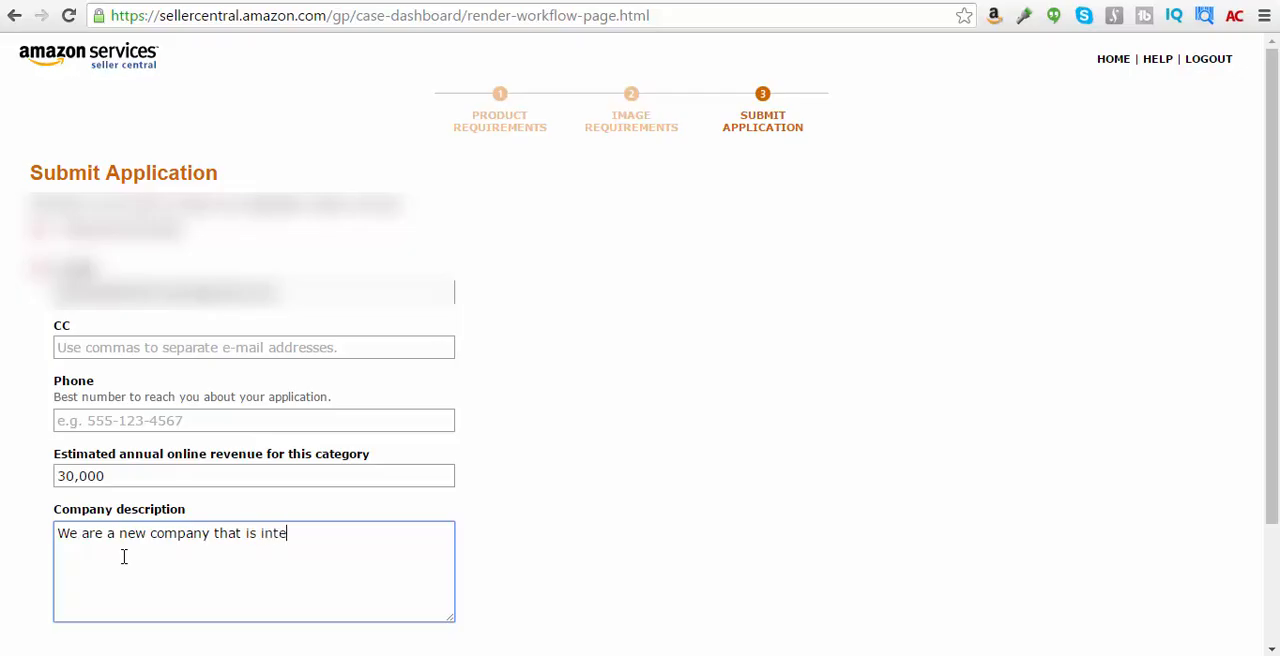
text(rested in sel)
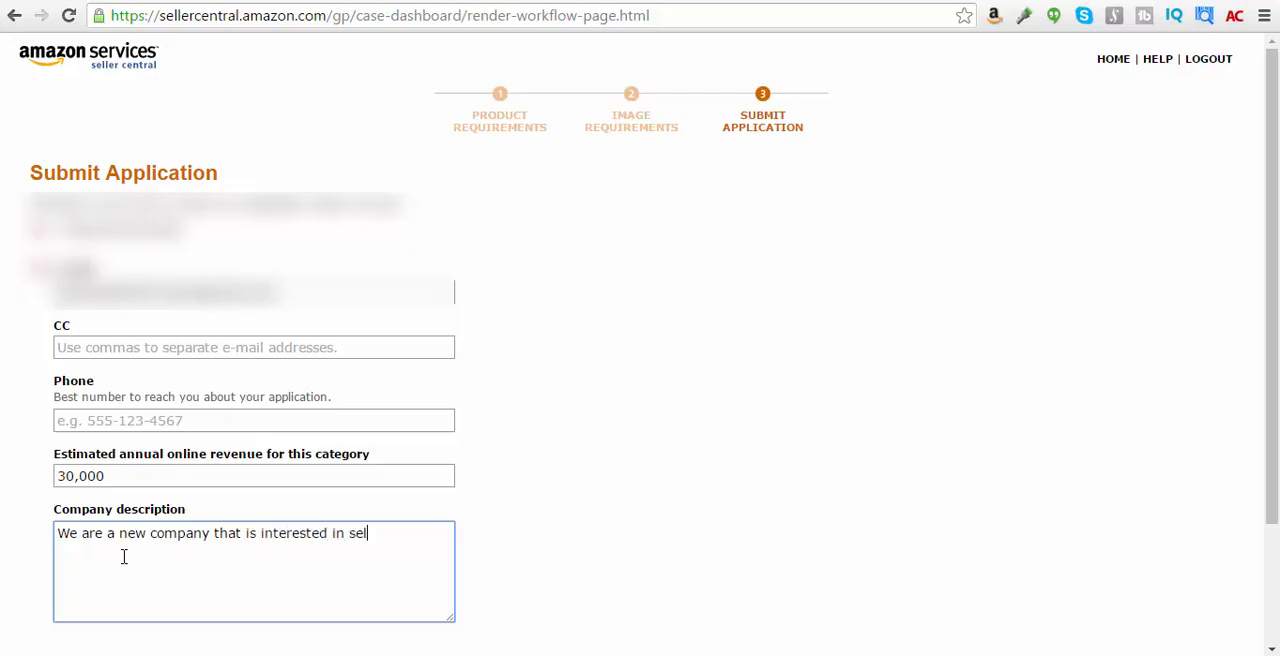
text(ling shoes)
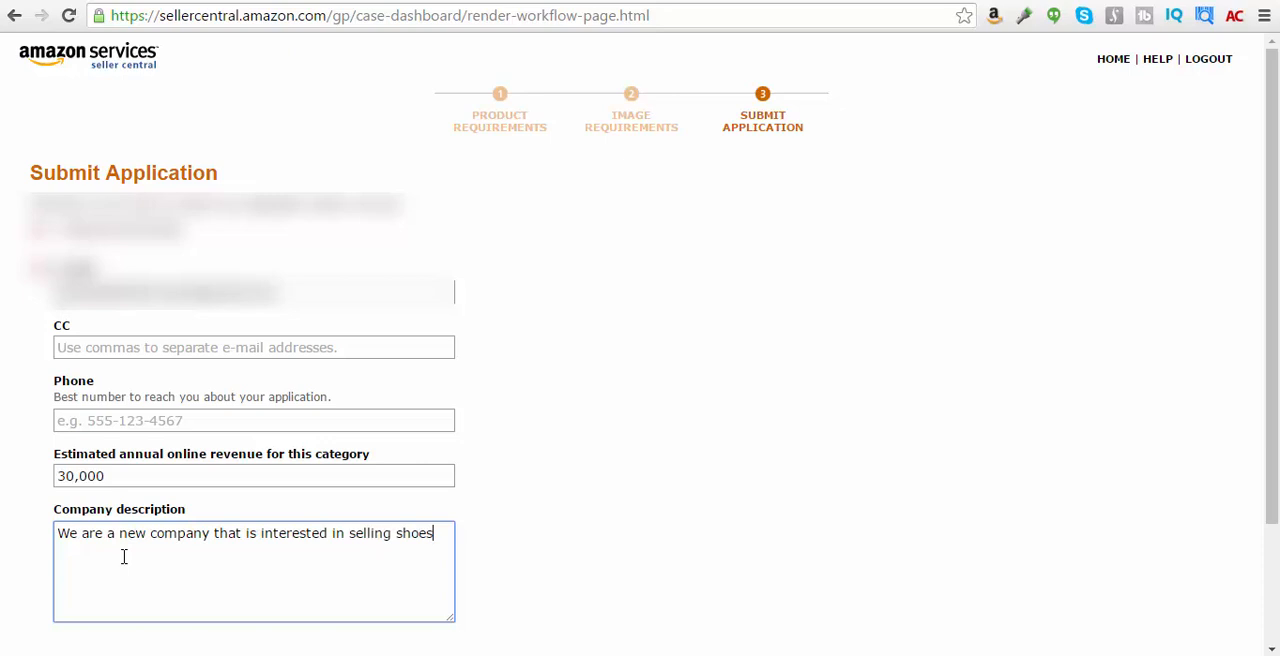
text(on Amazon)
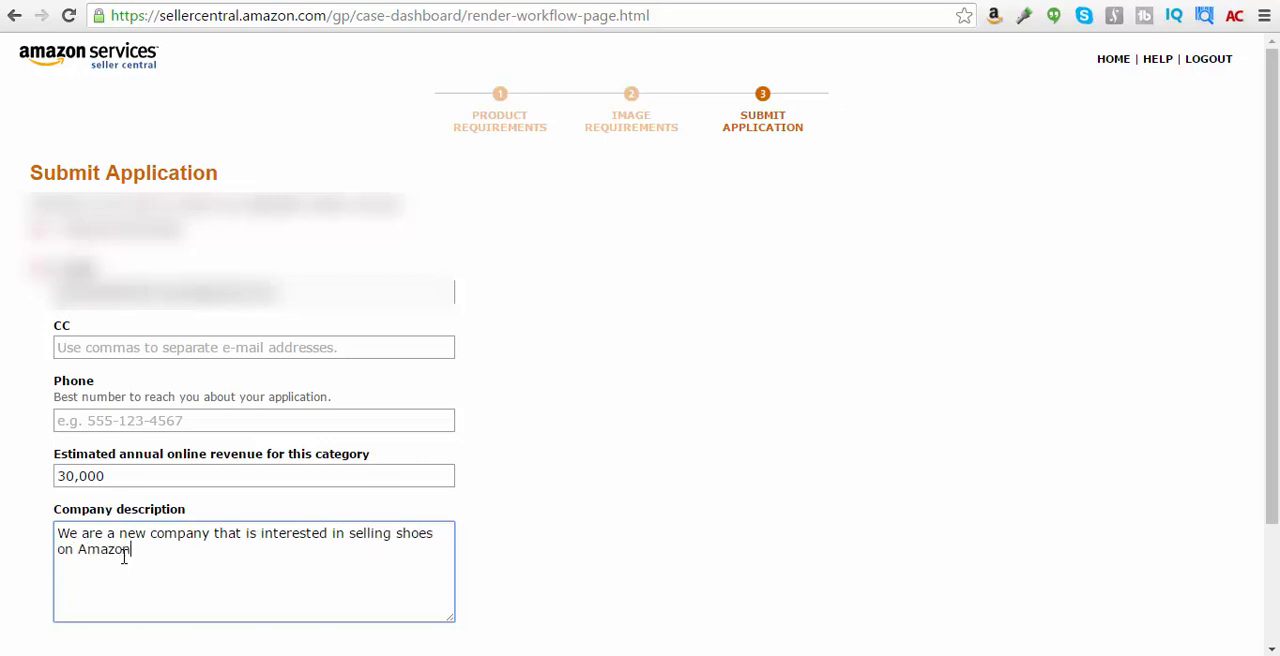
text(.com.)
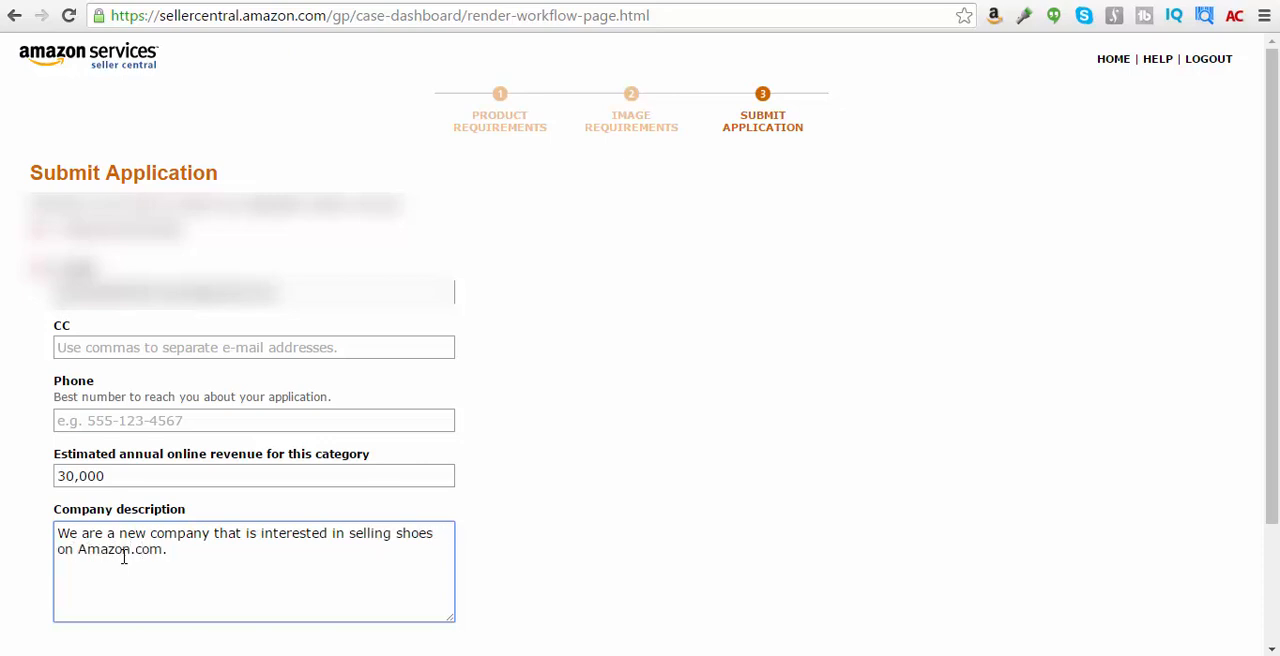
text(W)
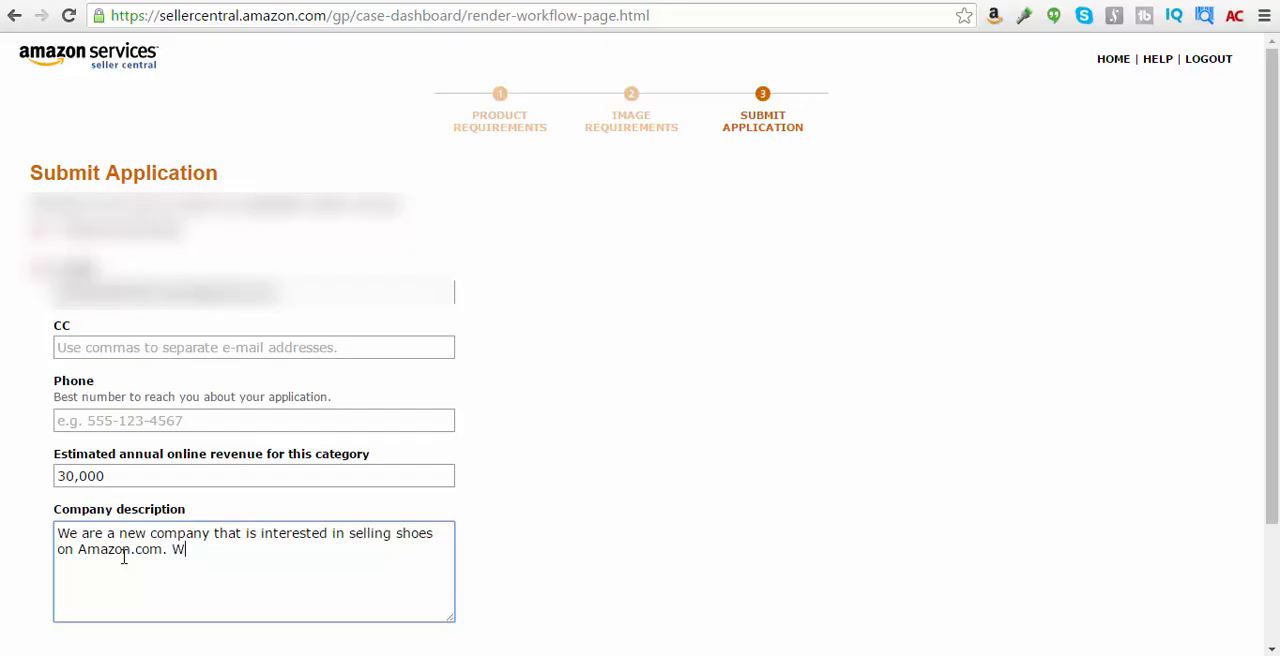
text(hile we j)
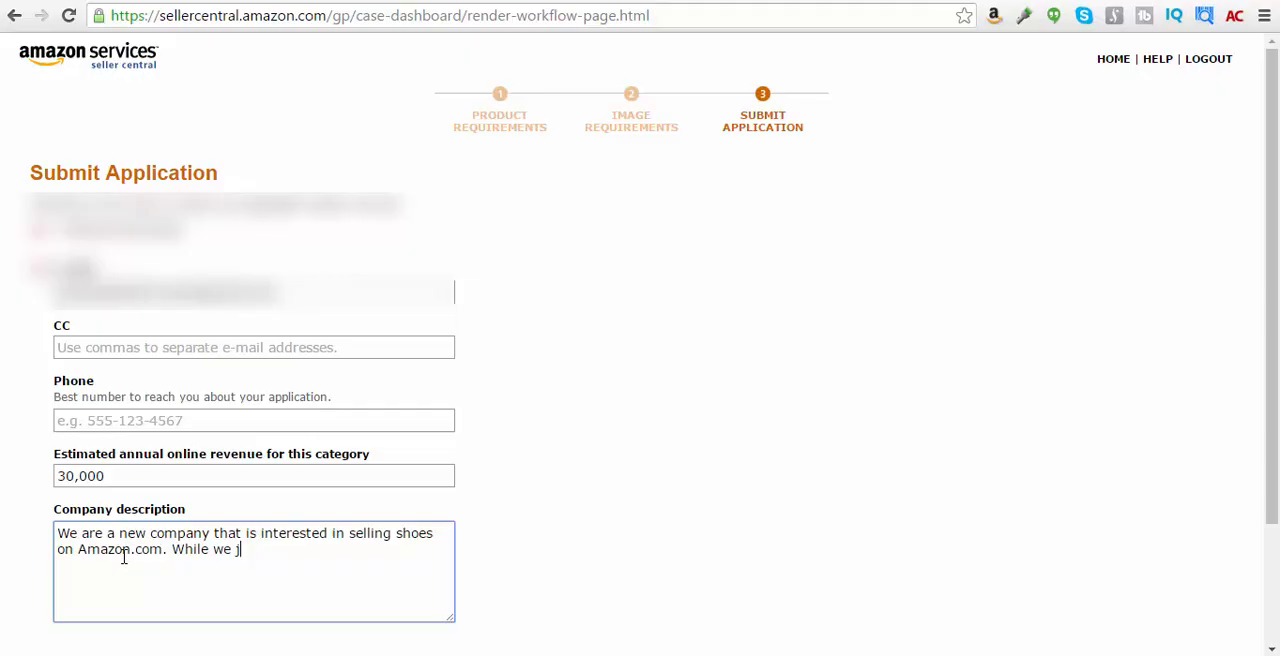
text(ust opened)
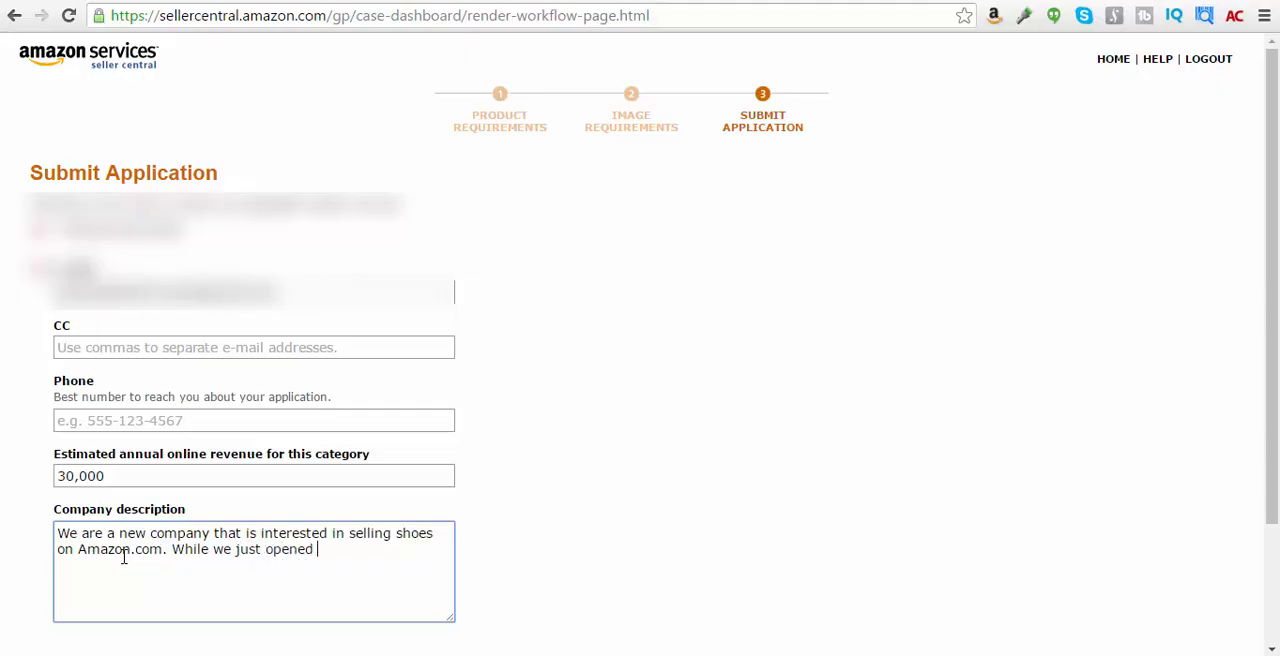
text(this)
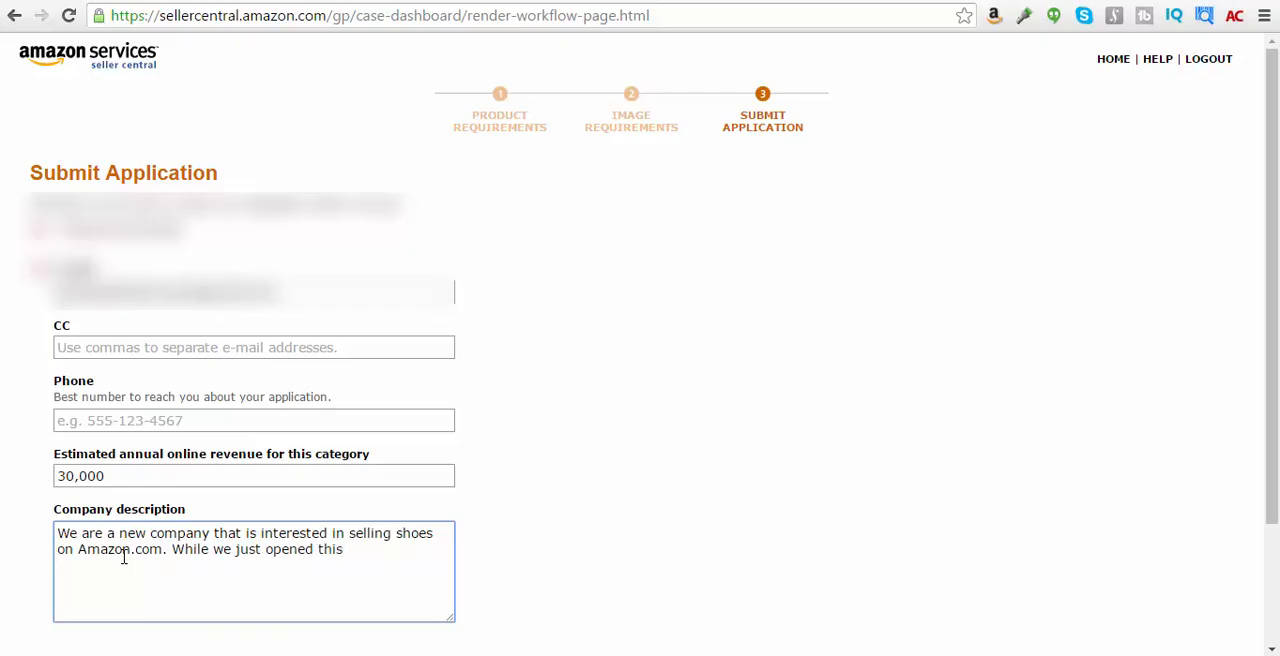
text(account)
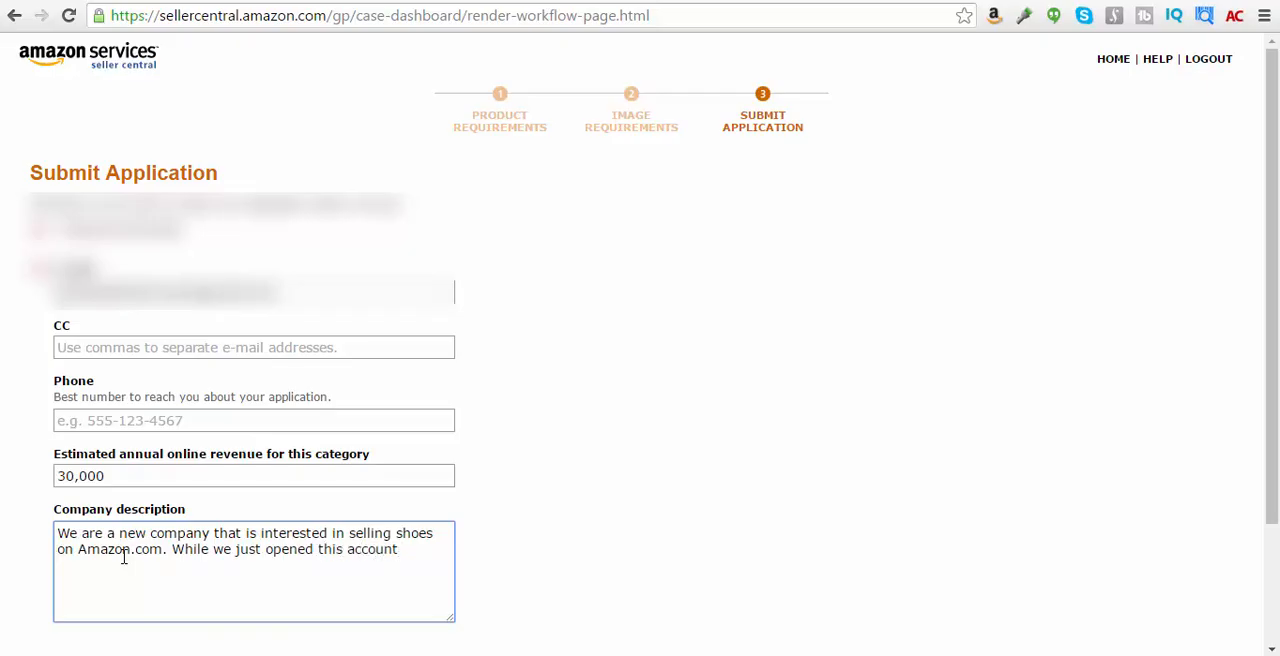
text(we have sold on)
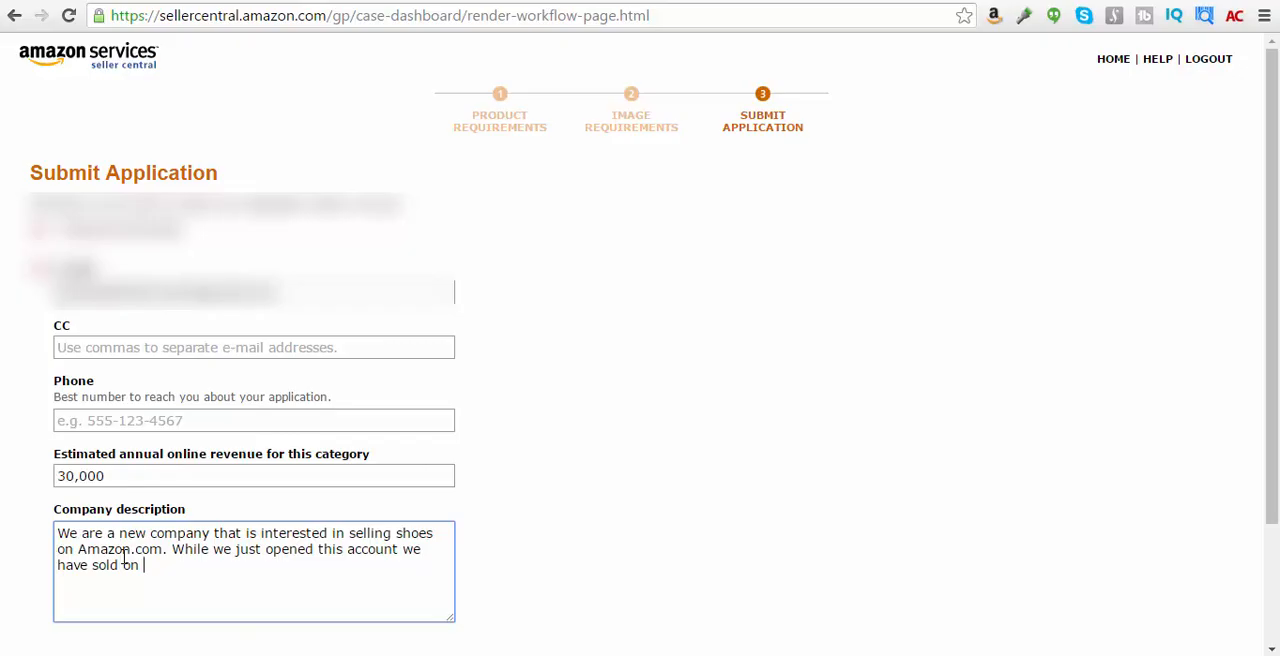
text(Amazon for)
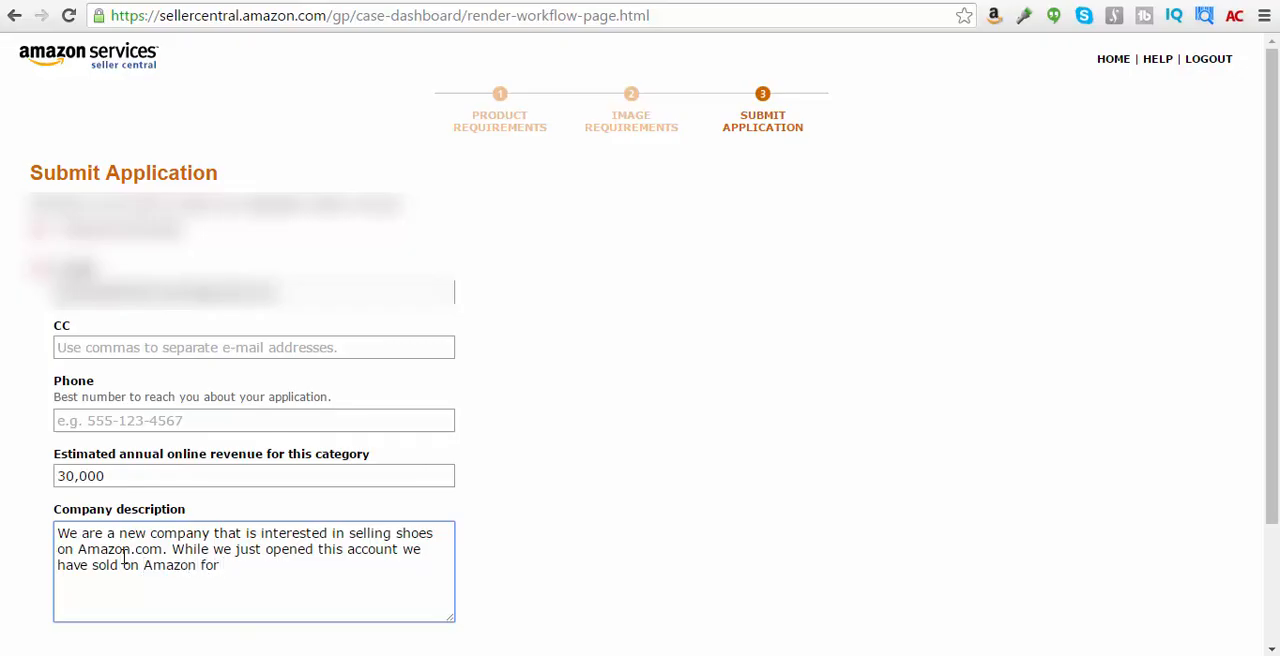
text(over 5 yea)
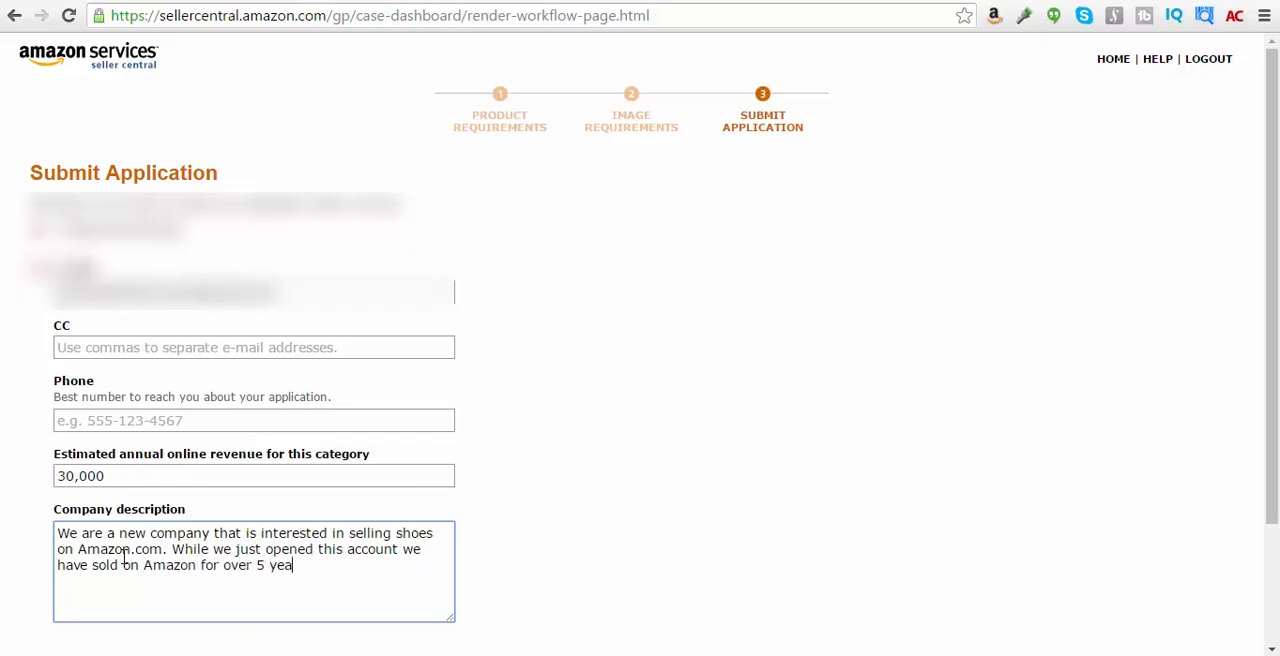
text(rs.)
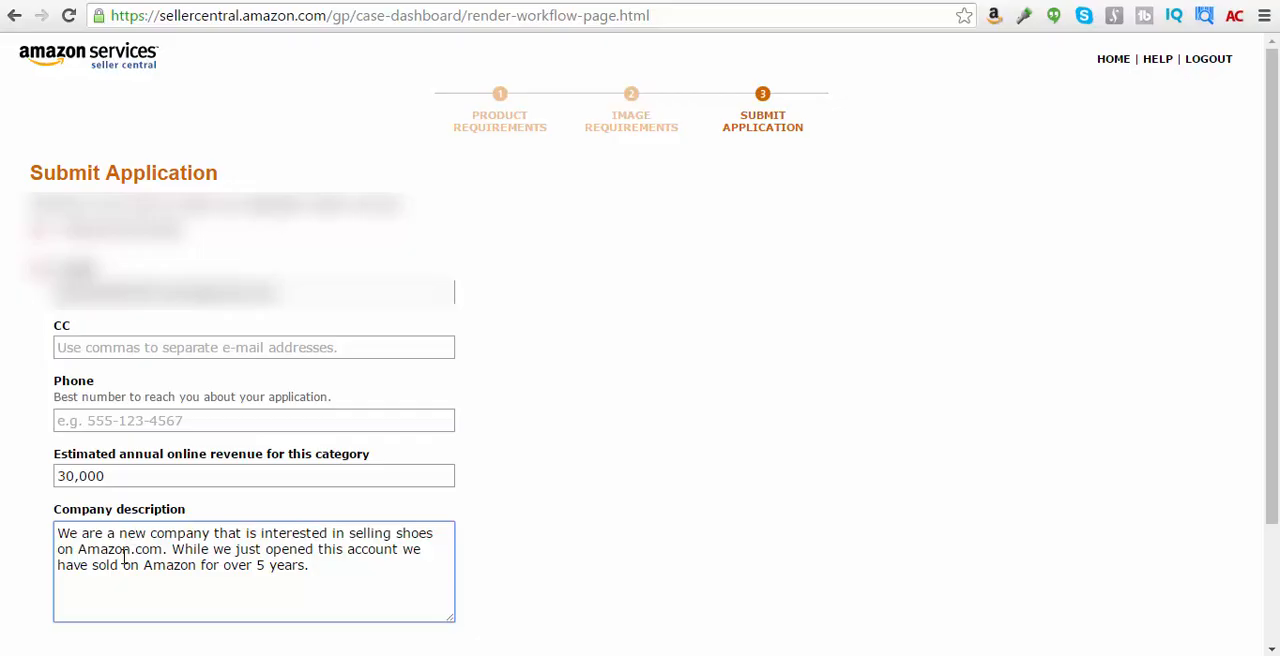
Add the category-approval request and thank-you sign-off to the description
text(We would lik)
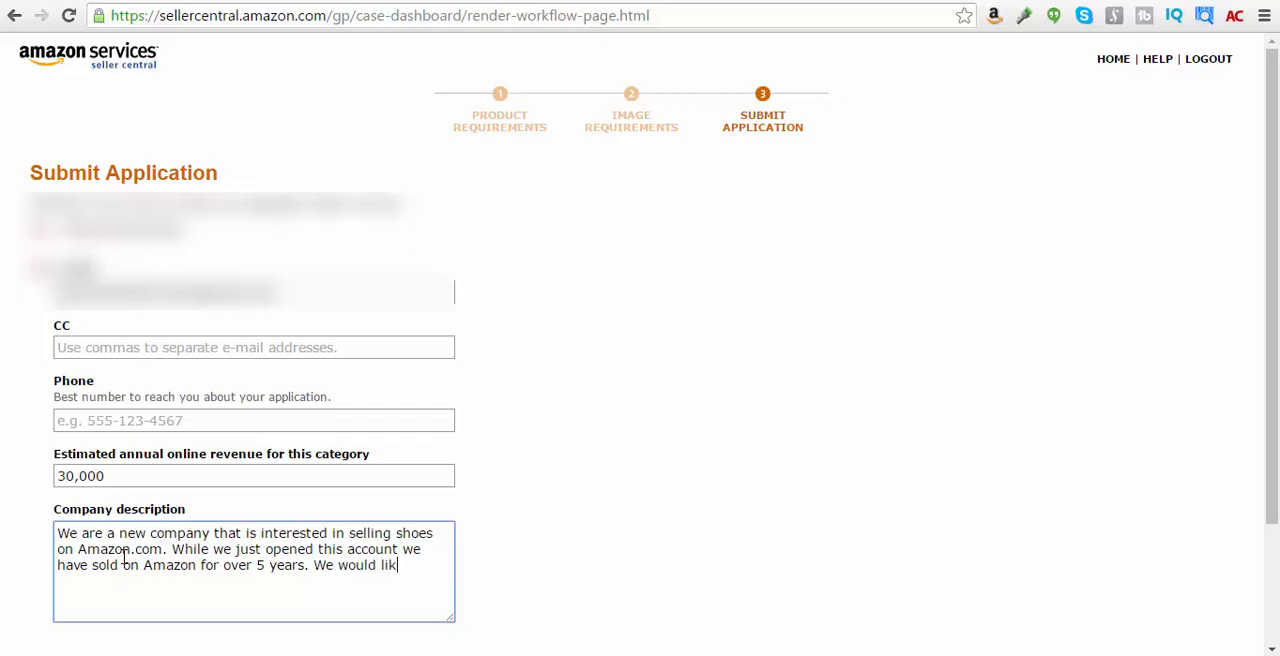
text(you appr)
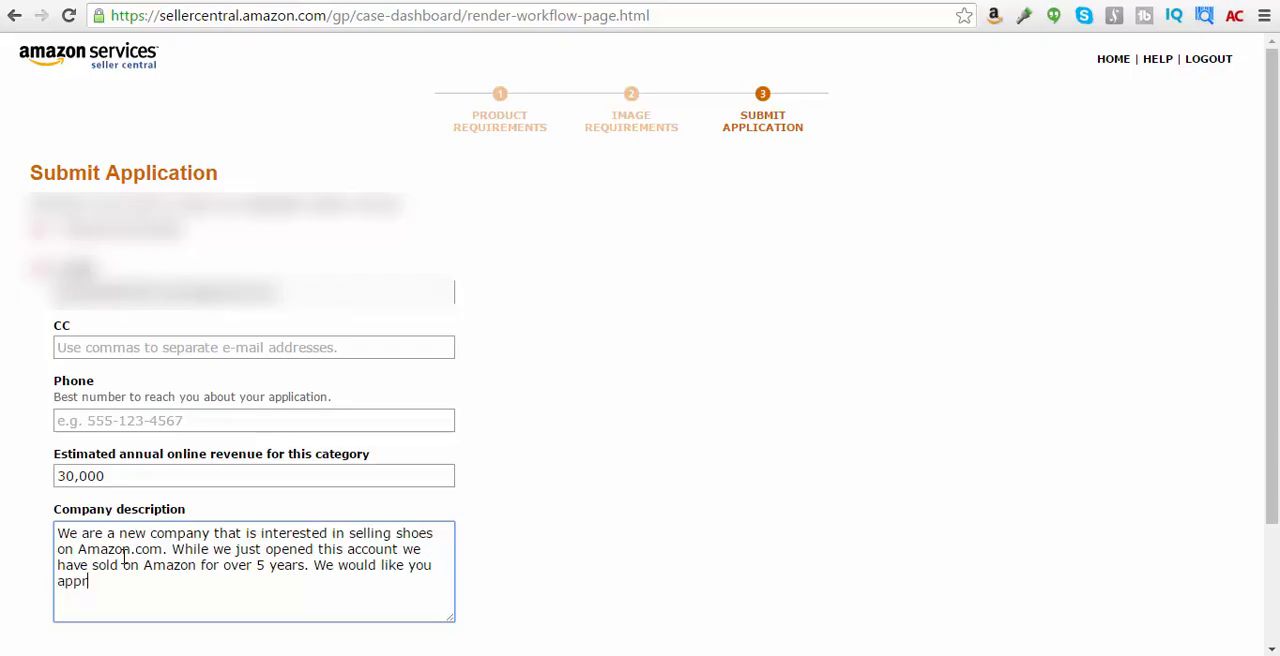
text(oval to sel)
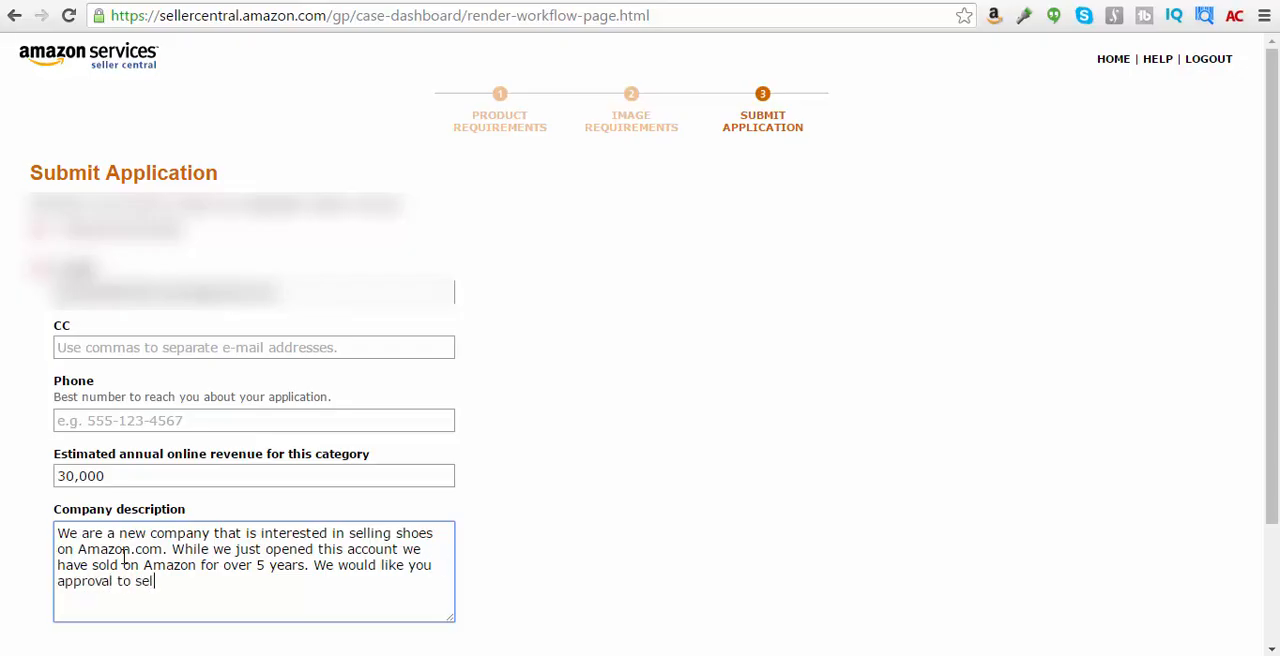
text(in this cate)
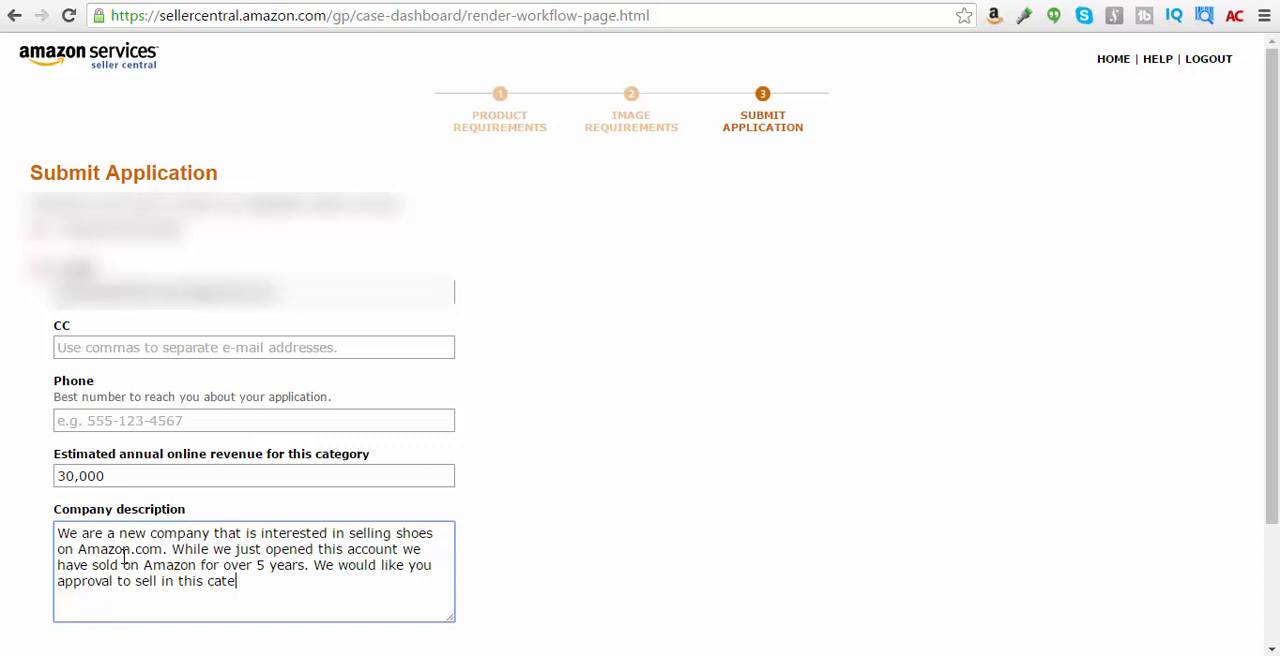
text(gory. Thank)
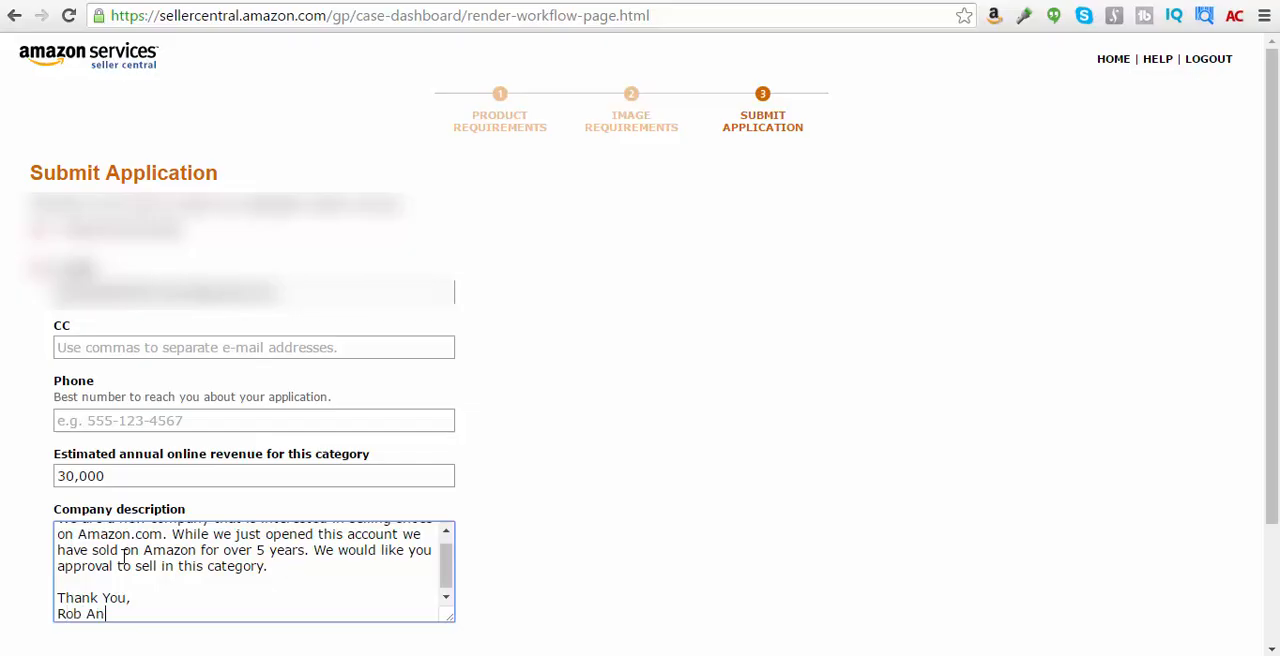
text(derson)
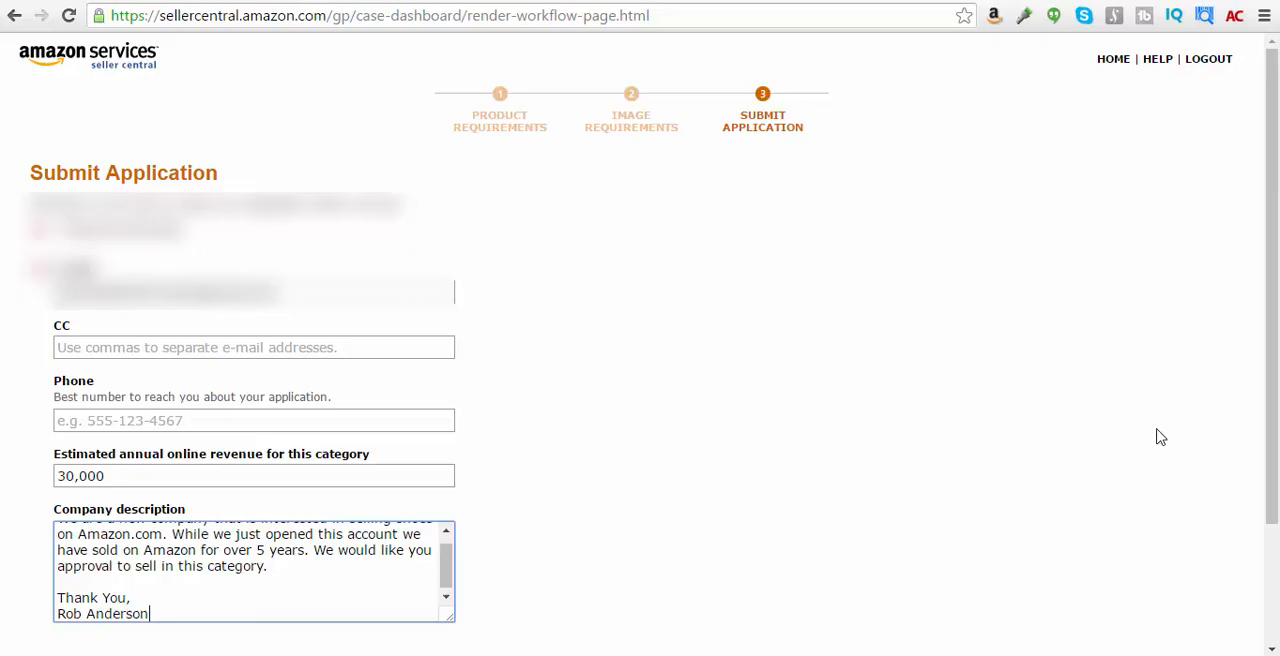
scroll(down, 3)
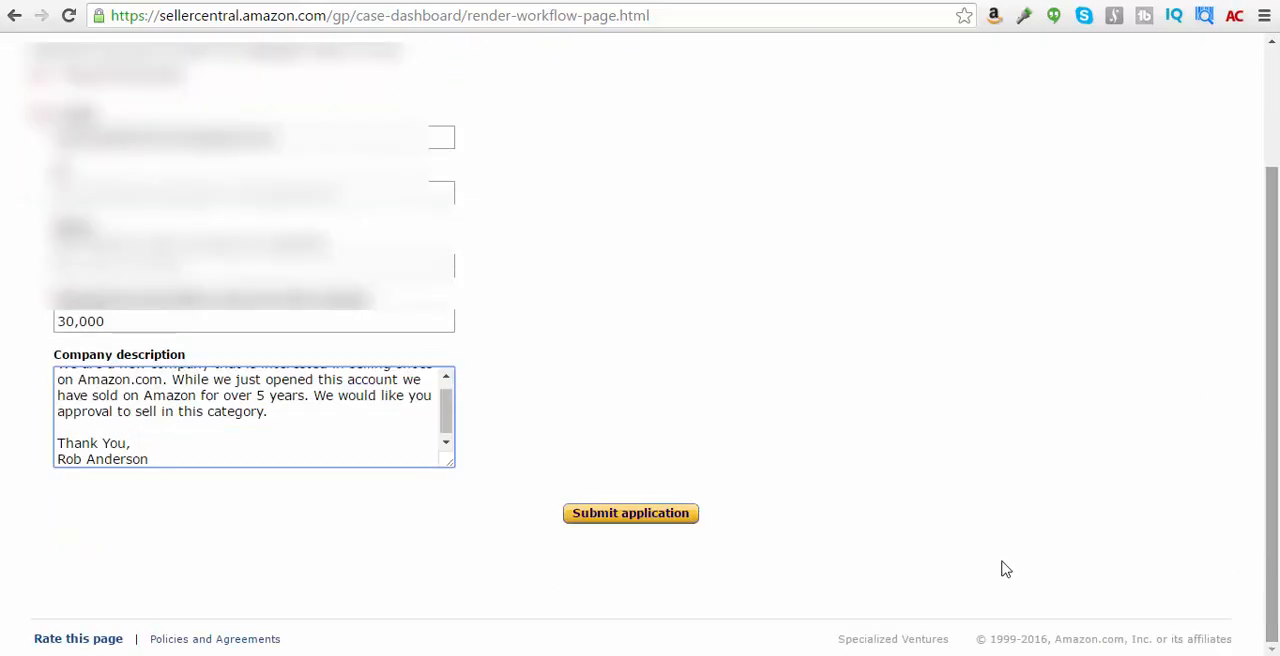
Submit the application and reach the Thank you approval confirmation
click(630, 513)
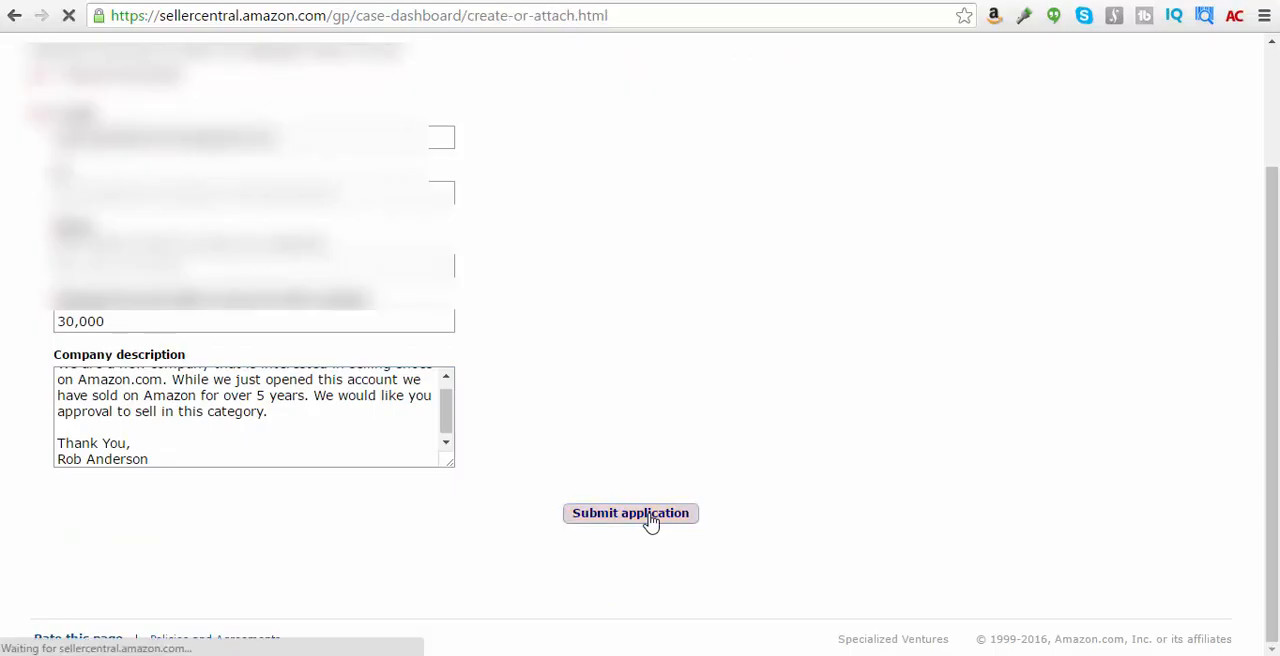
click(630, 513)
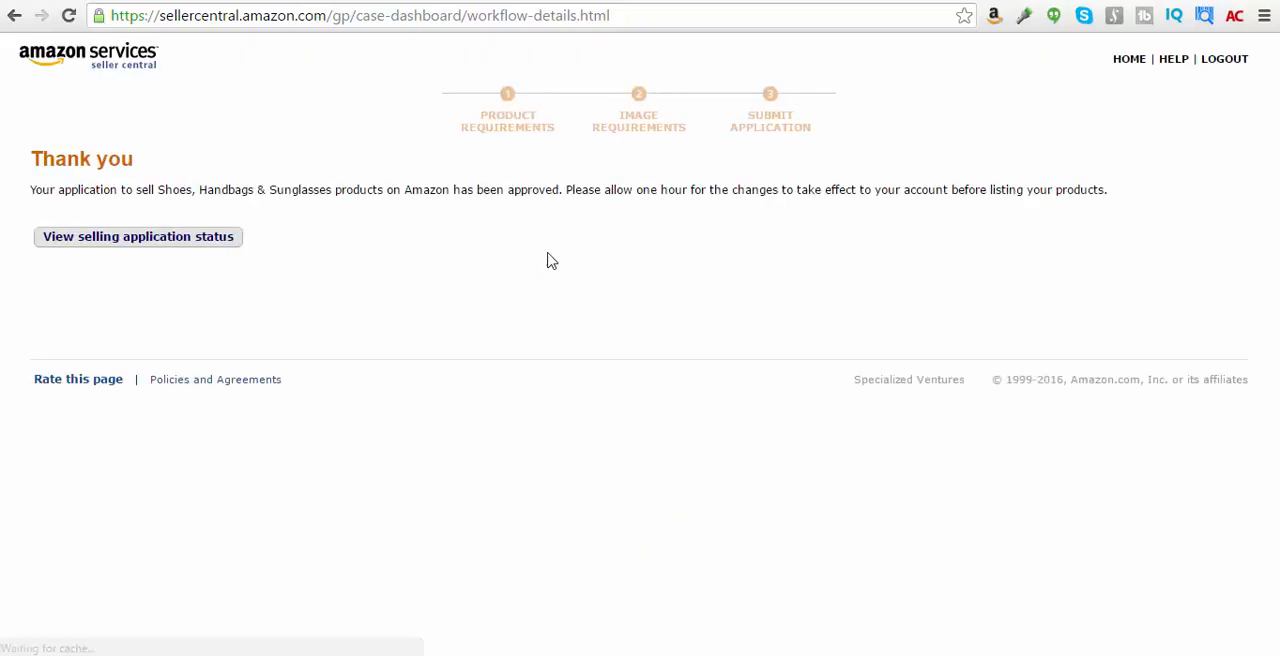
mouse_move(568, 255)
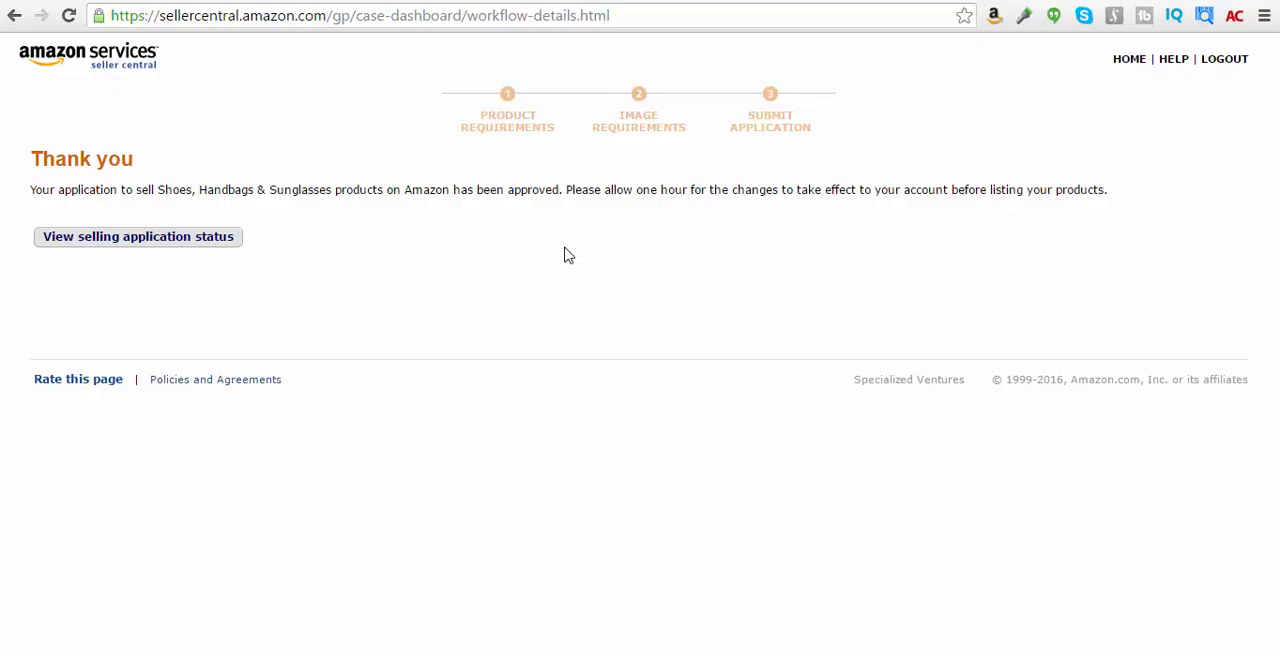
mouse_move(663, 223)
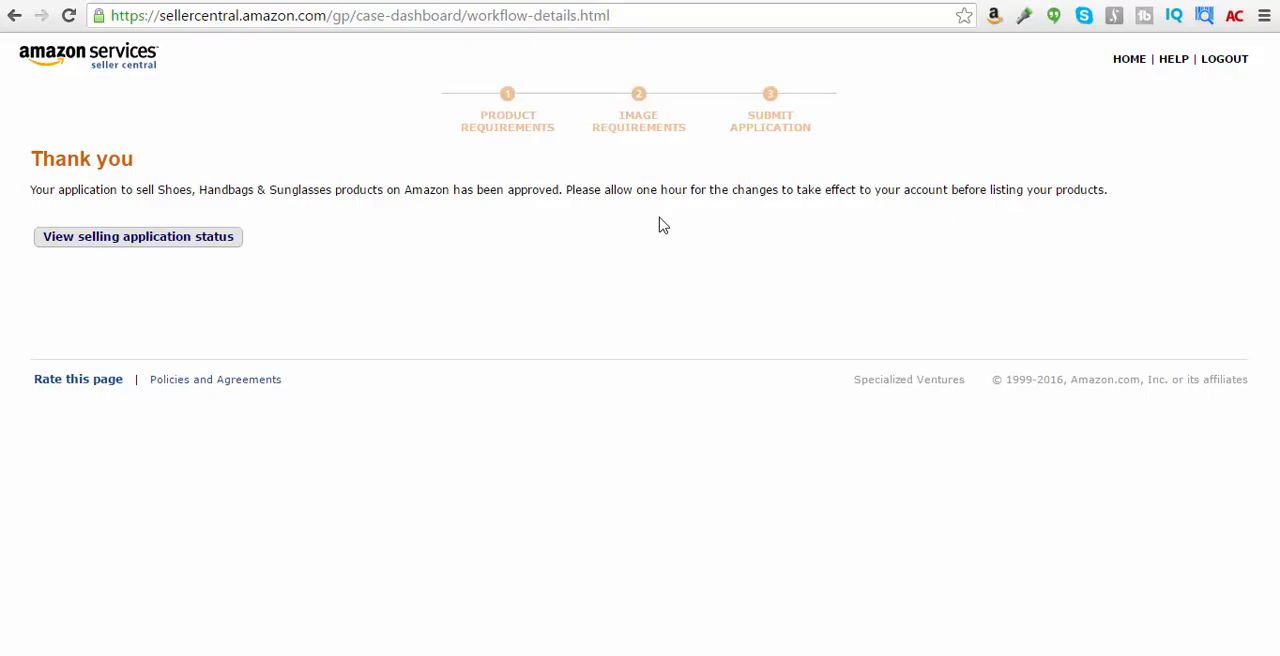
mouse_move(648, 265)
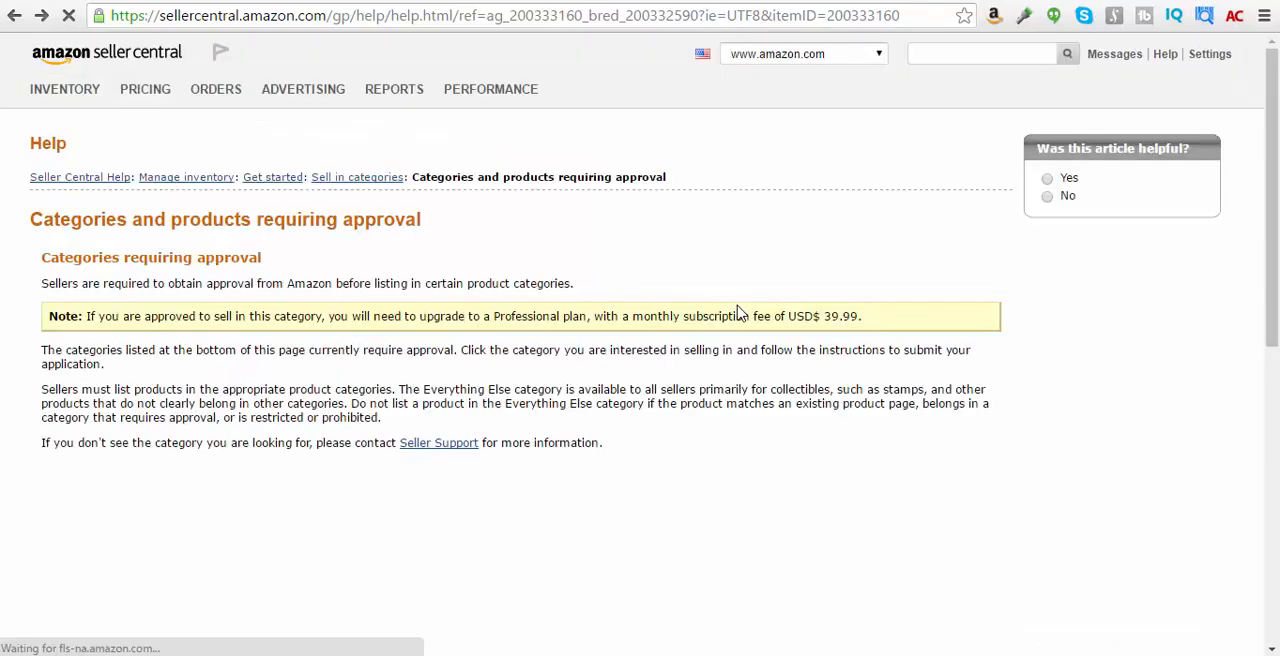
Scroll the 'Categories and products requiring approval' help page to its category list
scroll(down, 3)
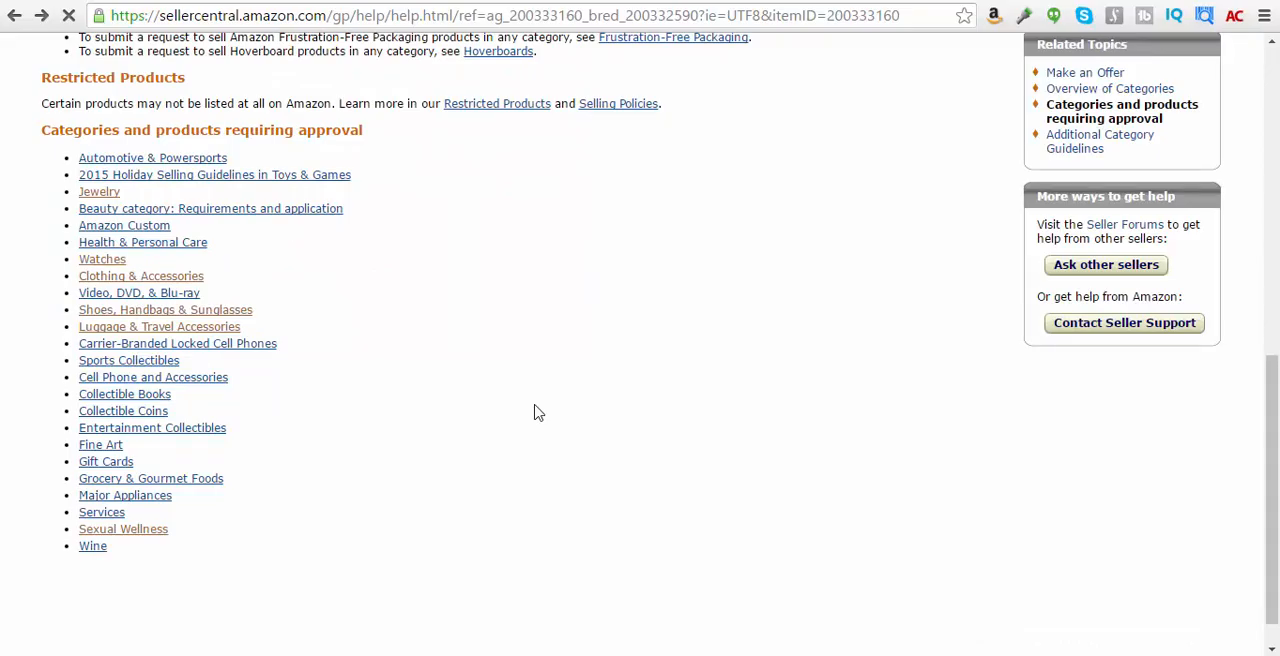
scroll(down, 3)
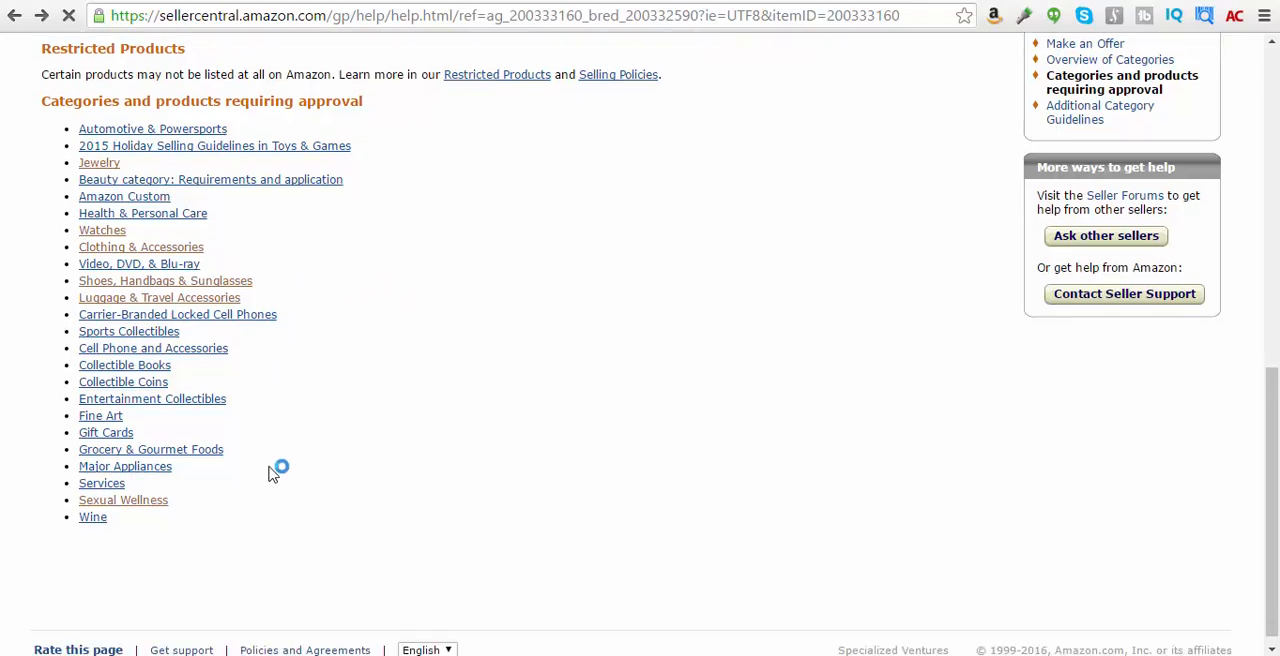
scroll(up, 3)
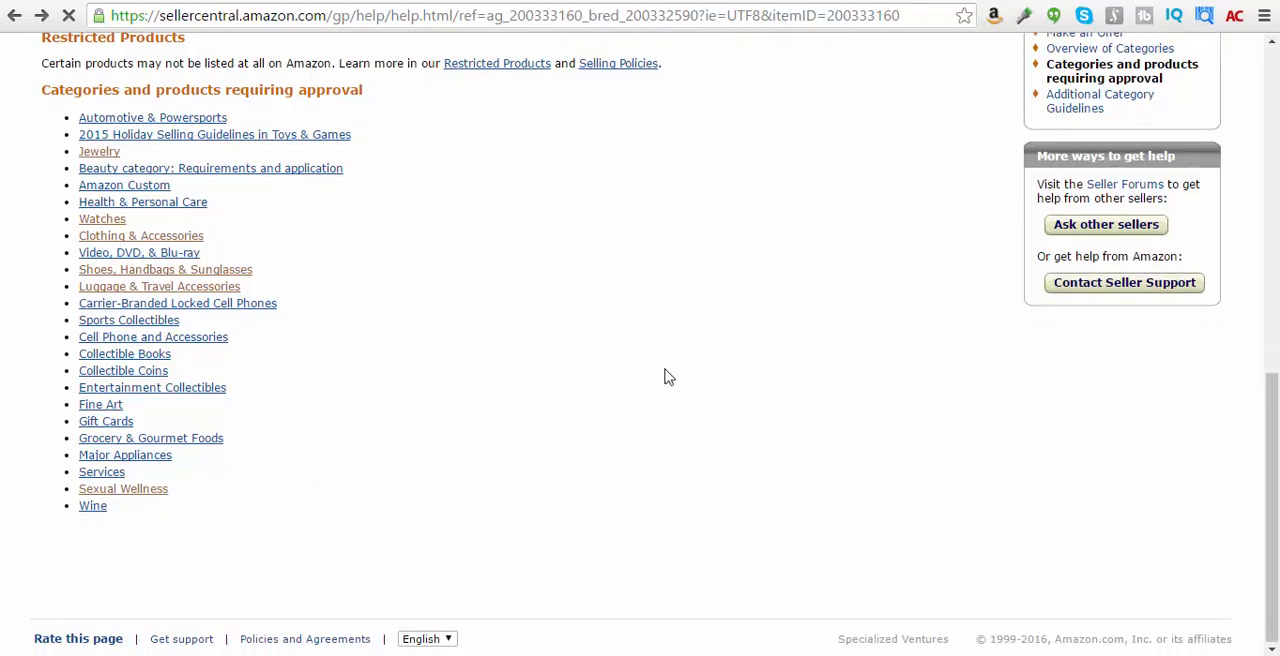
mouse_move(446, 370)
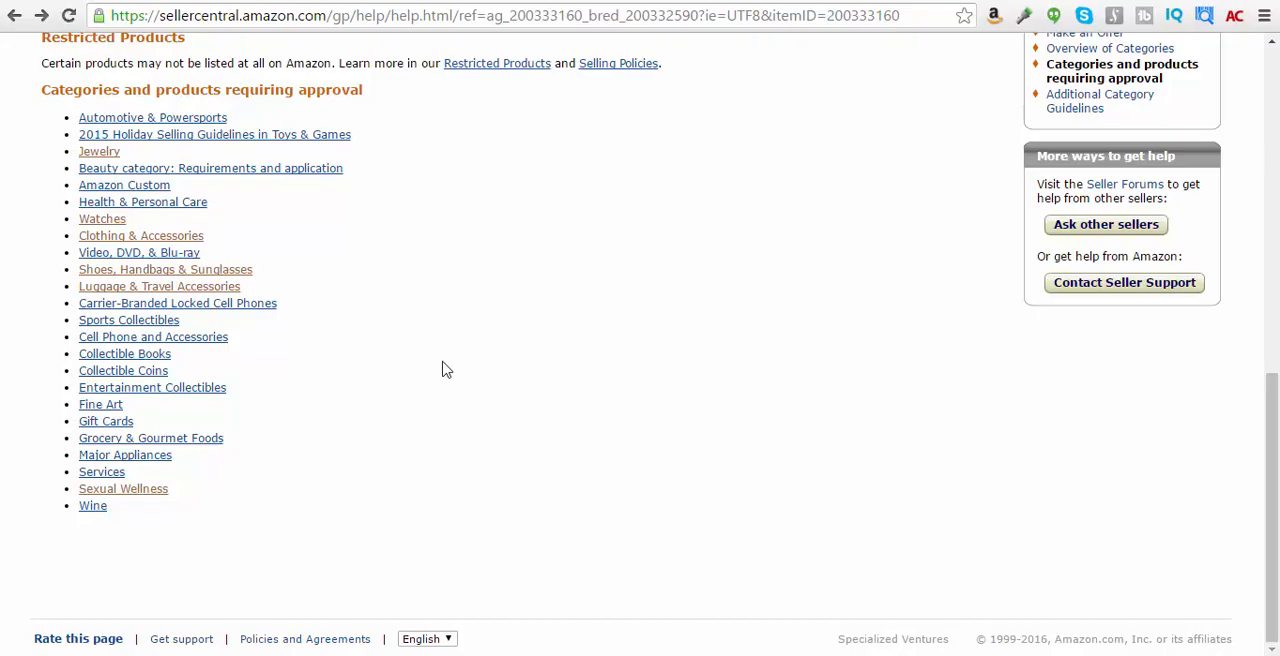
mouse_move(370, 116)
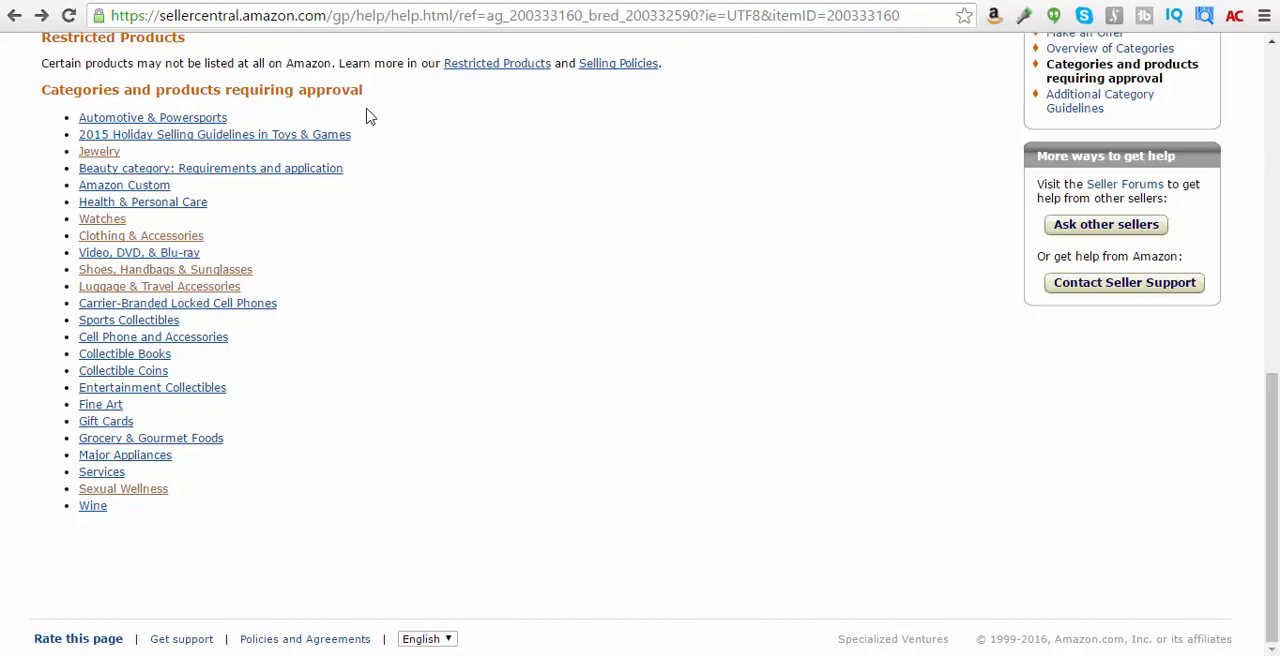
mouse_move(283, 108)
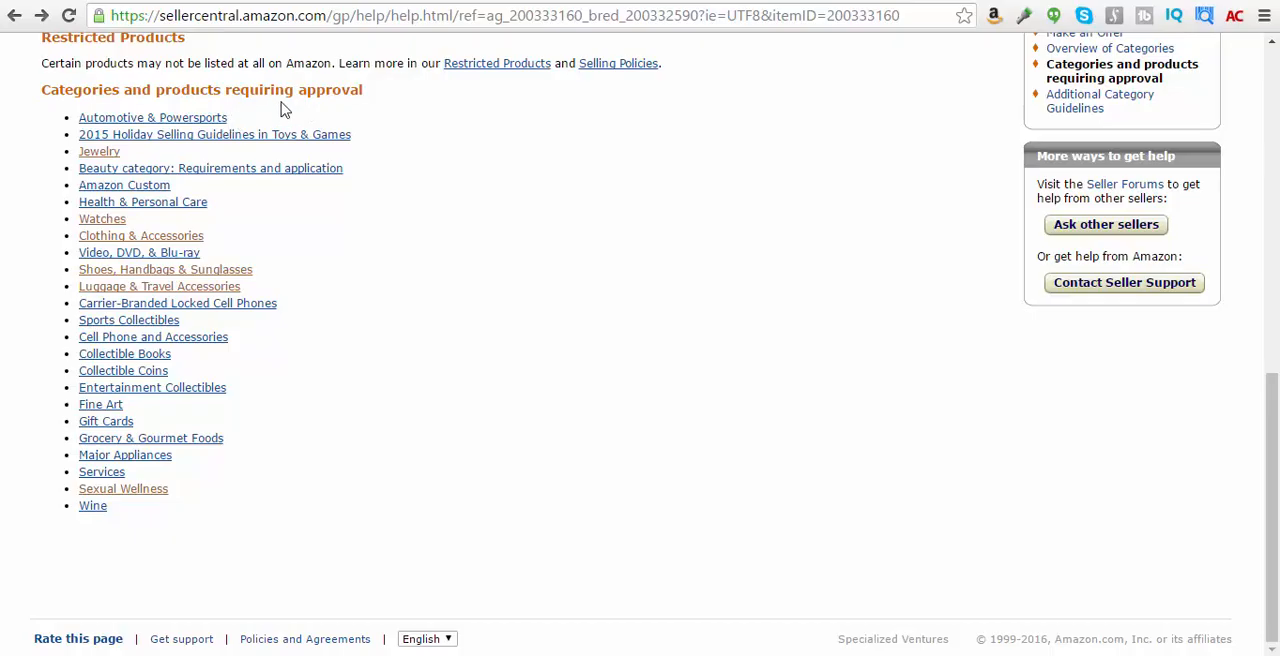
mouse_move(420, 175)
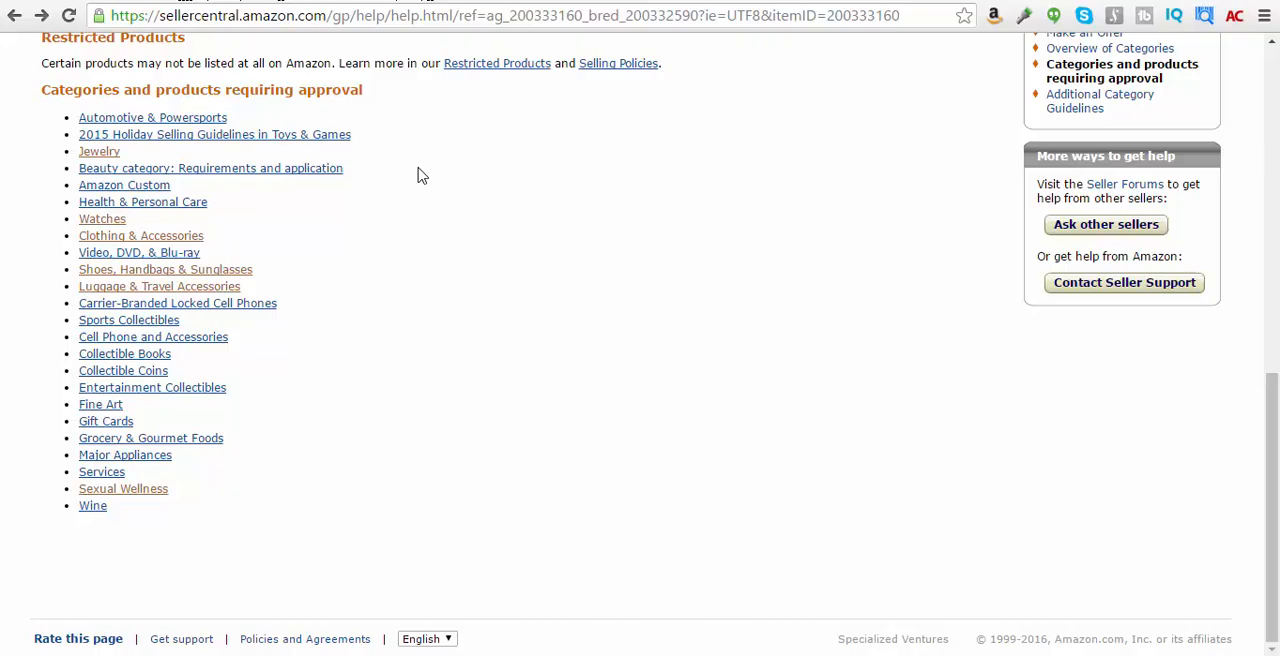
mouse_move(435, 247)
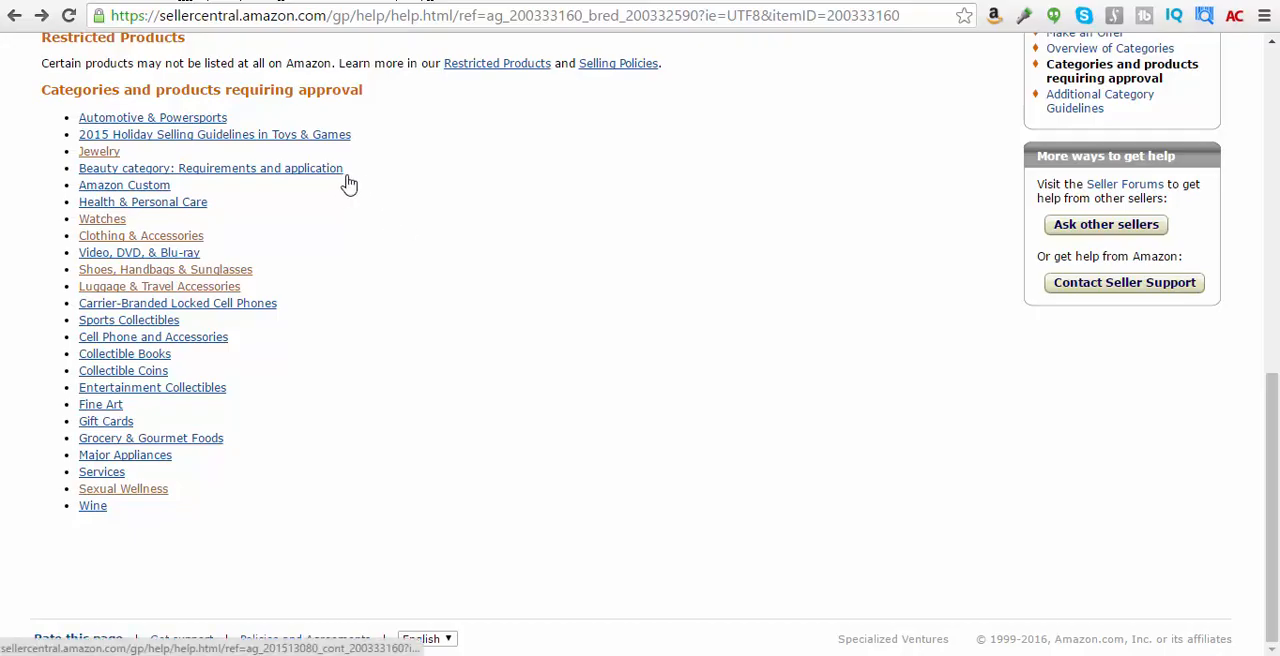
mouse_move(368, 257)
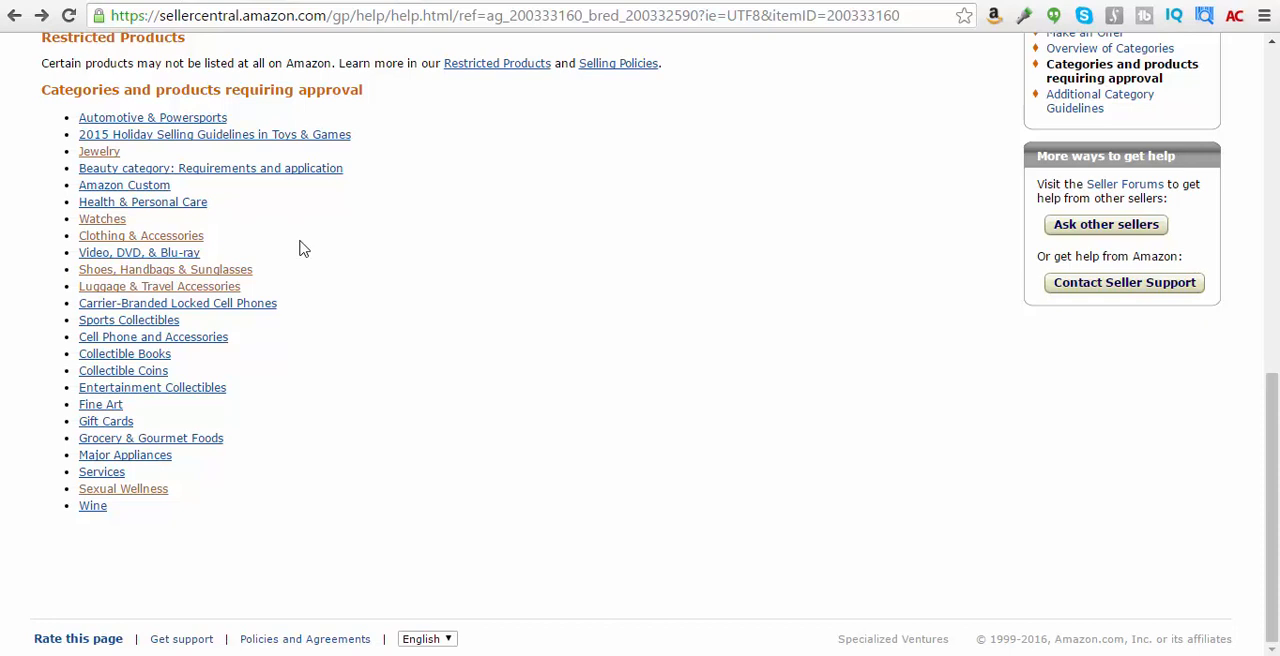
mouse_move(383, 313)
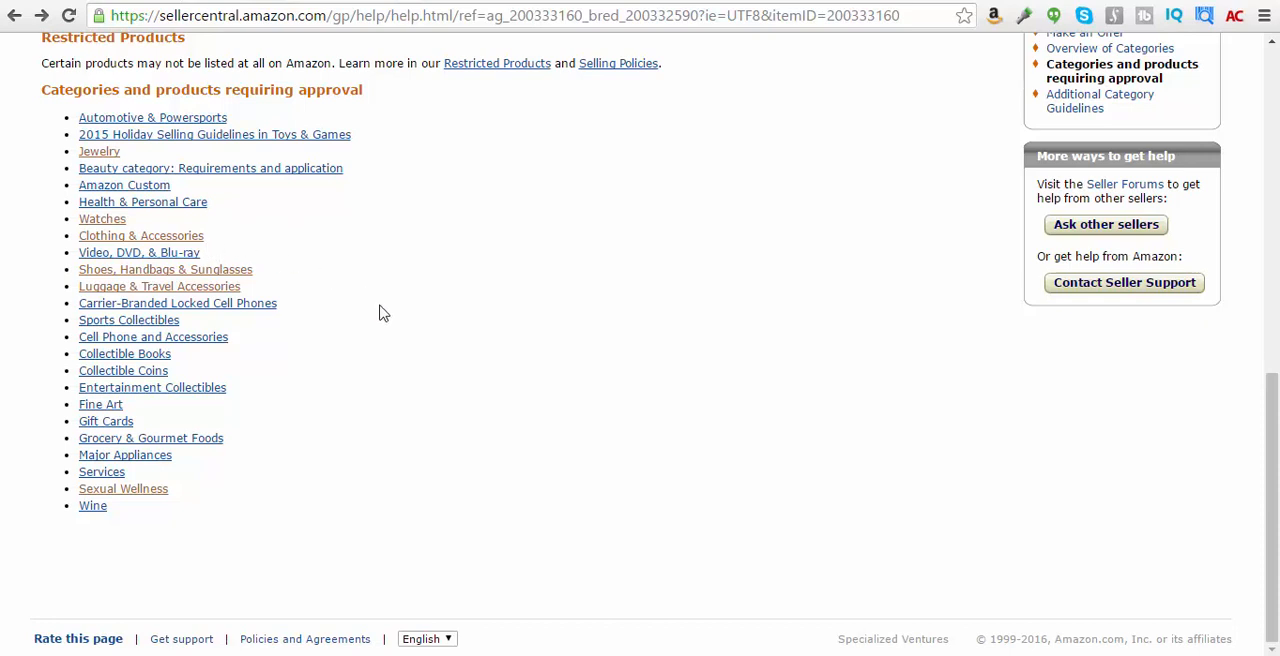
mouse_move(331, 401)
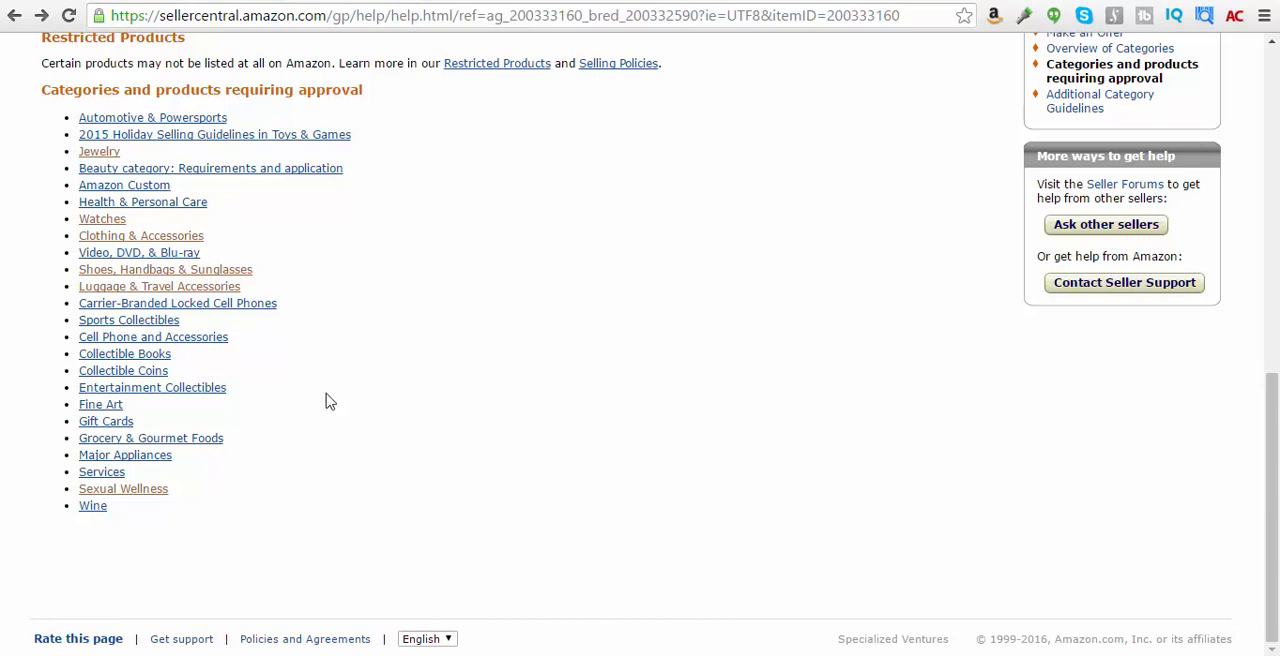
mouse_move(255, 422)
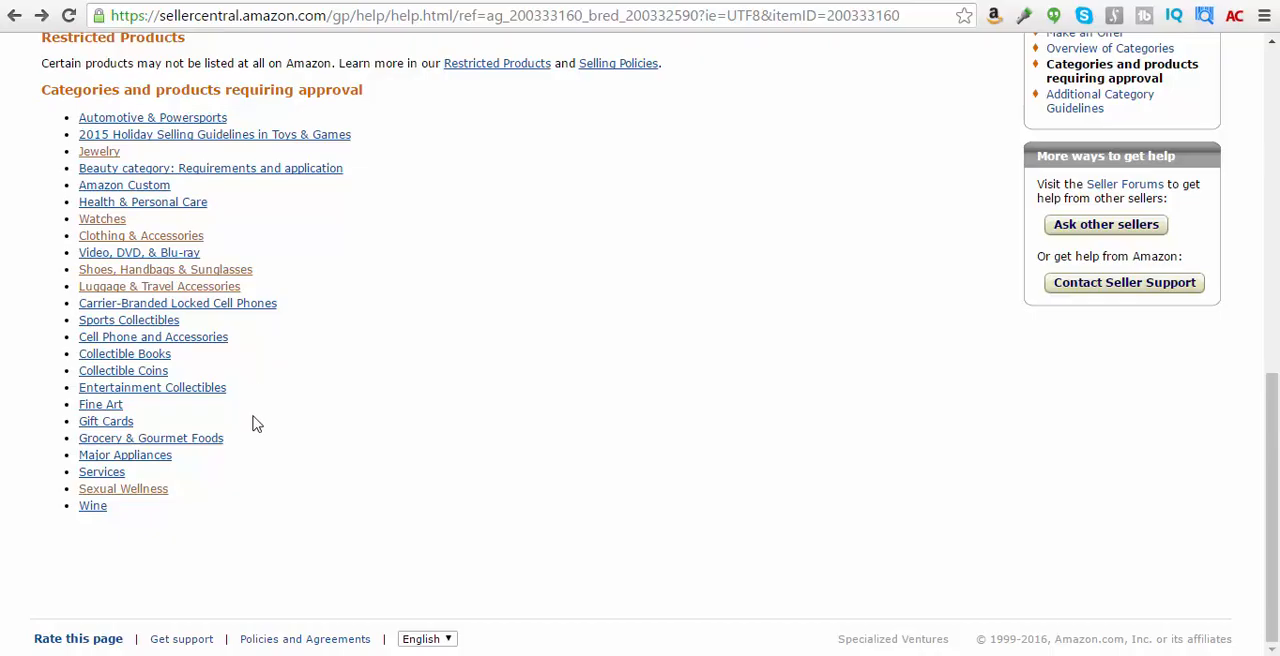
mouse_move(197, 363)
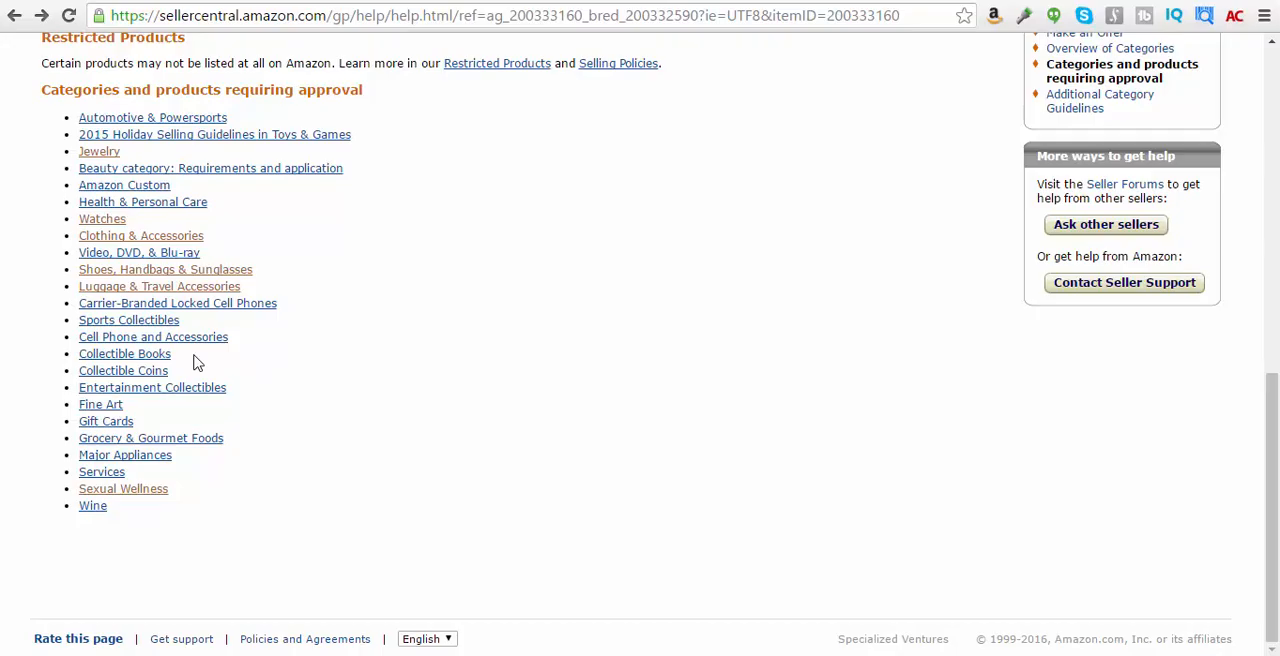
mouse_move(280, 461)
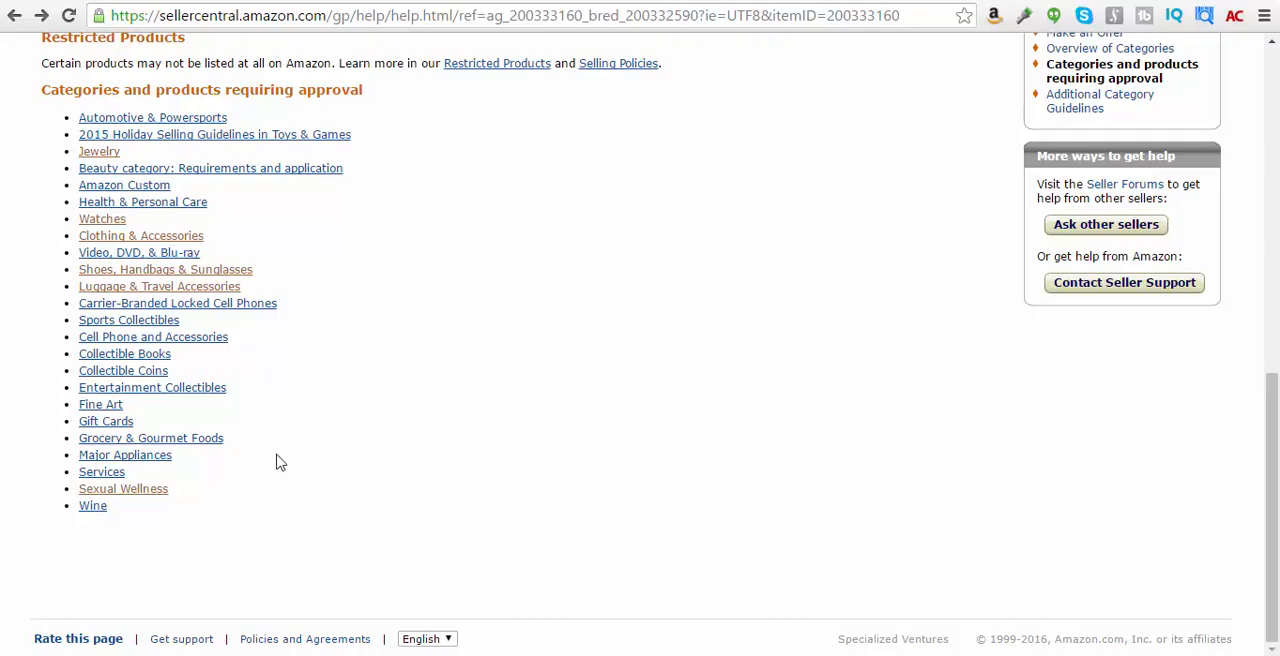
mouse_move(230, 452)
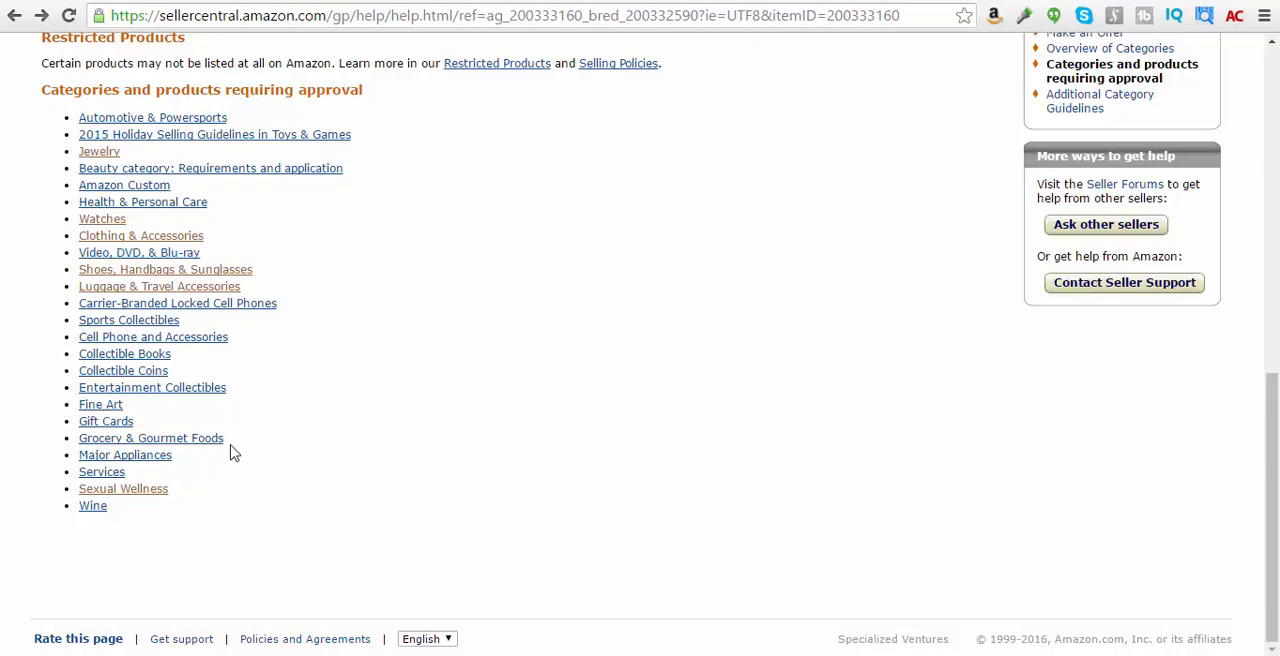
mouse_move(398, 476)
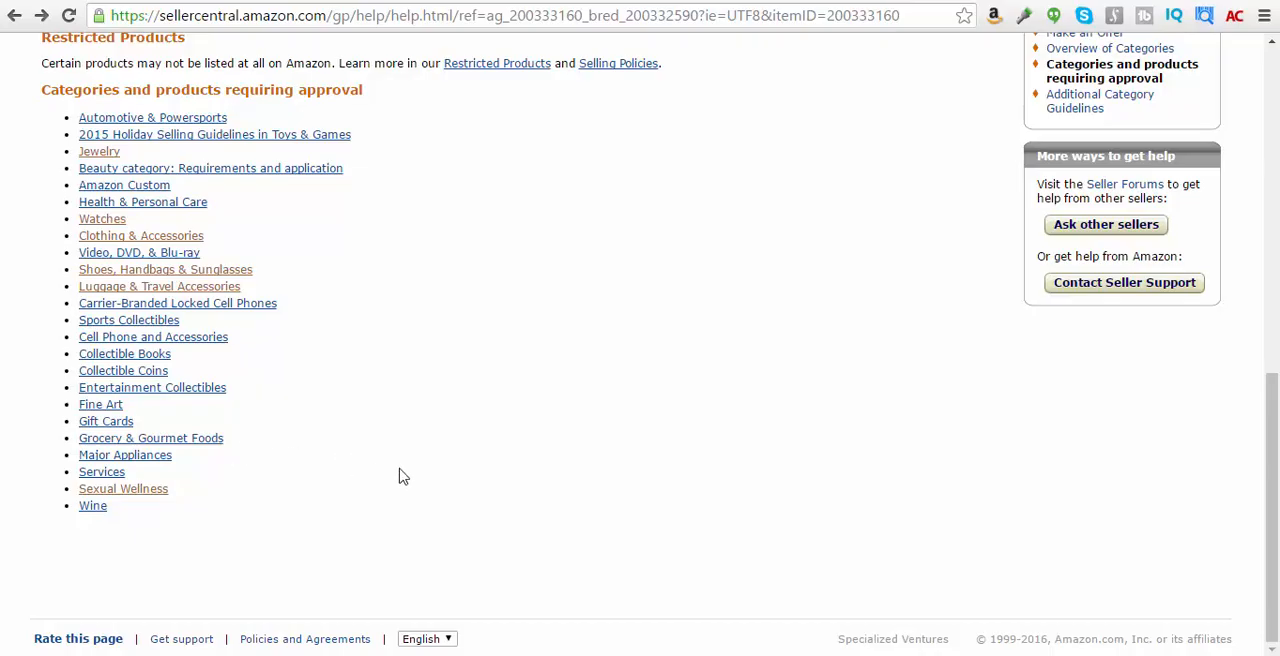
mouse_move(651, 405)
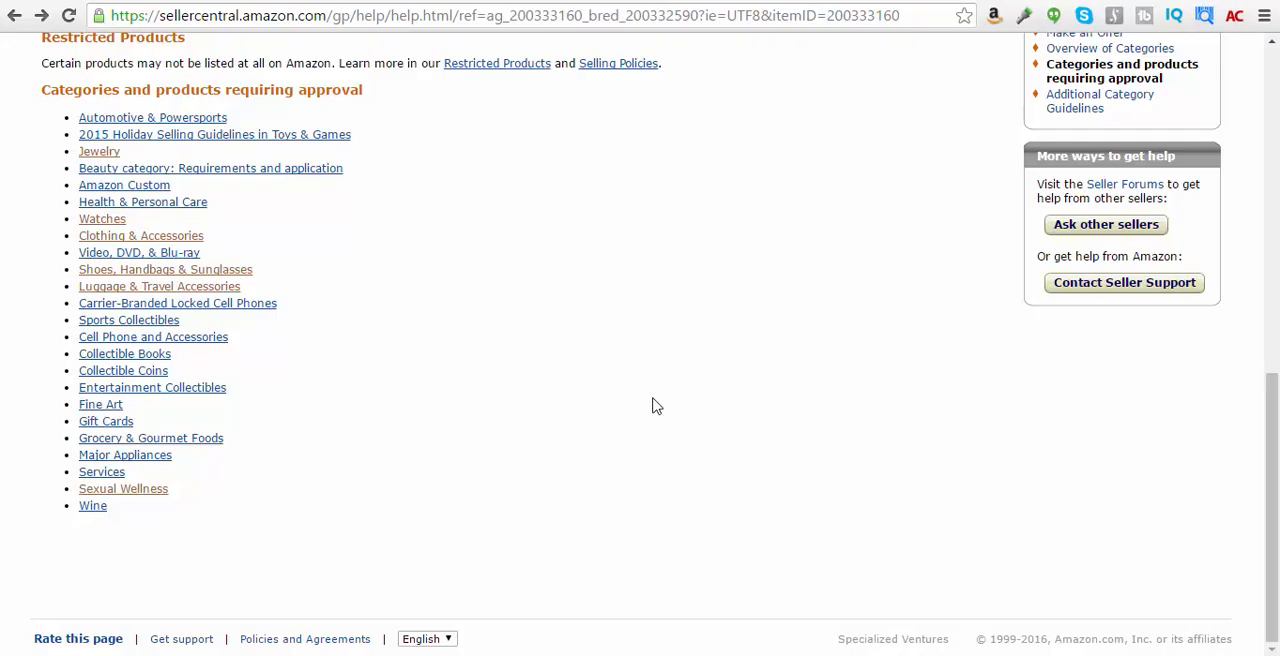
mouse_move(762, 538)
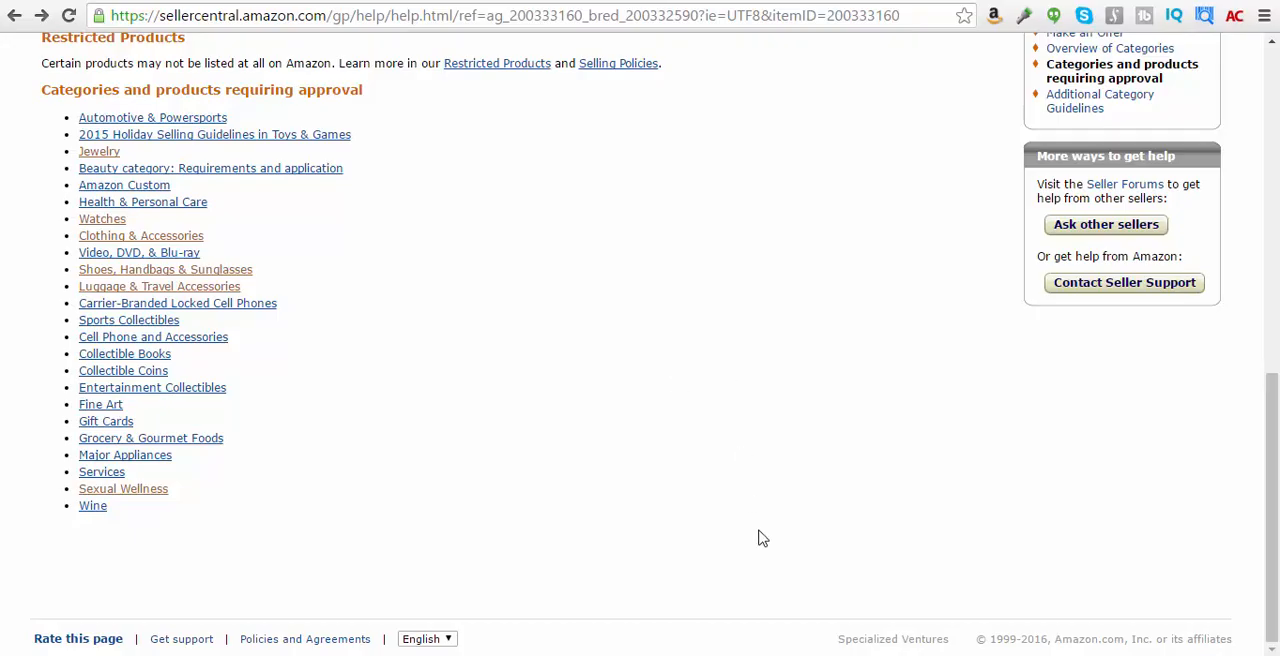